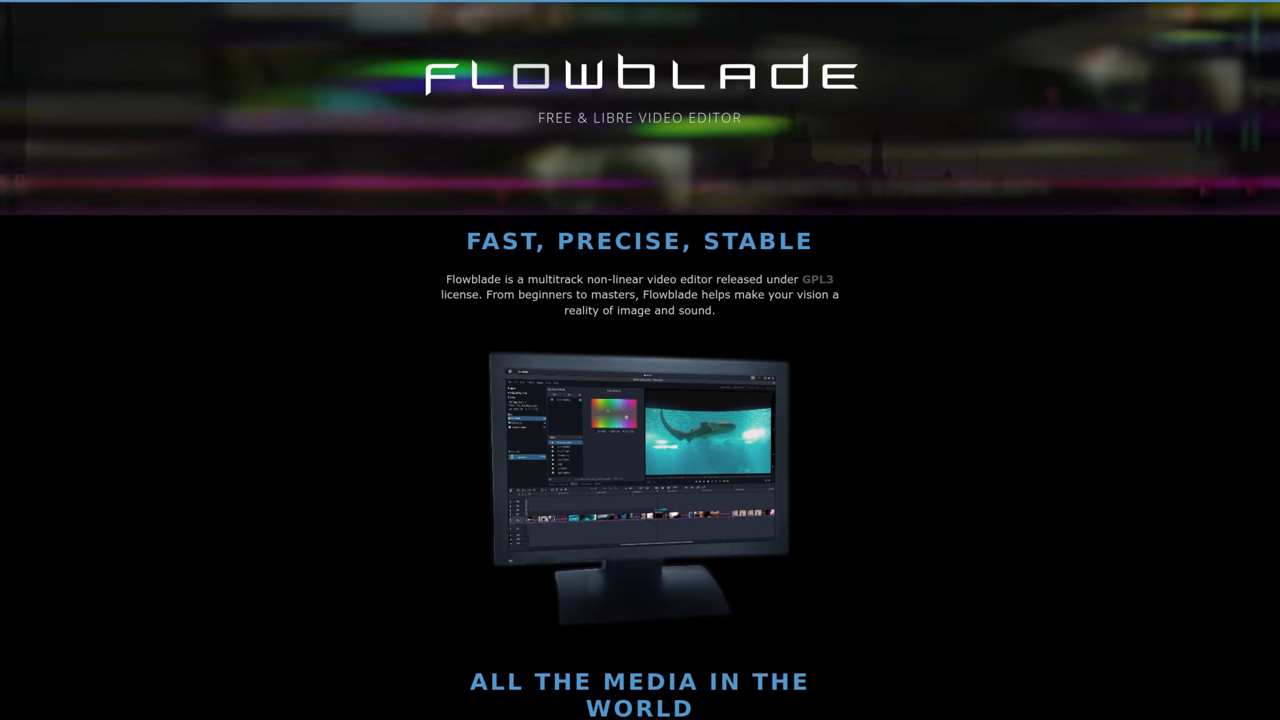
Step: Scroll the Flowblade overview and features page to the Rendering options and preset formats
{"action": "scroll", "scroll_direction": "down", "scroll_amount": 3}
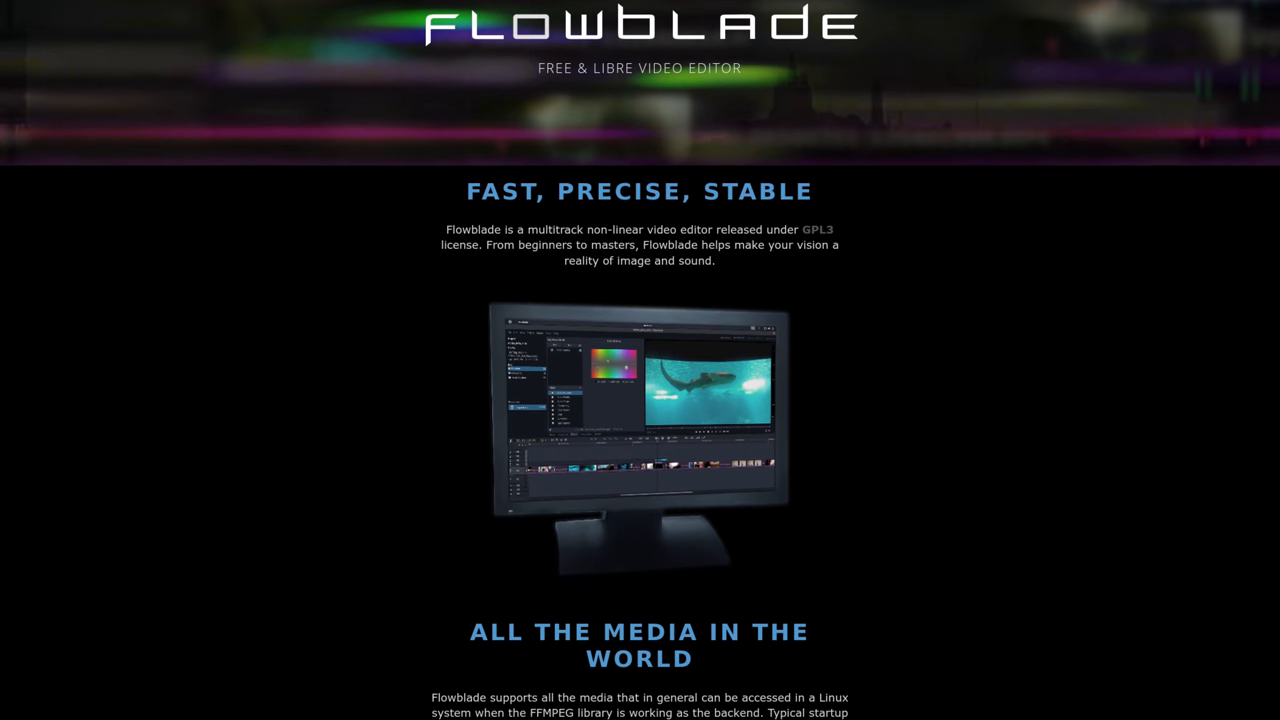
{"action": "scroll", "scroll_direction": "down", "scroll_amount": 3}
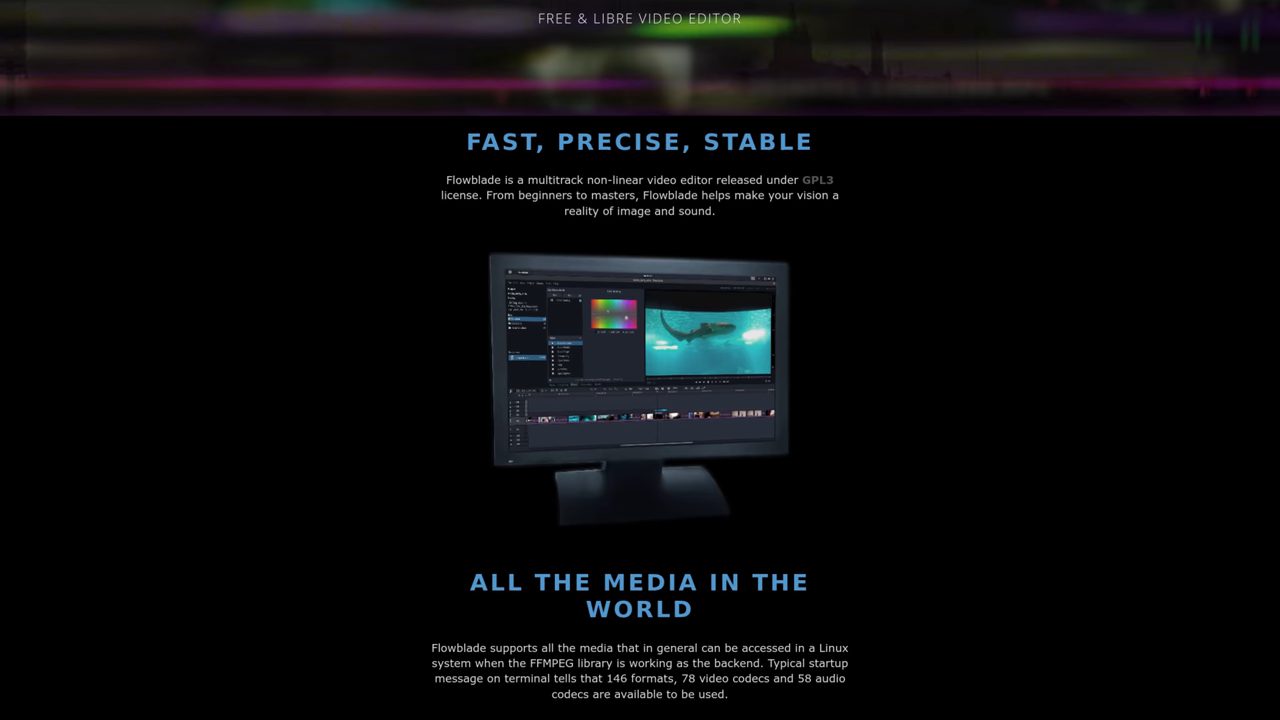
{"action": "scroll", "scroll_direction": "down", "scroll_amount": 3}
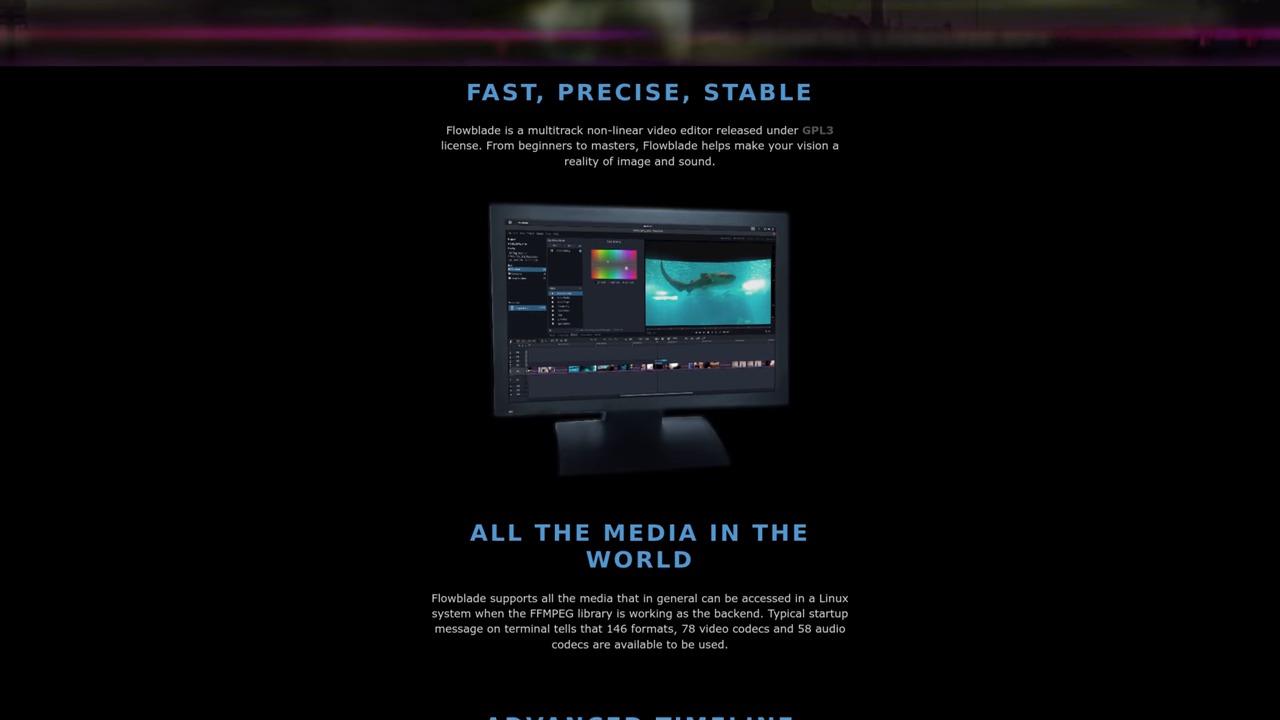
{"action": "scroll", "scroll_direction": "down", "scroll_amount": 3}
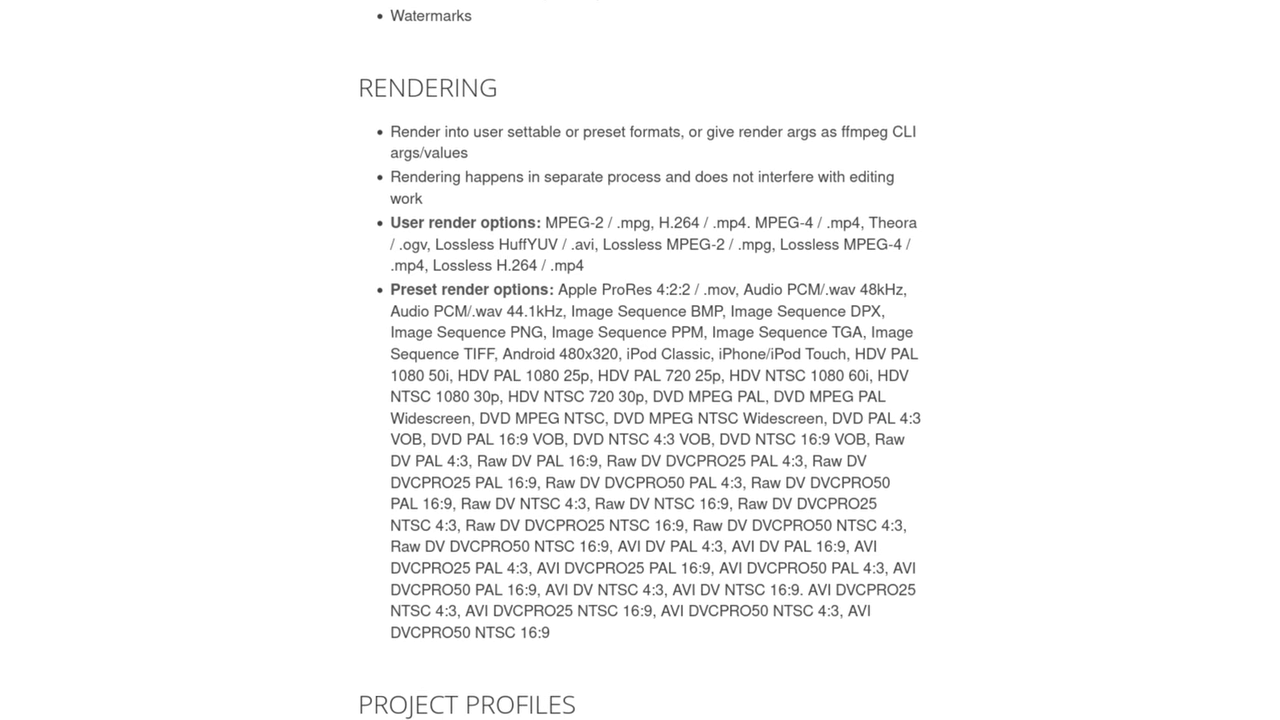
{"action": "scroll", "scroll_direction": "down", "scroll_amount": 3}
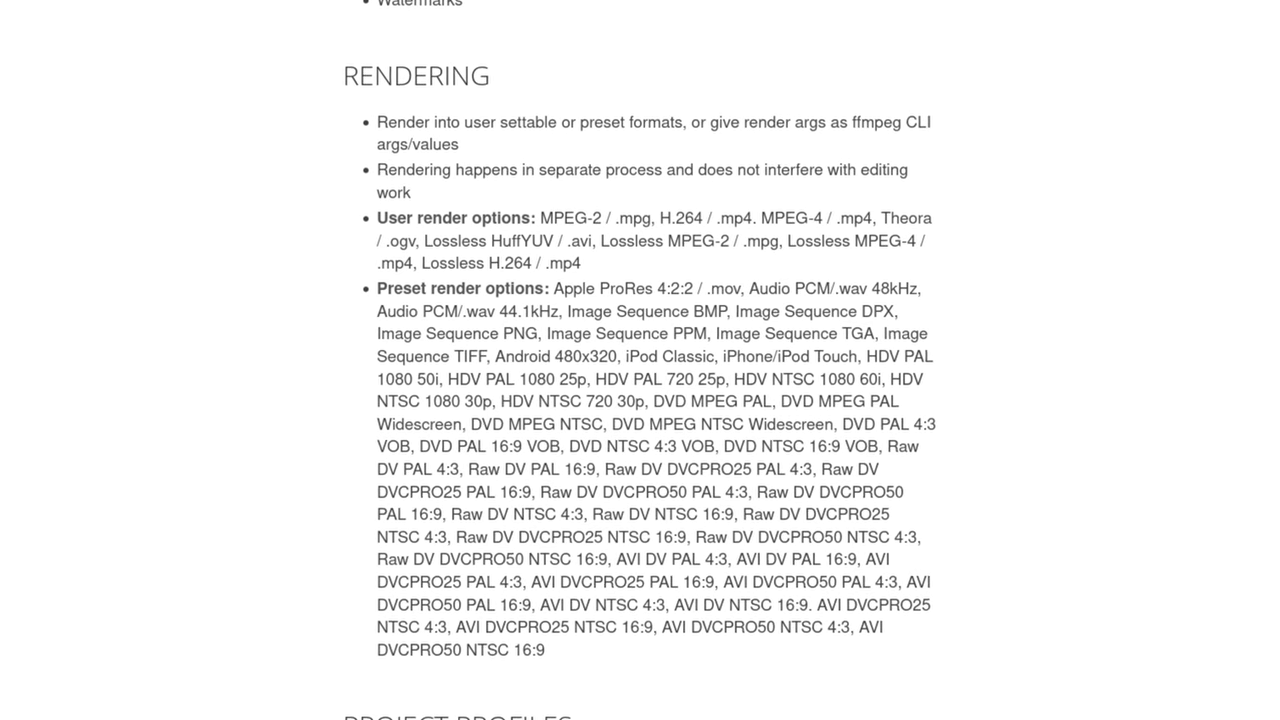
{"action": "left_click", "coordinate": [163, 3]}
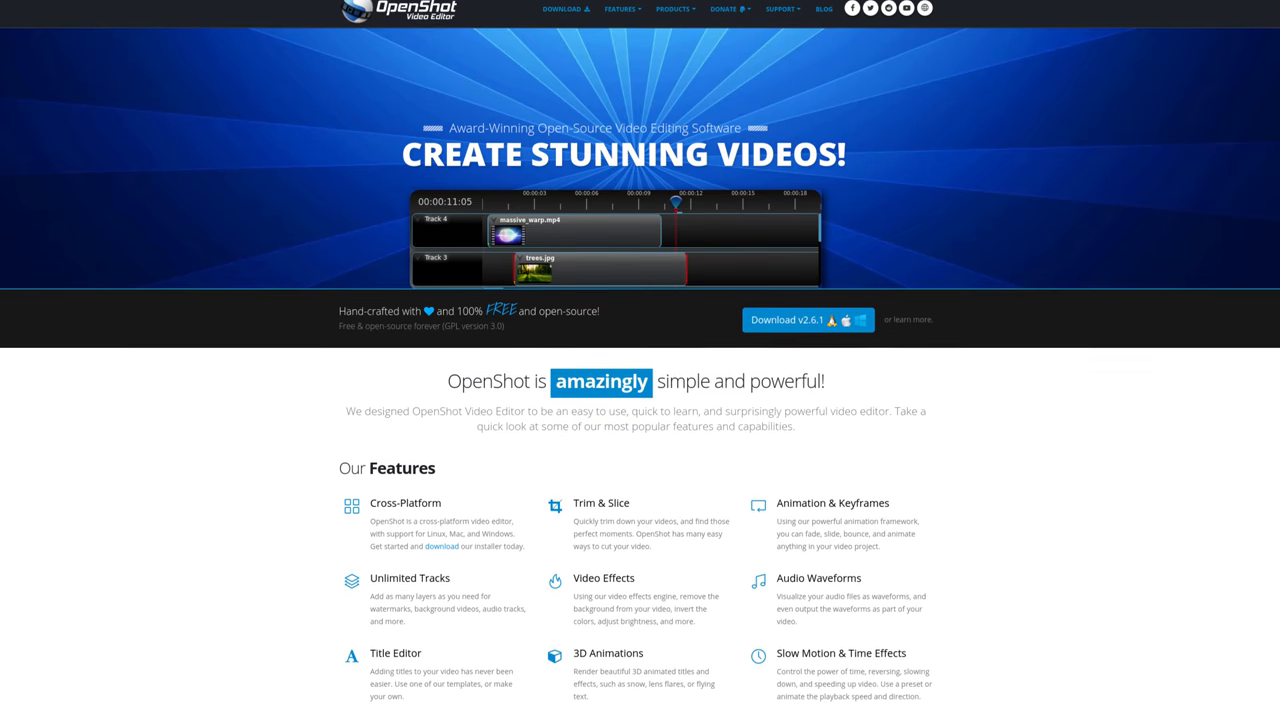
Step: Browse OpenShot's homepage and feature list down to the multi-format support entry
{"action": "scroll", "scroll_direction": "down", "scroll_amount": 3}
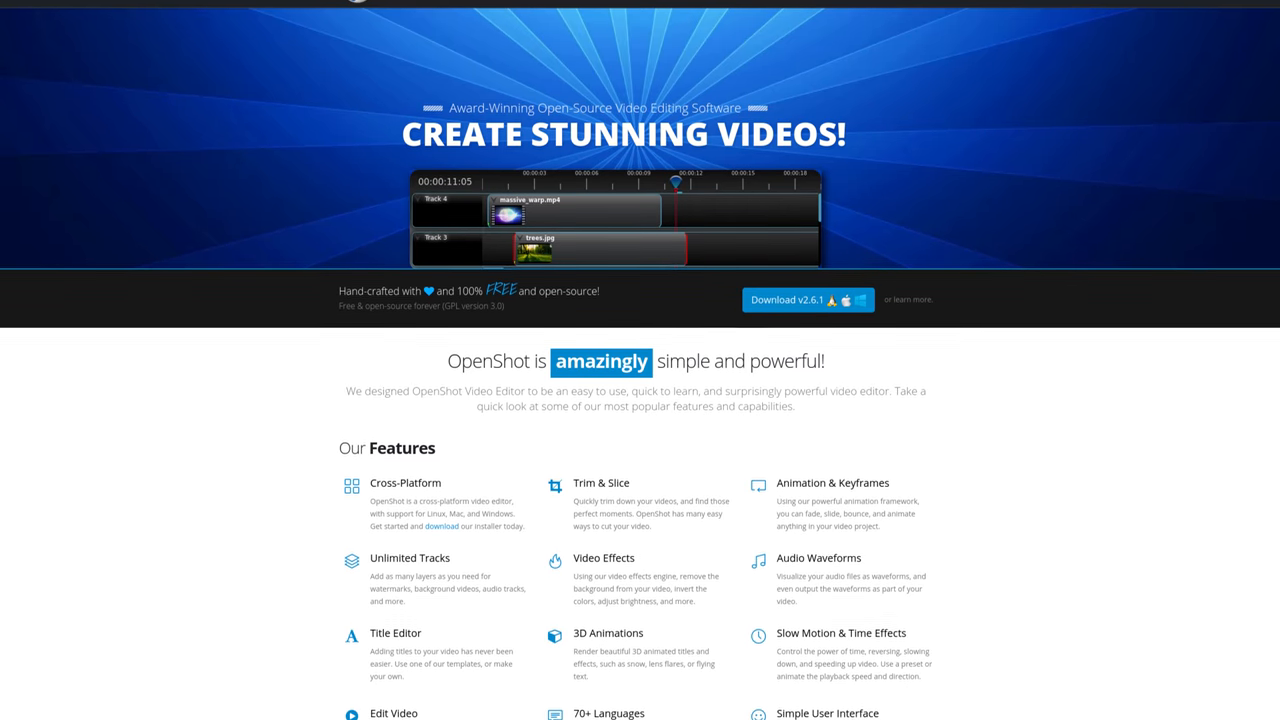
{"action": "scroll", "scroll_direction": "down", "scroll_amount": 3}
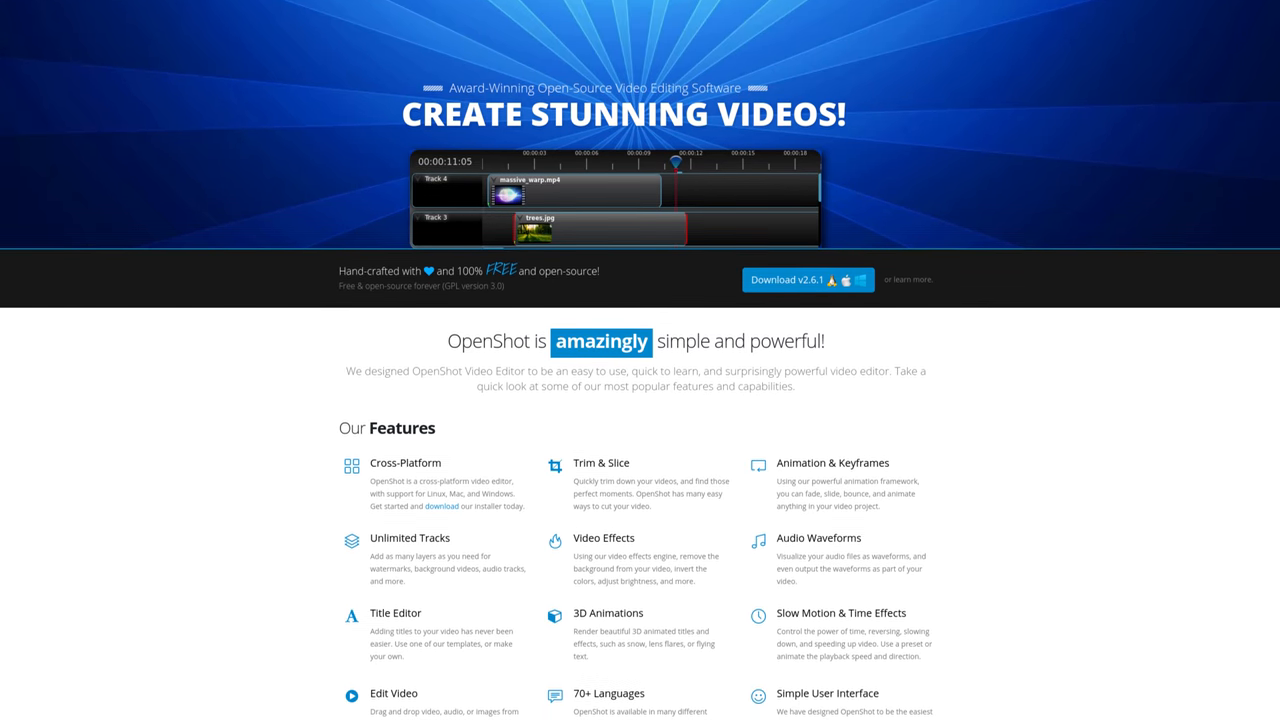
{"action": "scroll", "scroll_direction": "down", "scroll_amount": 3}
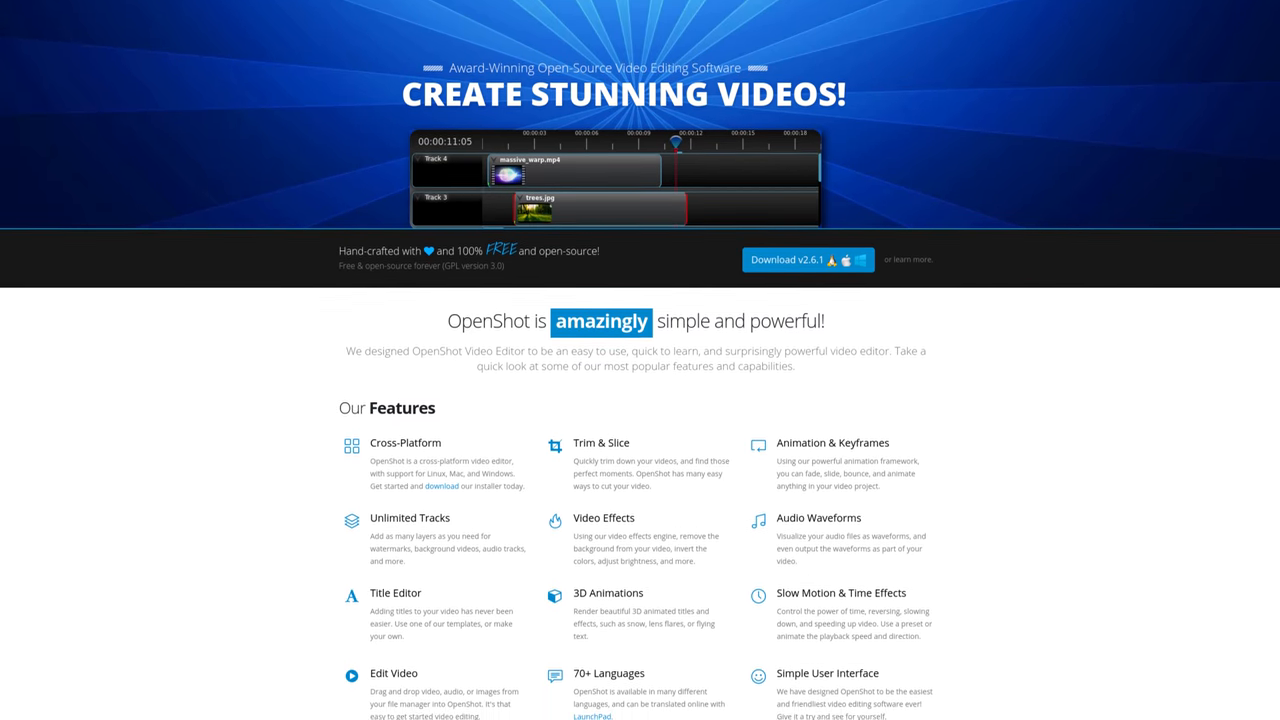
{"action": "scroll", "scroll_direction": "down", "scroll_amount": 3}
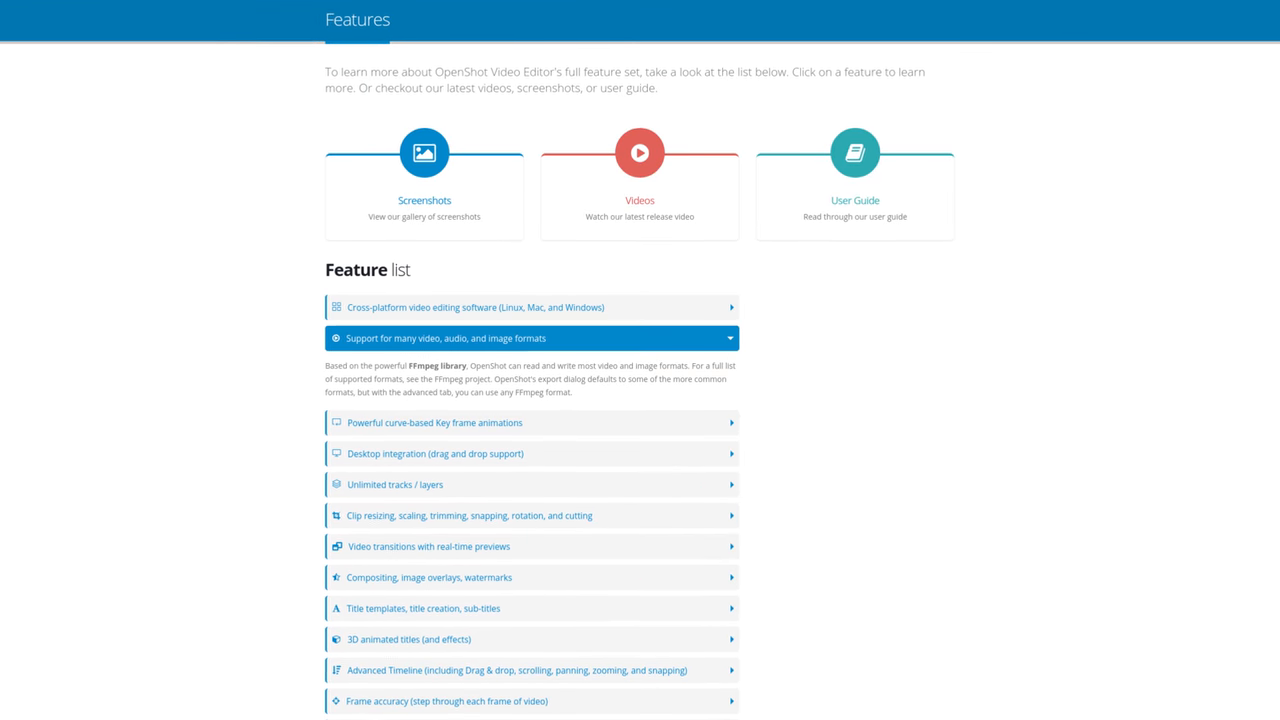
{"action": "scroll", "scroll_direction": "down", "scroll_amount": 3}
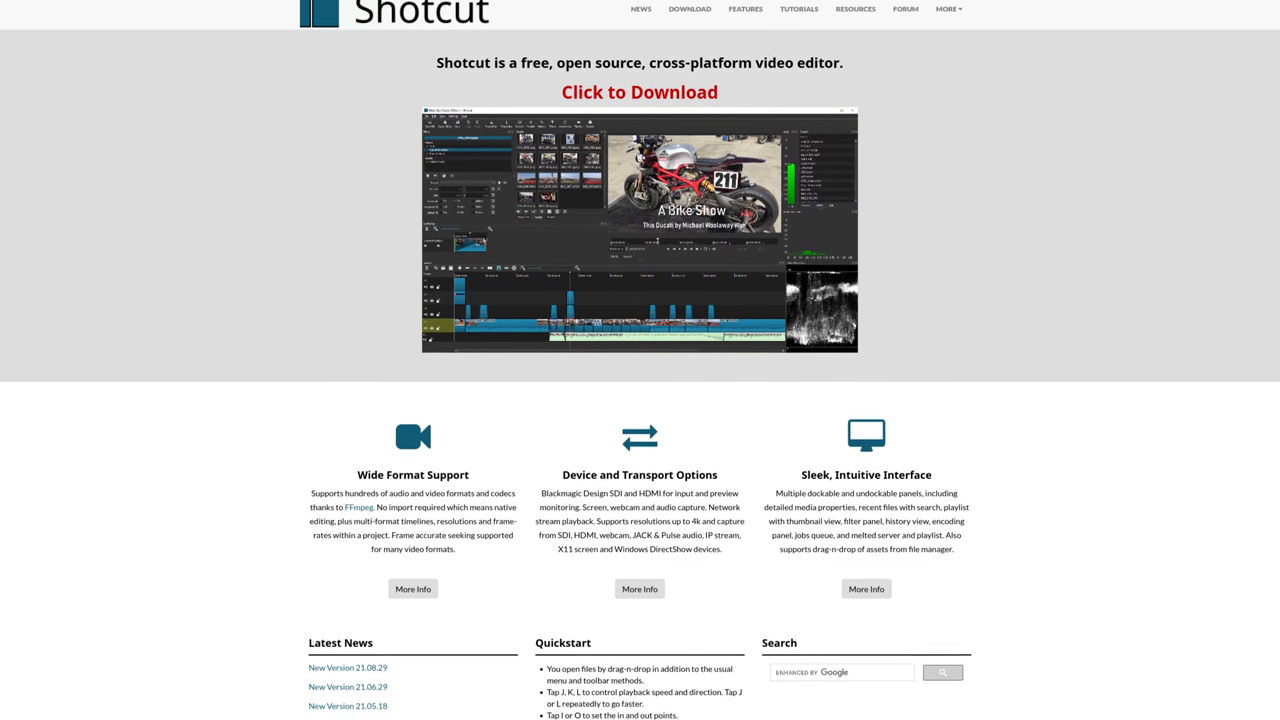
Step: Scroll Shotcut's pages down to the Wide Format Support and Audio Features sections
{"action": "scroll", "scroll_direction": "down", "scroll_amount": 3}
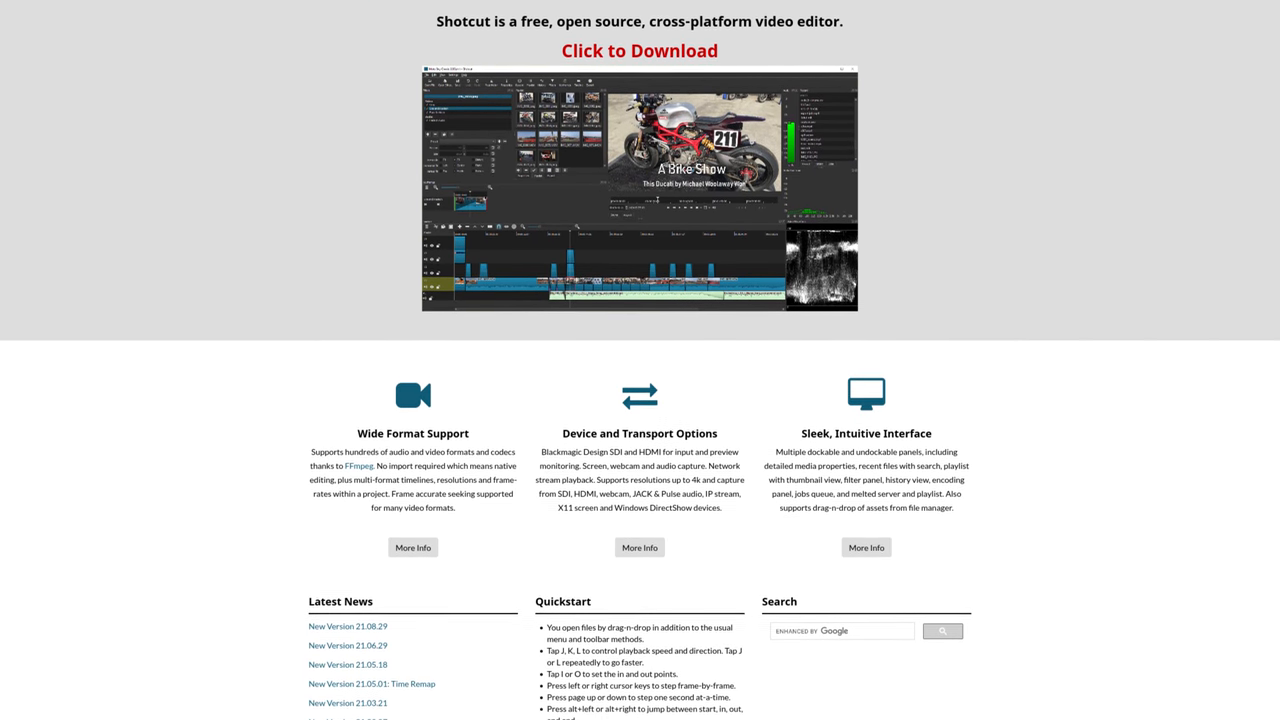
{"action": "scroll", "scroll_direction": "down", "scroll_amount": 3}
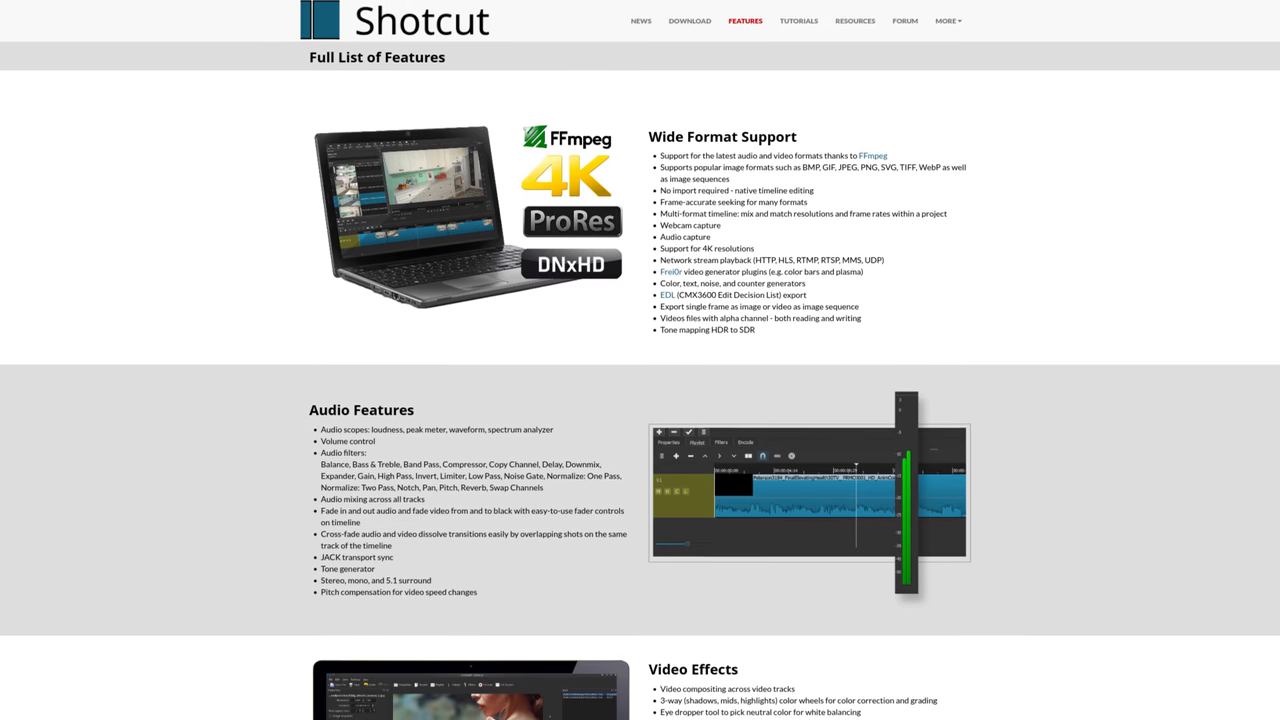
{"action": "scroll", "scroll_direction": "down", "scroll_amount": 3}
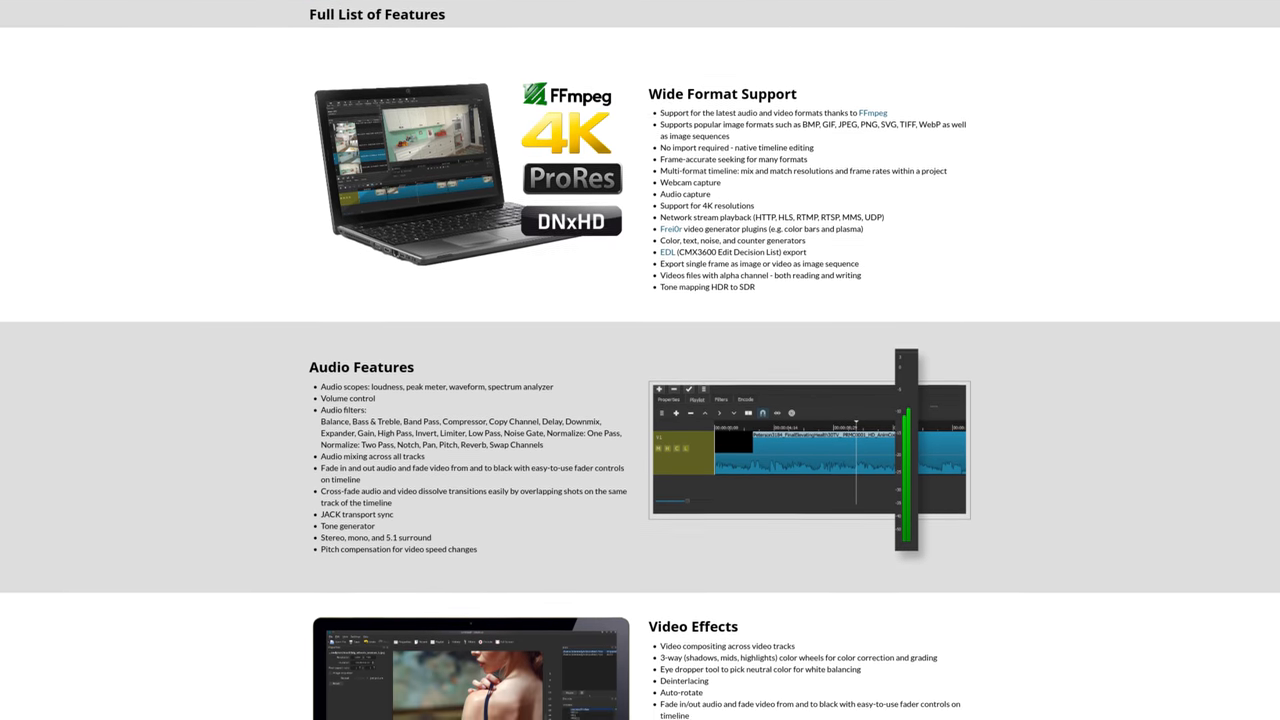
{"action": "scroll", "scroll_direction": "down", "scroll_amount": 3}
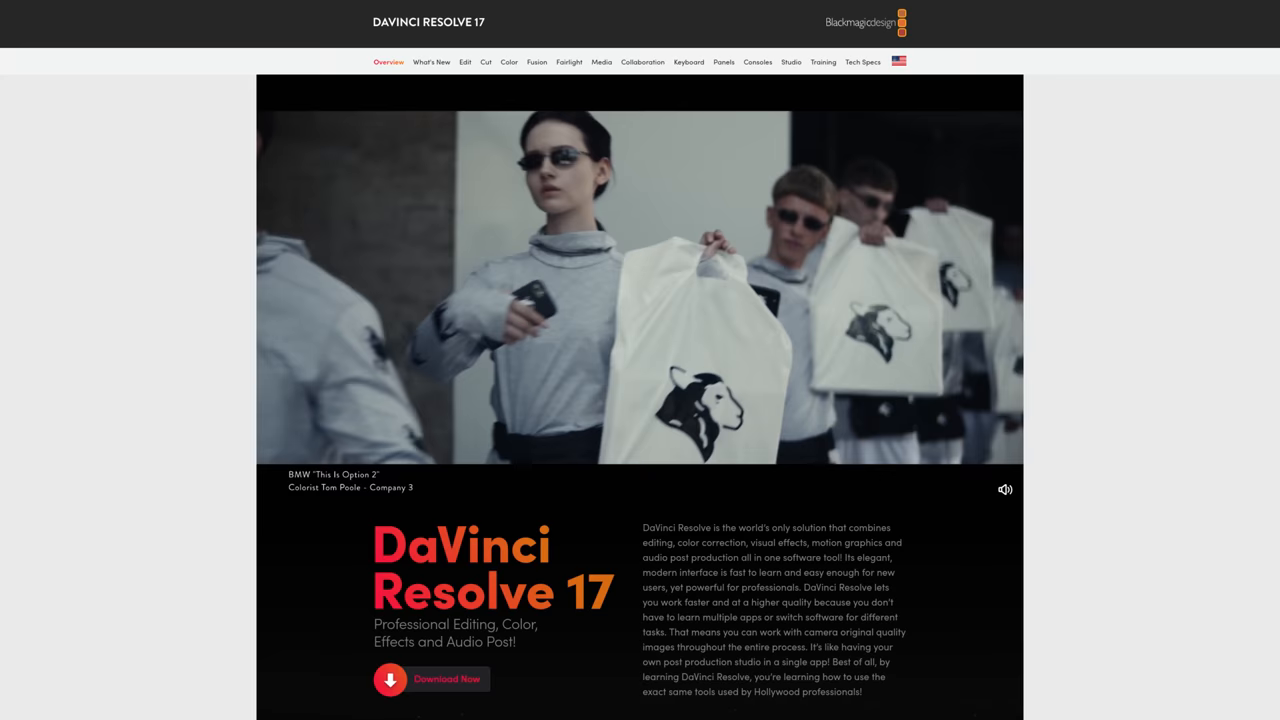
Step: Scroll down the DaVinci Resolve 17 overview page
{"action": "scroll", "scroll_direction": "down", "scroll_amount": 3}
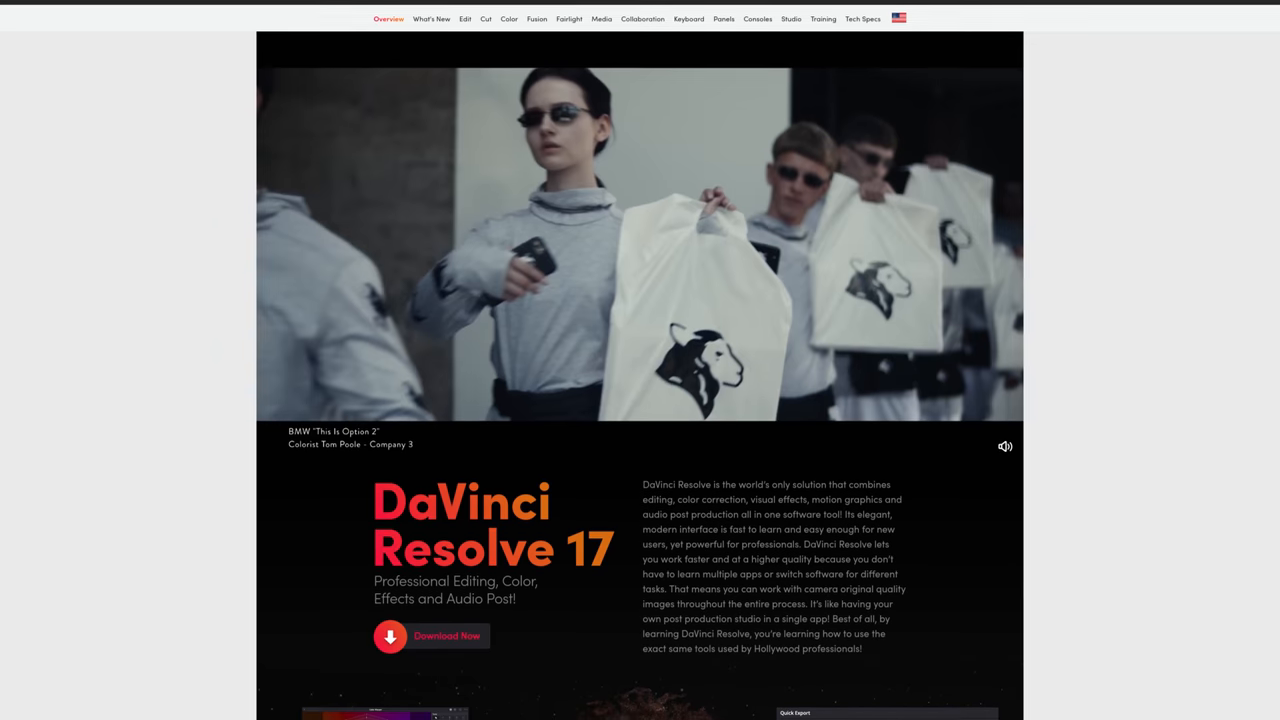
{"action": "scroll", "scroll_direction": "down", "scroll_amount": 3}
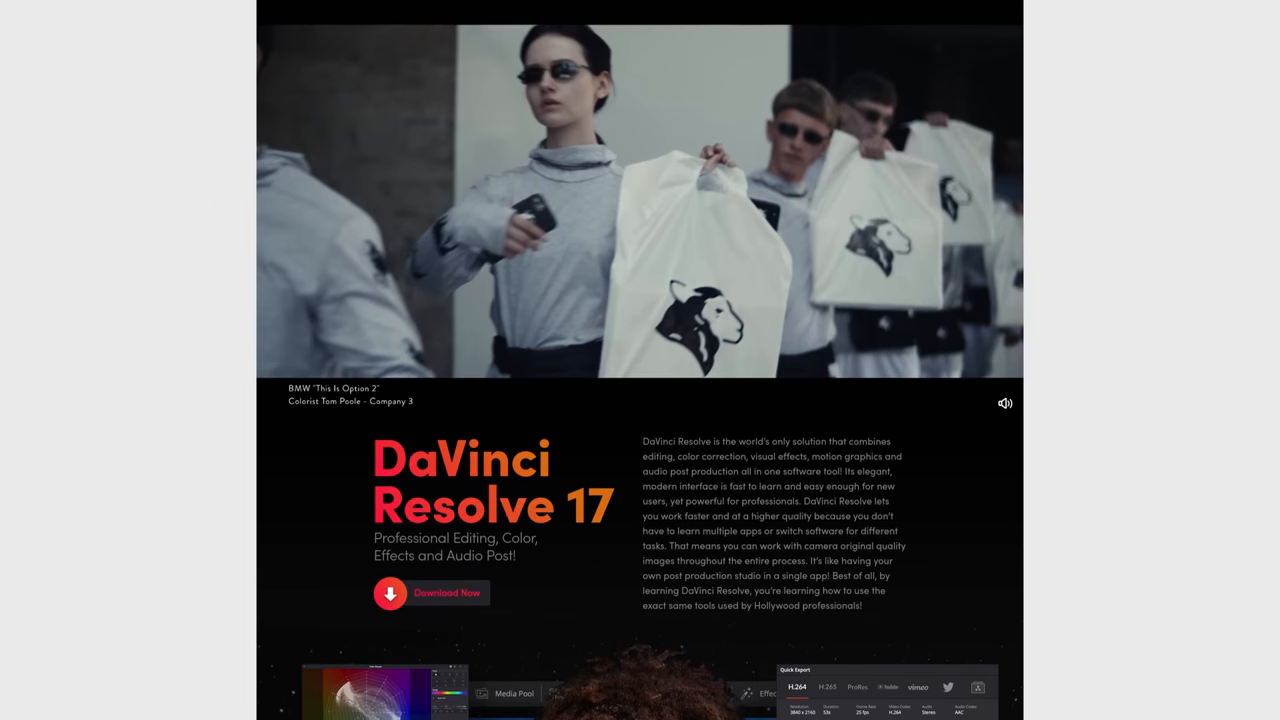
{"action": "scroll", "scroll_direction": "down", "scroll_amount": 3}
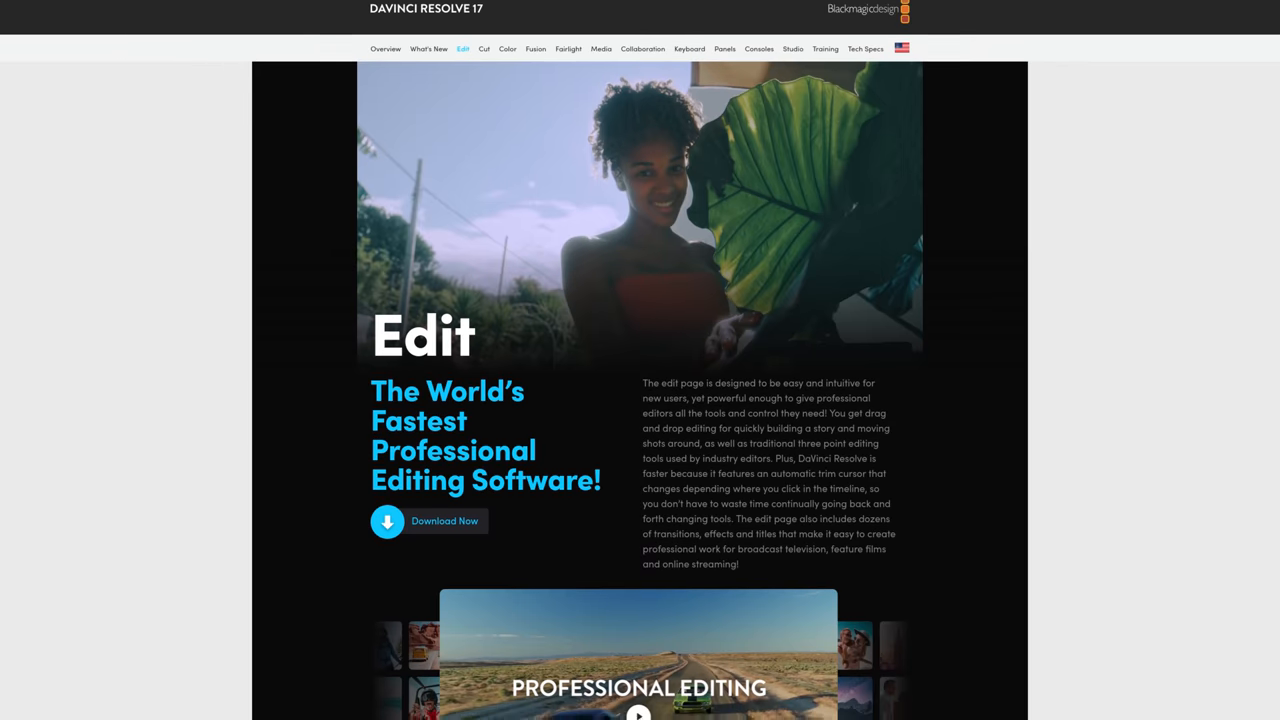
Step: Scroll through the Edit page on professional editing tools and video import
{"action": "scroll", "scroll_direction": "down", "scroll_amount": 3}
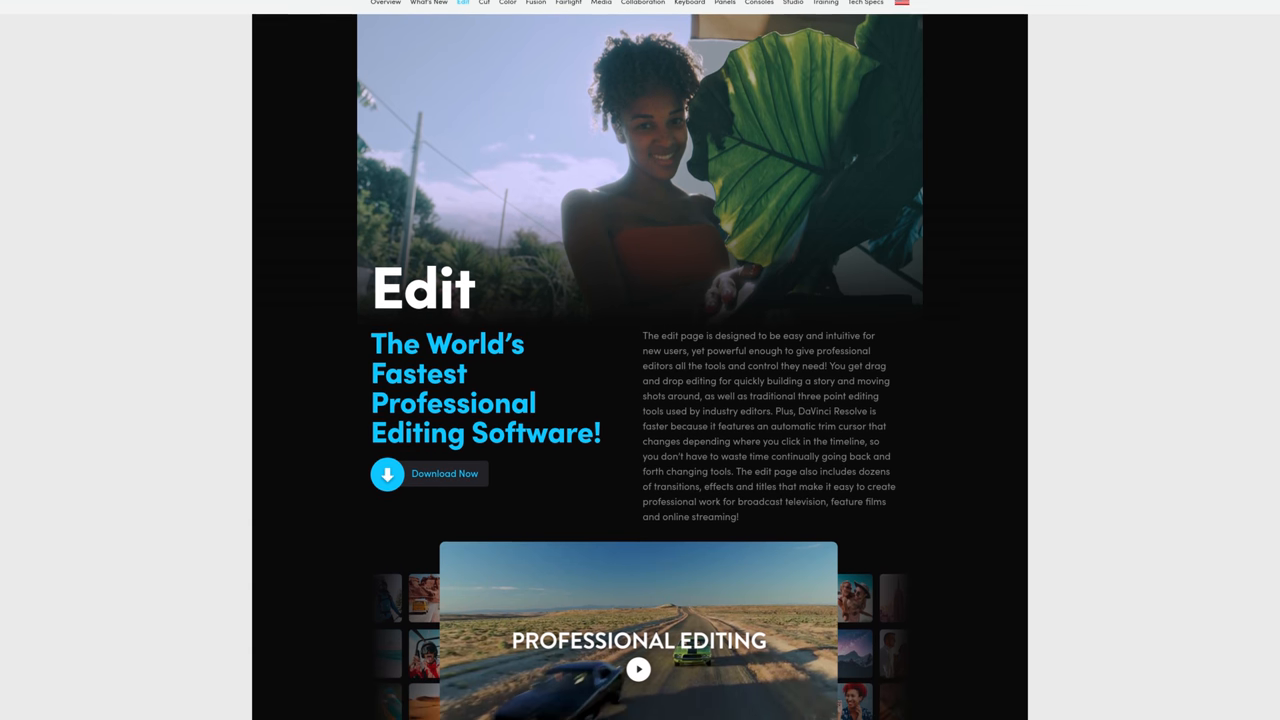
{"action": "scroll", "scroll_direction": "down", "scroll_amount": 3}
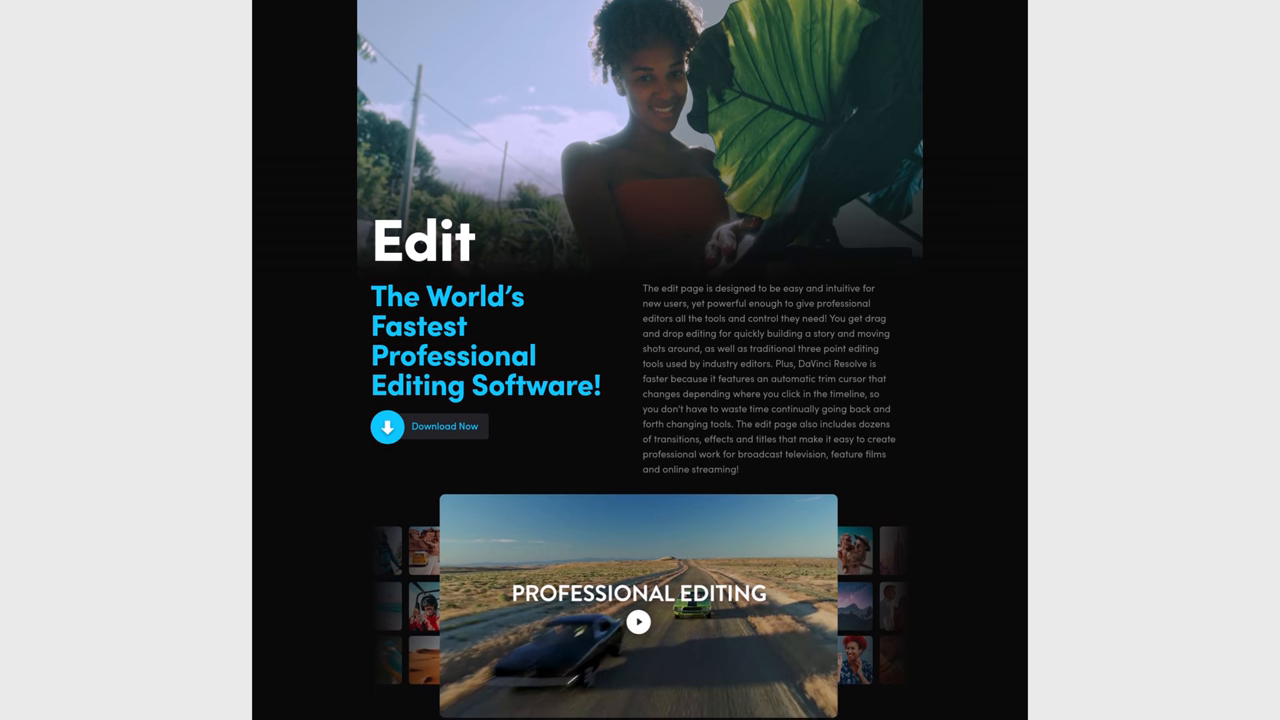
{"action": "scroll", "scroll_direction": "down", "scroll_amount": 3}
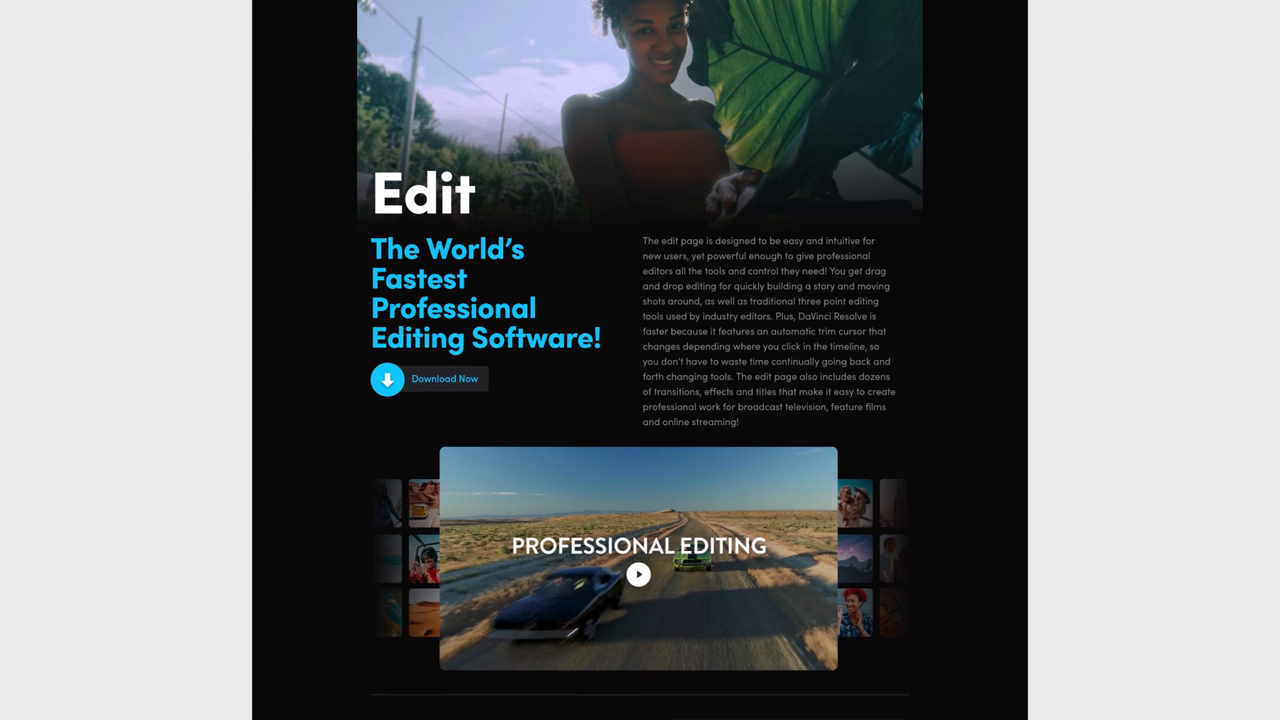
{"action": "scroll", "scroll_direction": "down", "scroll_amount": 3}
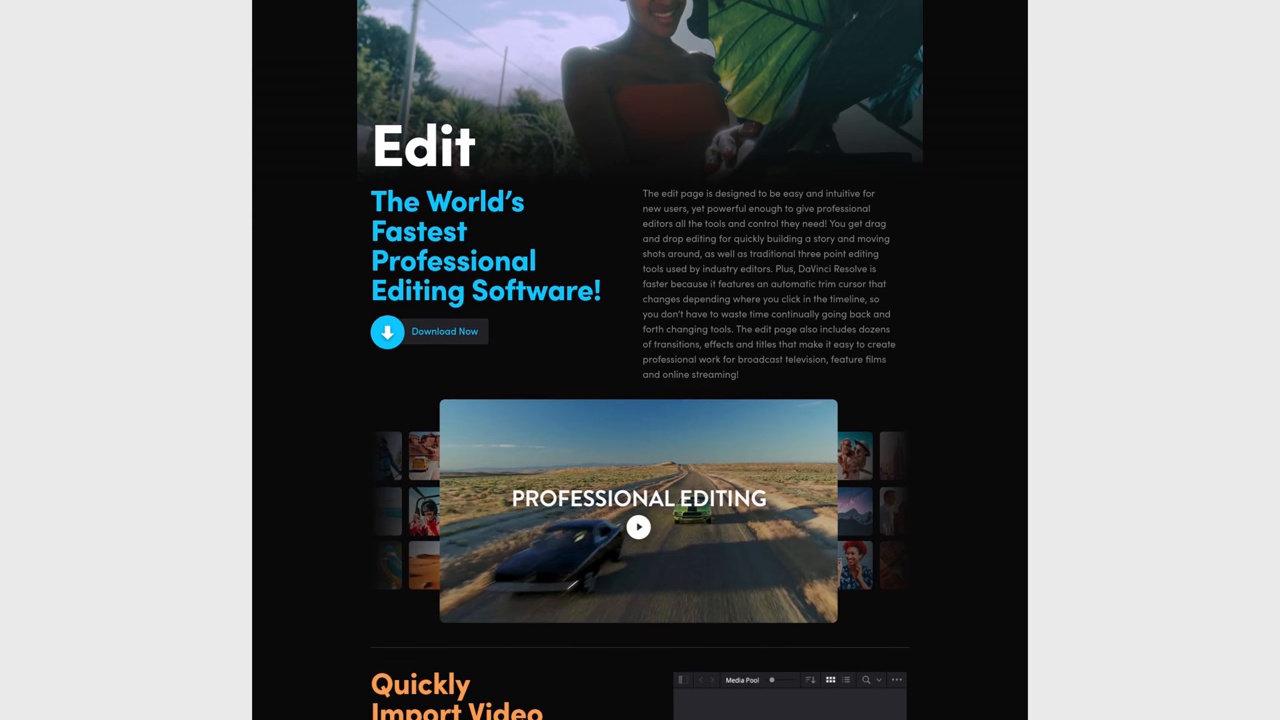
{"action": "scroll", "scroll_direction": "down", "scroll_amount": 3}
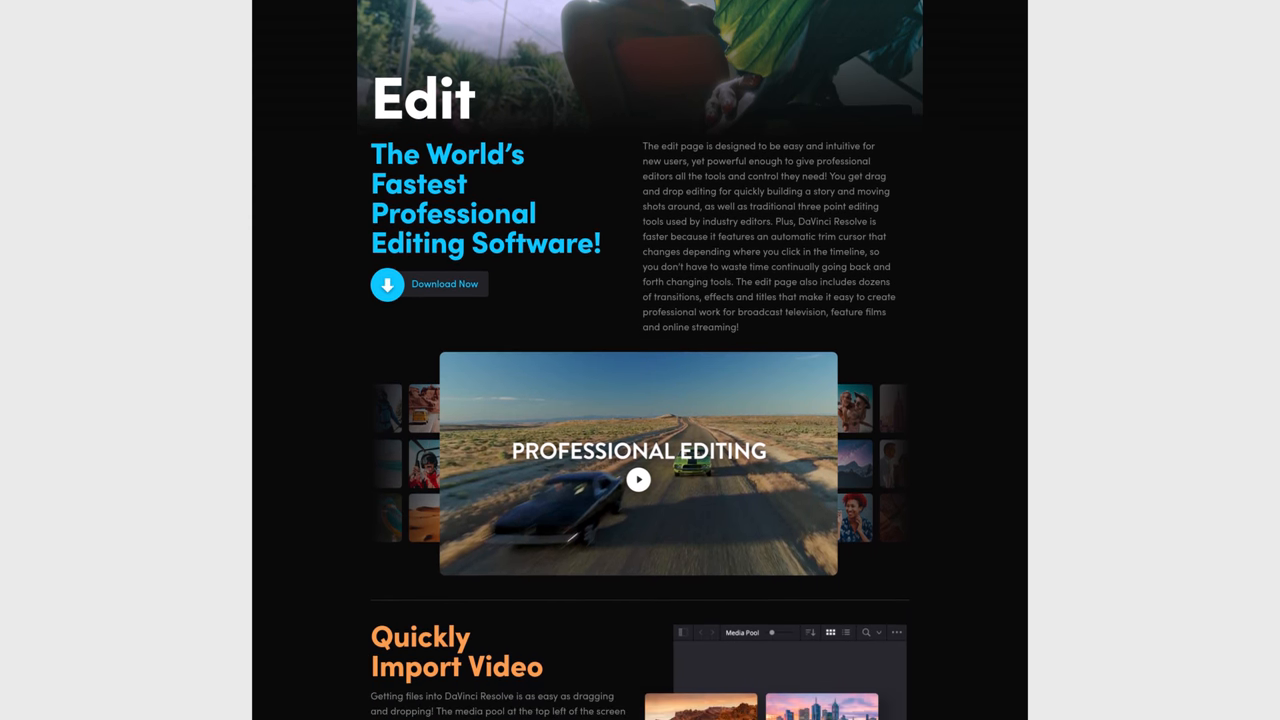
{"action": "scroll", "scroll_direction": "down", "scroll_amount": 3}
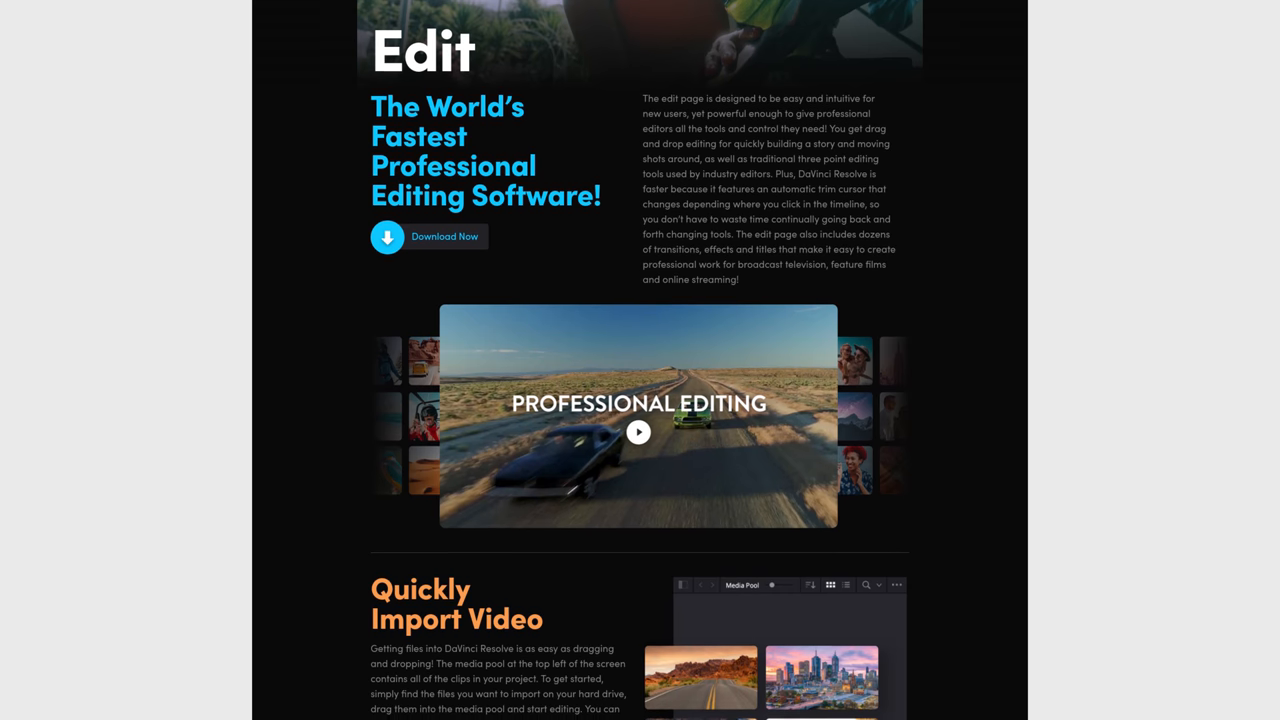
{"action": "scroll", "scroll_direction": "down", "scroll_amount": 3}
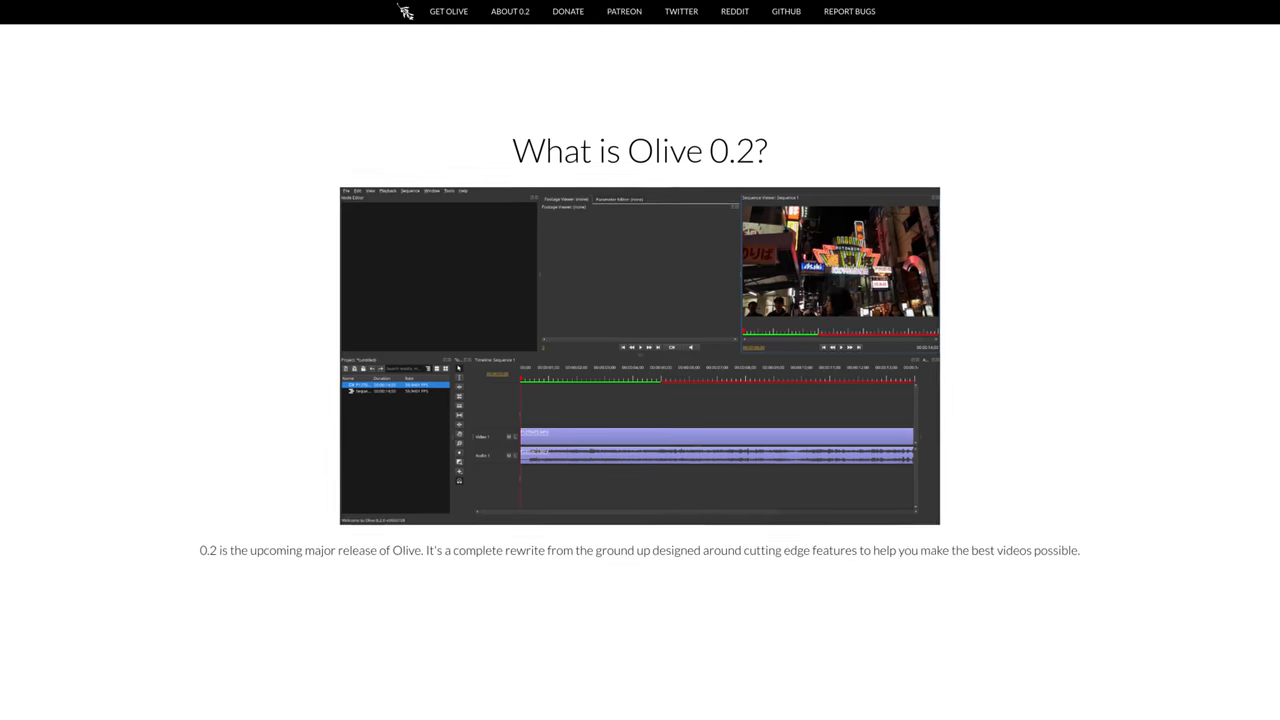
Step: Scroll the Olive 0.2 page and enlarge the editor screenshot with a timeline clip
{"action": "scroll", "scroll_direction": "down", "scroll_amount": 3}
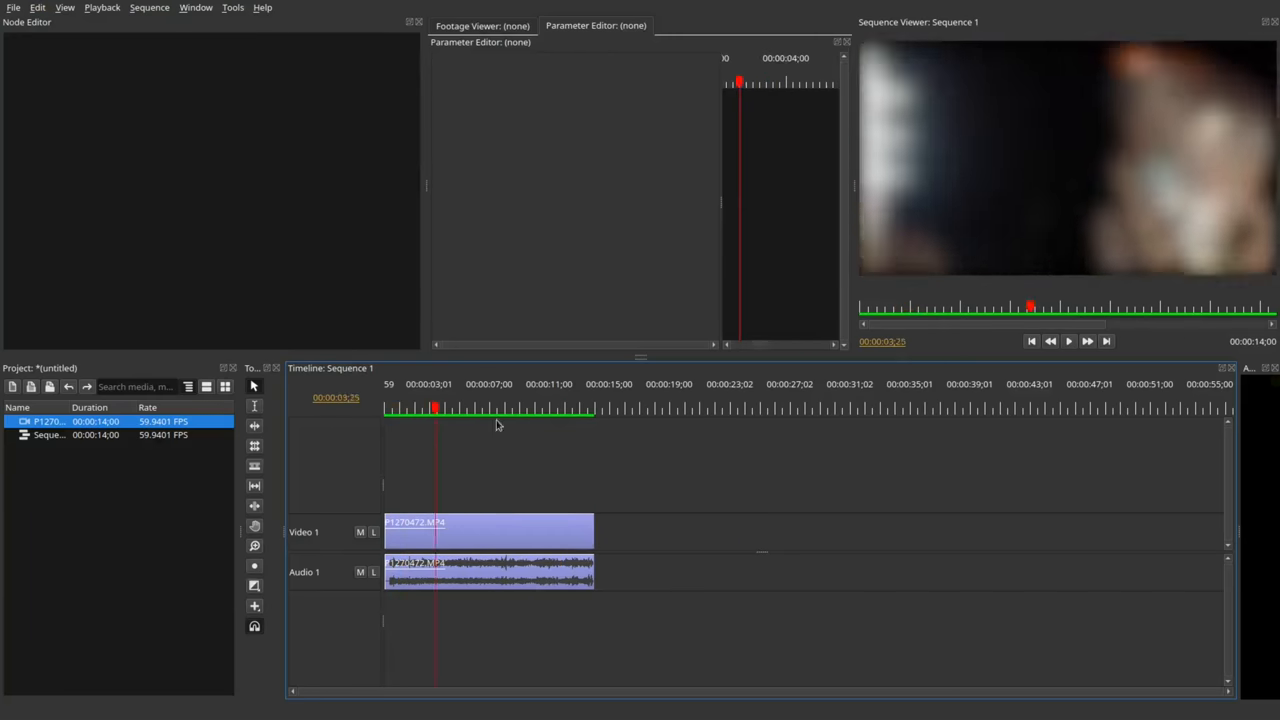
{"action": "left_click", "coordinate": [1068, 341]}
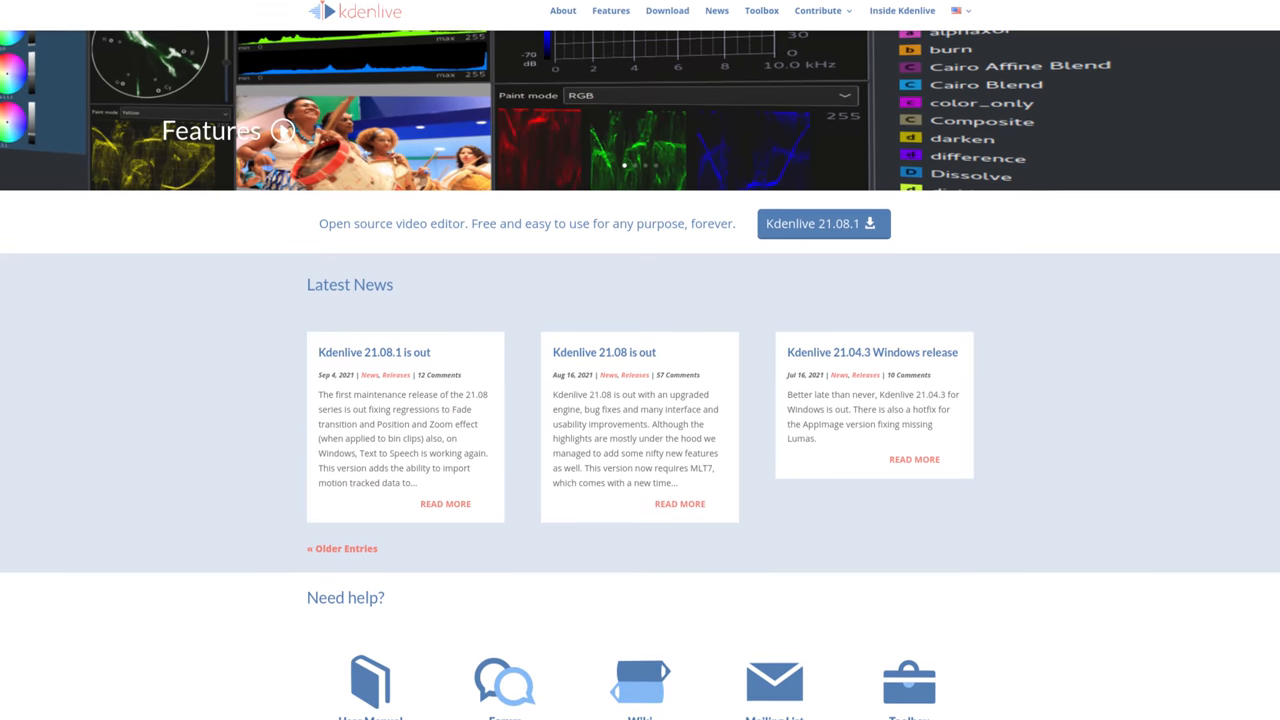
Step: Scroll Kdenlive's features: multi-track editing, format support, configurable interface and titler
{"action": "scroll", "scroll_direction": "down", "scroll_amount": 3}
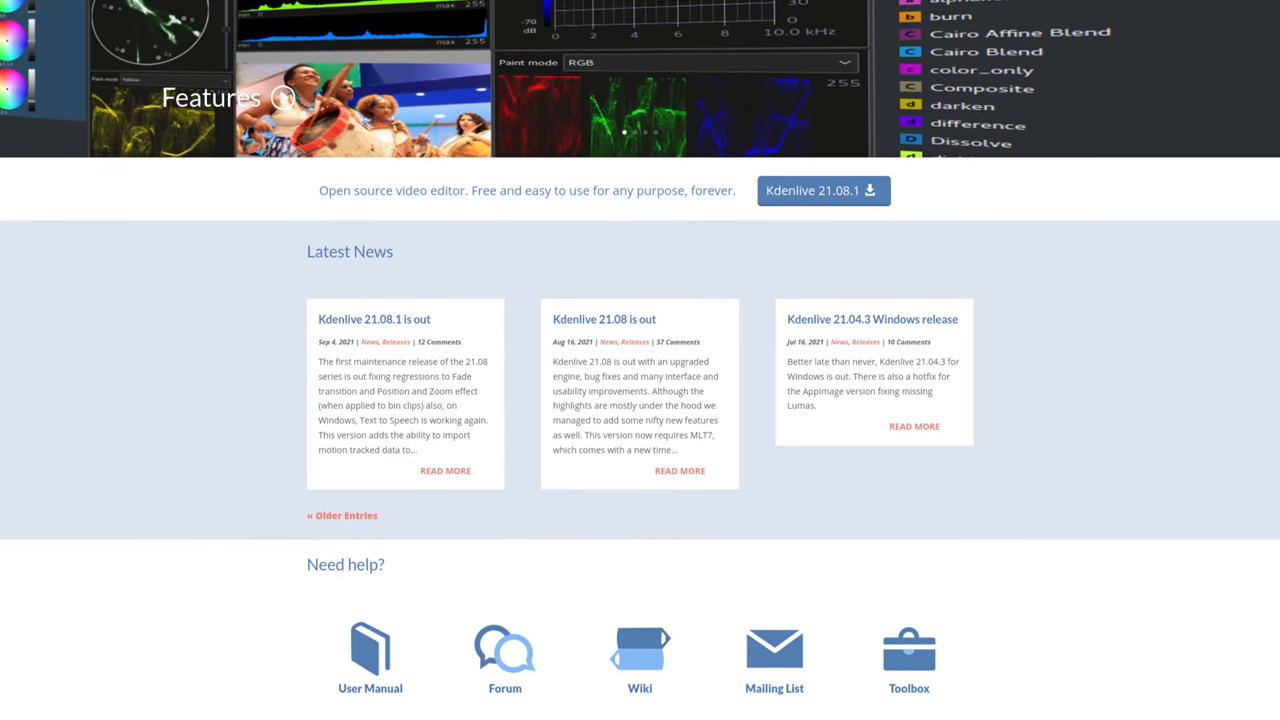
{"action": "scroll", "scroll_direction": "down", "scroll_amount": 3}
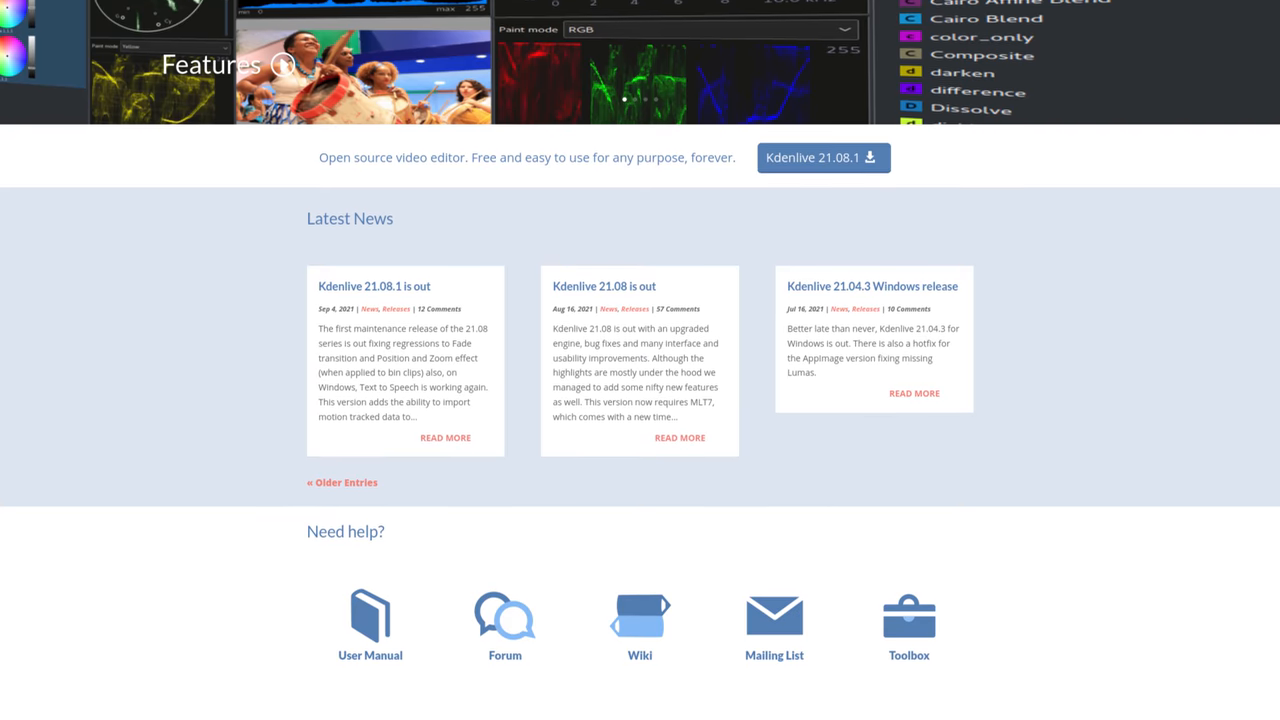
{"action": "scroll", "scroll_direction": "down", "scroll_amount": 3}
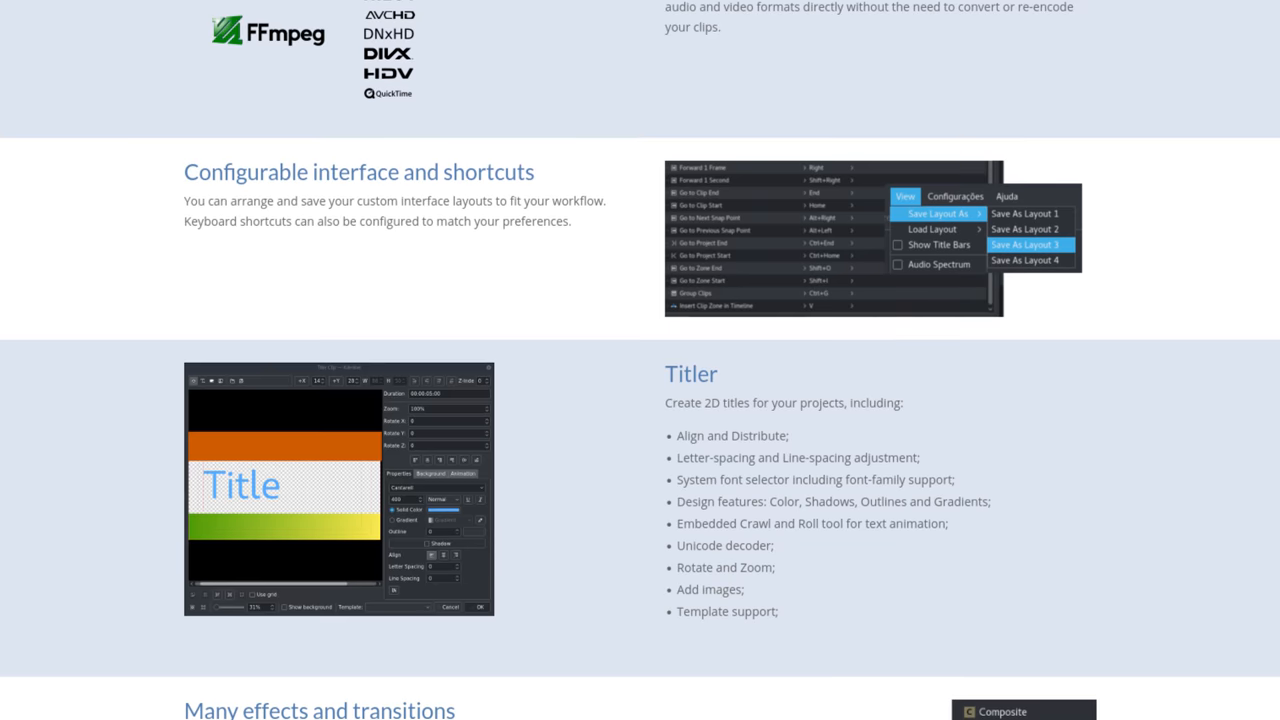
{"action": "scroll", "scroll_direction": "down", "scroll_amount": 3}
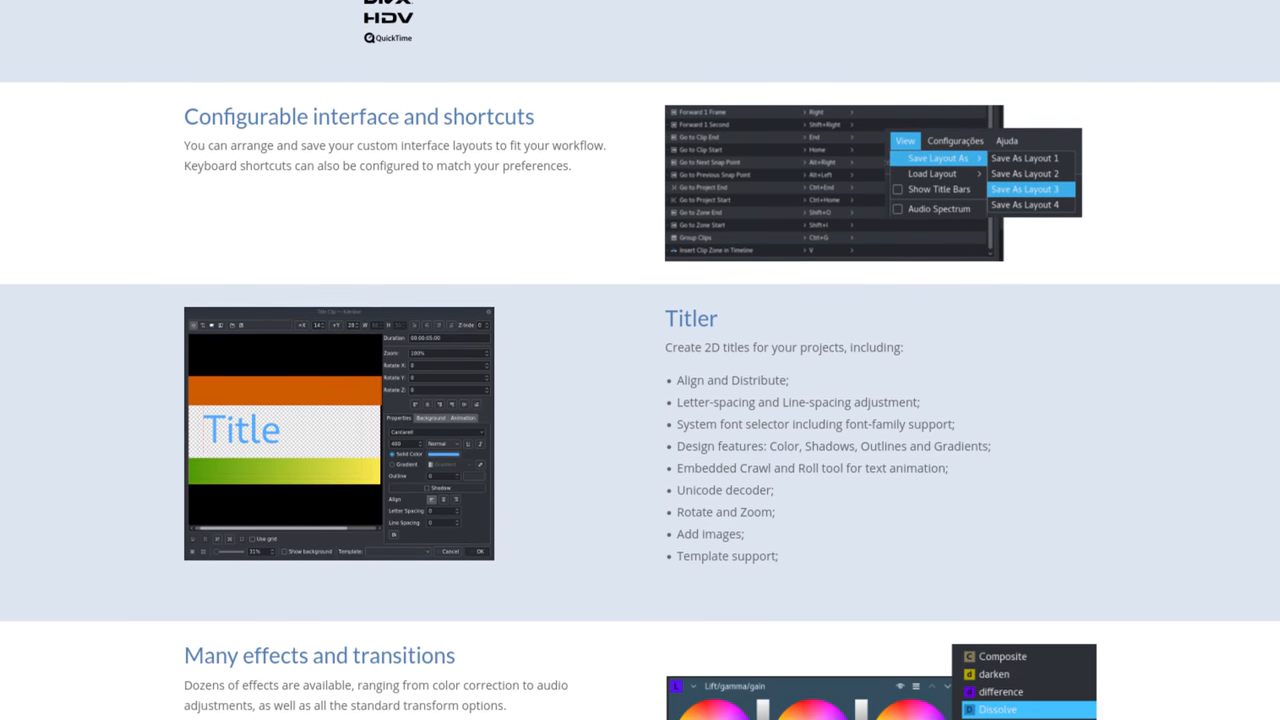
{"action": "scroll", "scroll_direction": "down", "scroll_amount": 3}
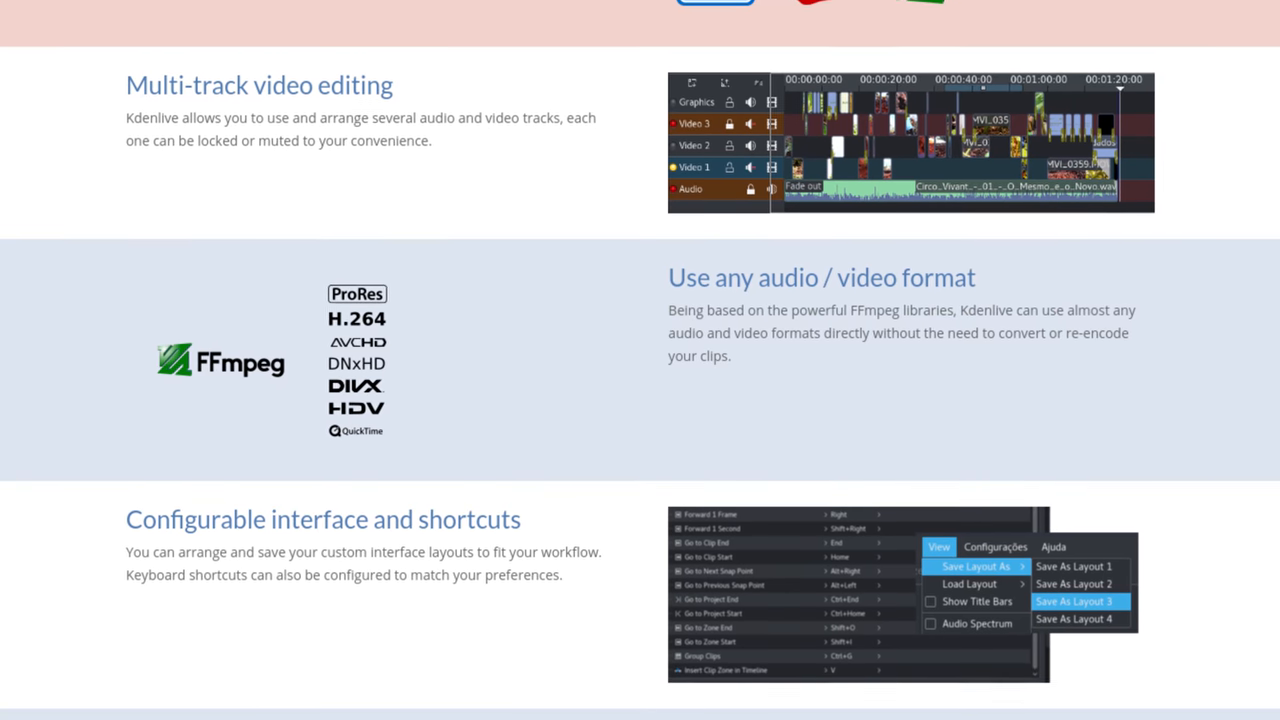
{"action": "scroll", "scroll_direction": "down", "scroll_amount": 3}
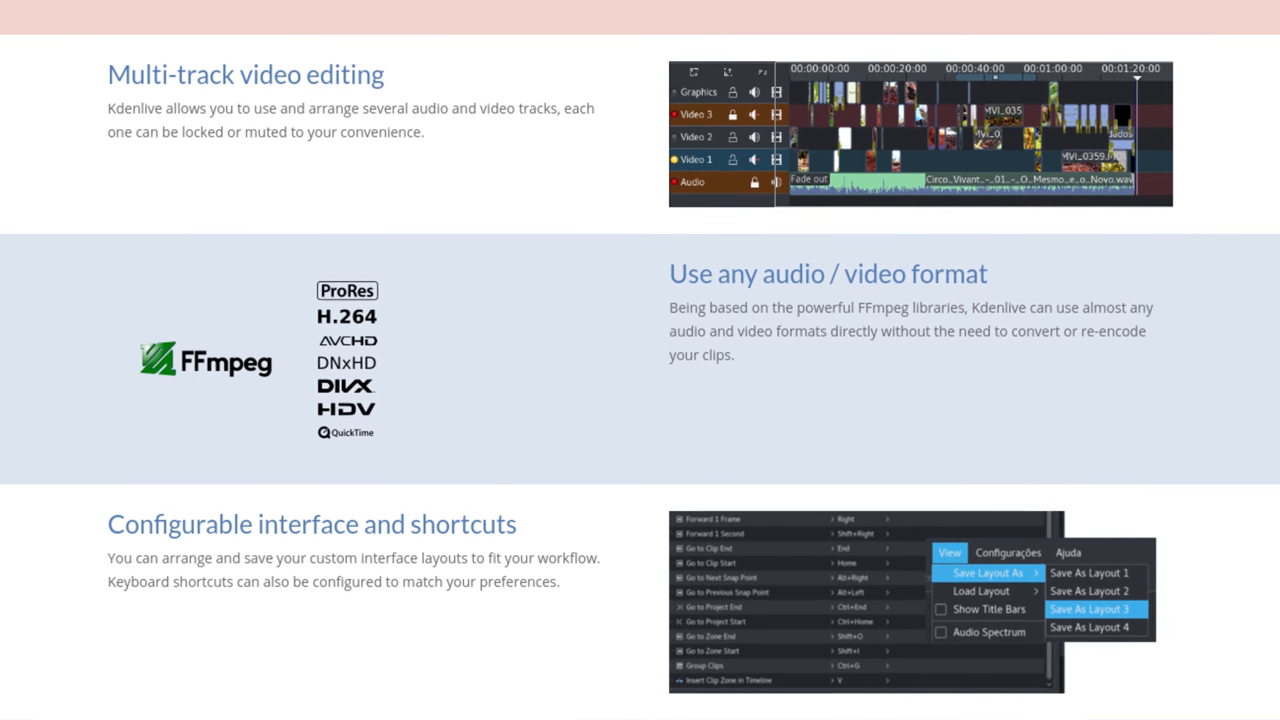
{"action": "scroll", "scroll_direction": "down", "scroll_amount": 3}
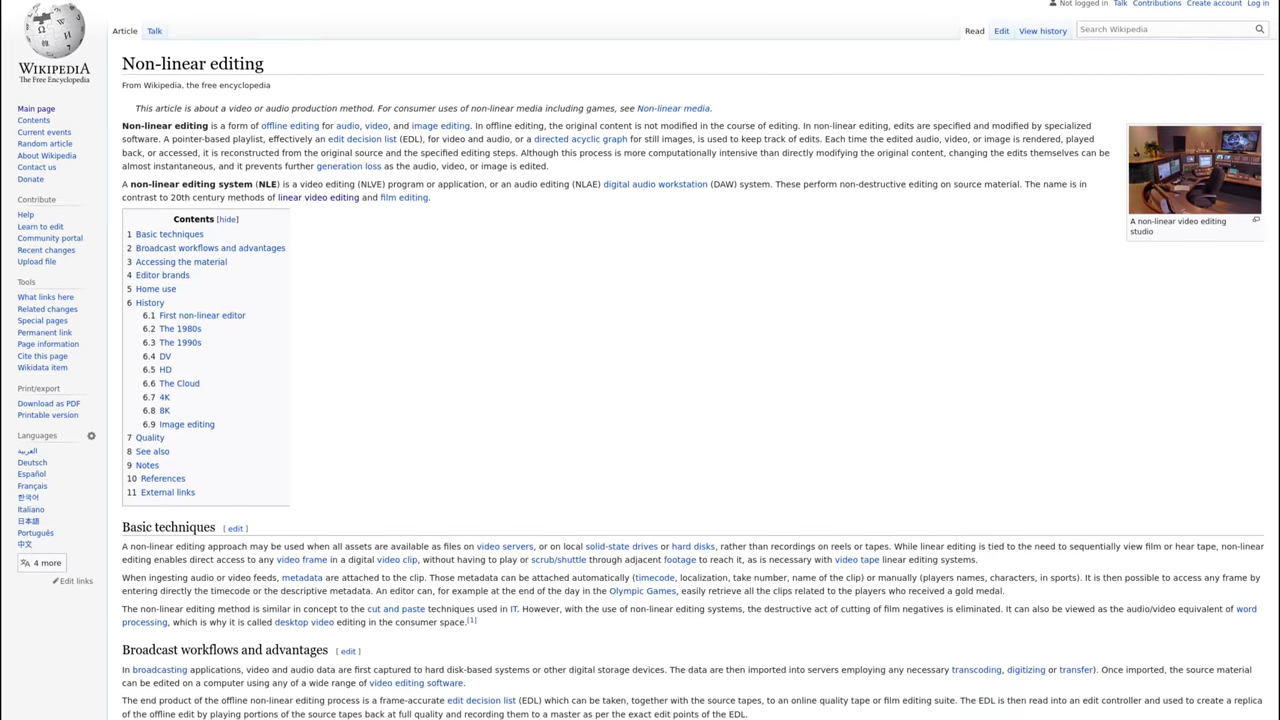
Step: Scroll through the Wikipedia Non-linear editing and Linear video editing articles
{"action": "scroll", "scroll_direction": "down", "scroll_amount": 3}
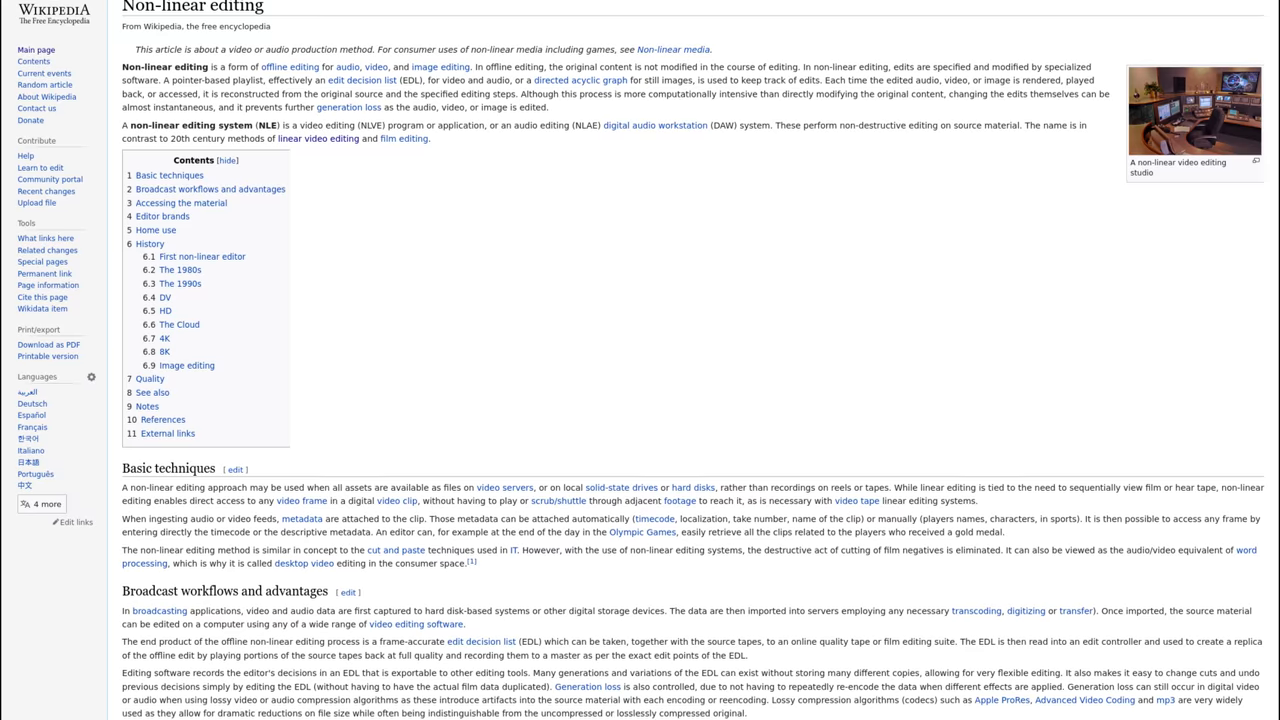
{"action": "scroll", "scroll_direction": "down", "scroll_amount": 3}
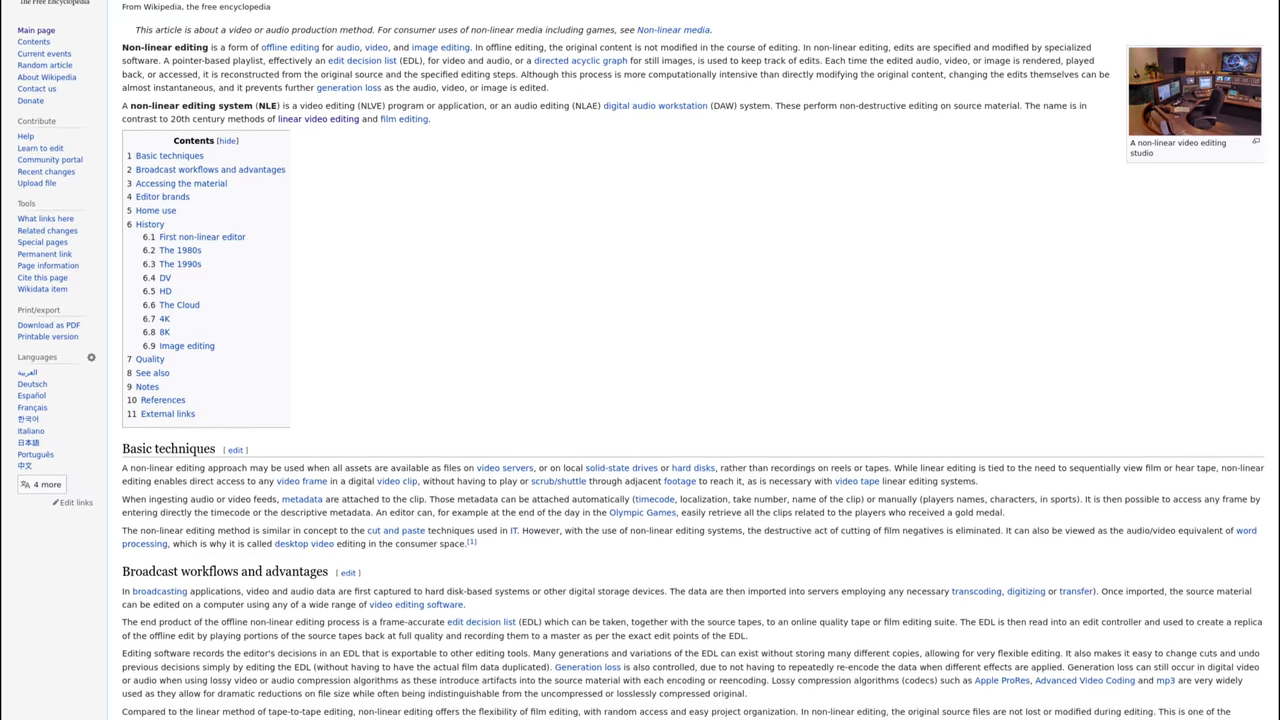
{"action": "scroll", "scroll_direction": "down", "scroll_amount": 3}
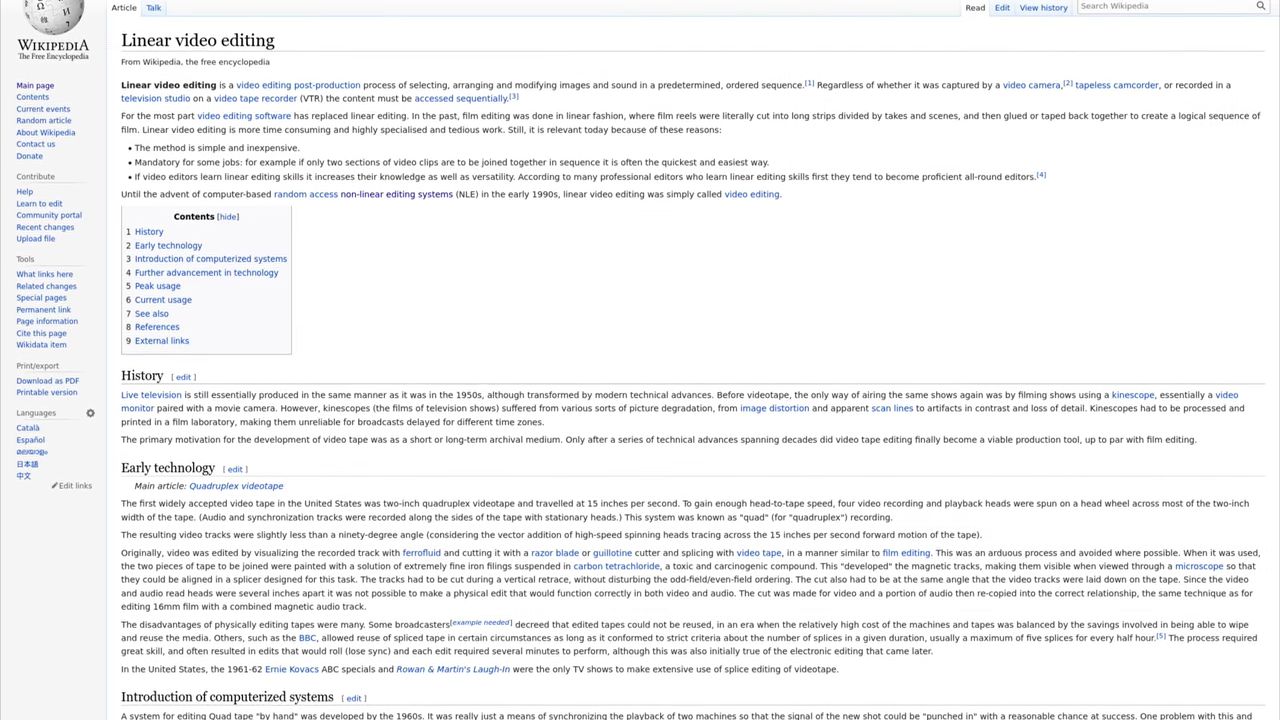
{"action": "scroll", "scroll_direction": "down", "scroll_amount": 3}
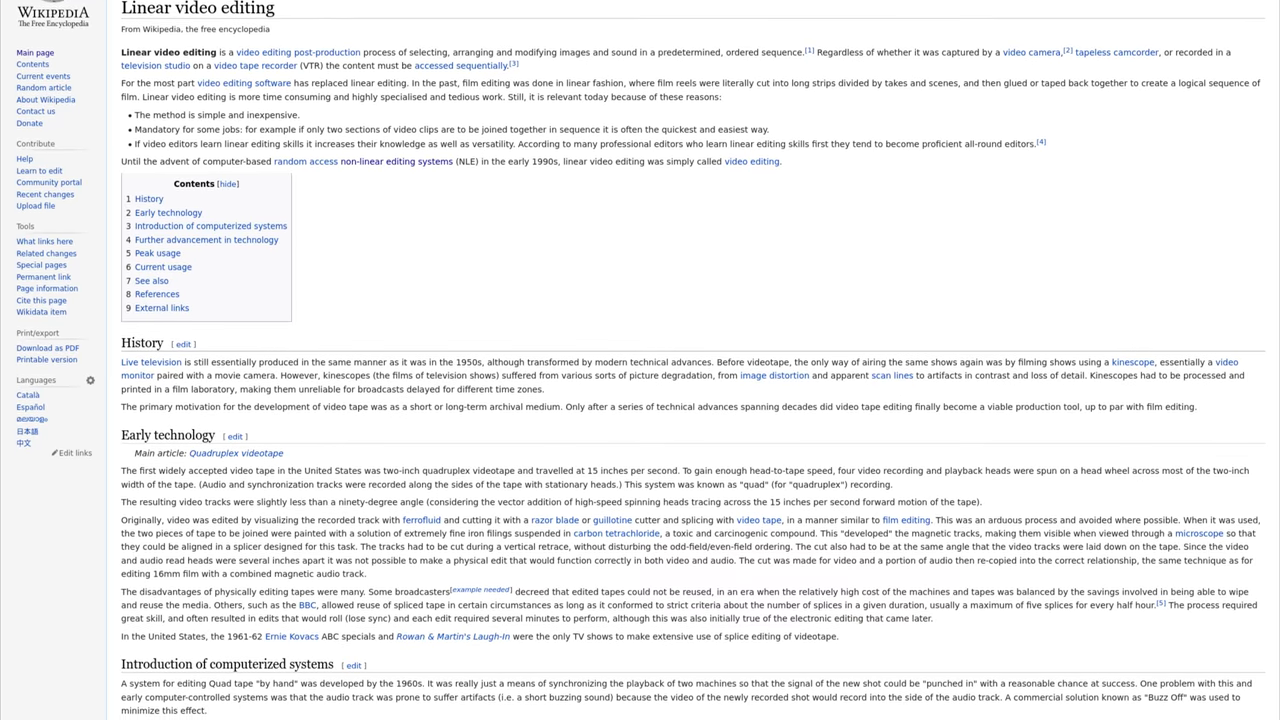
{"action": "scroll", "scroll_direction": "down", "scroll_amount": 3}
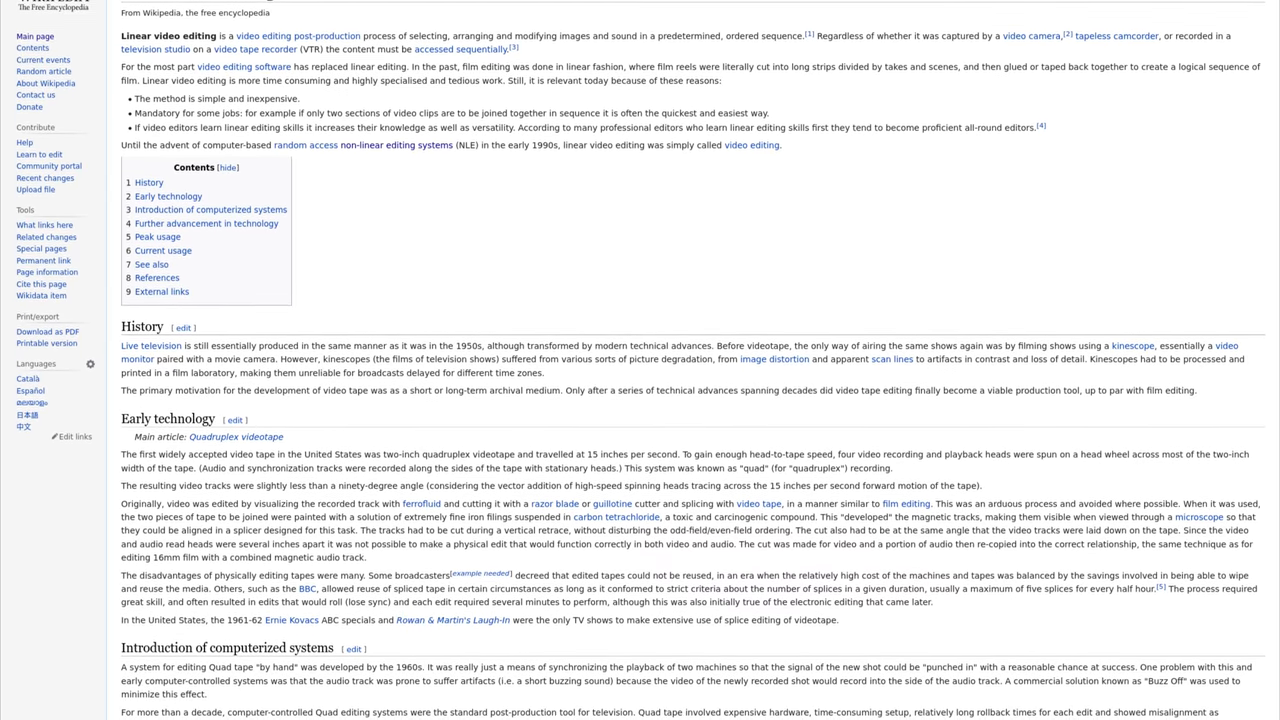
{"action": "scroll", "scroll_direction": "down", "scroll_amount": 3}
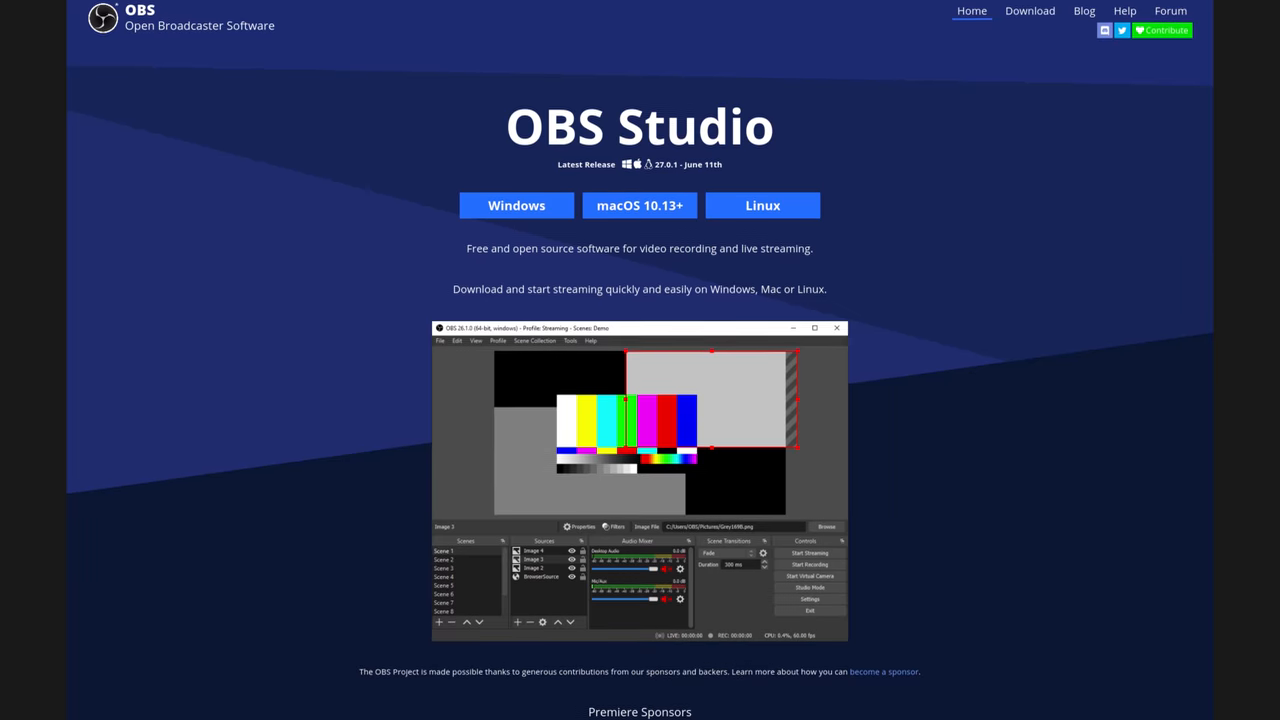
{"action": "scroll", "scroll_direction": "down", "scroll_amount": 3}
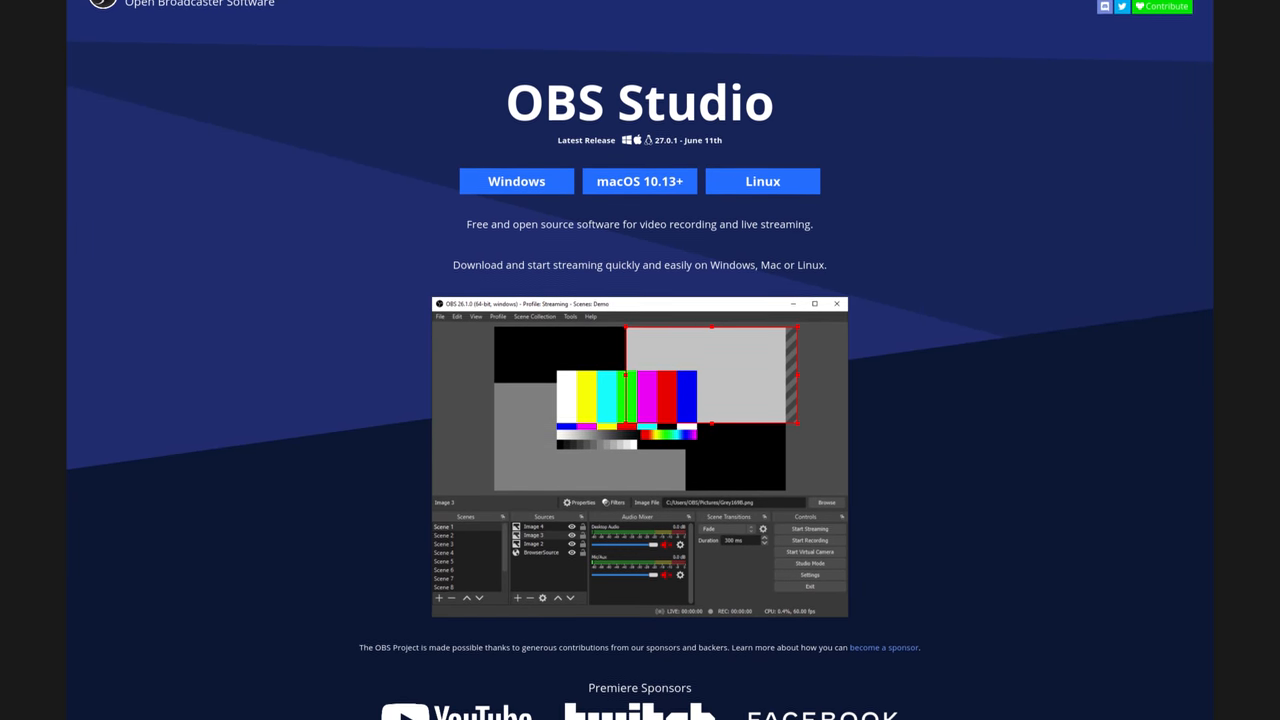
{"action": "scroll", "scroll_direction": "down", "scroll_amount": 3}
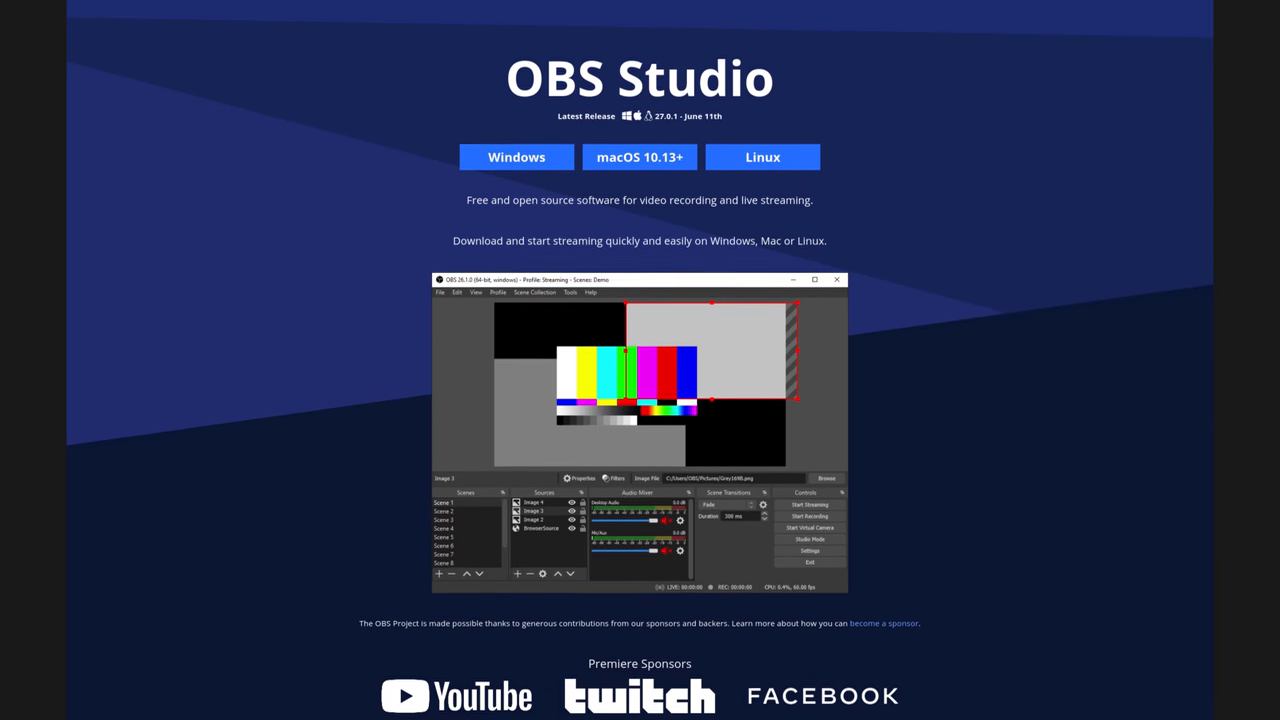
{"action": "scroll", "scroll_direction": "down", "scroll_amount": 3}
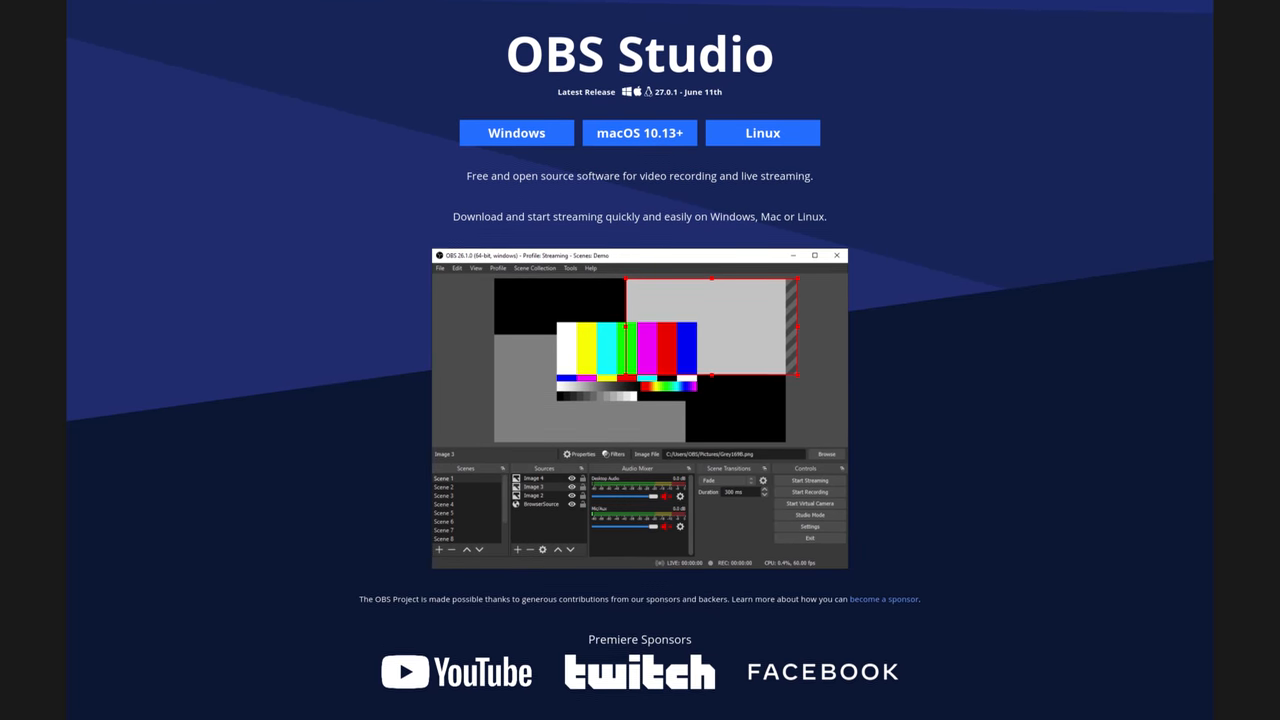
{"action": "scroll", "scroll_direction": "down", "scroll_amount": 3}
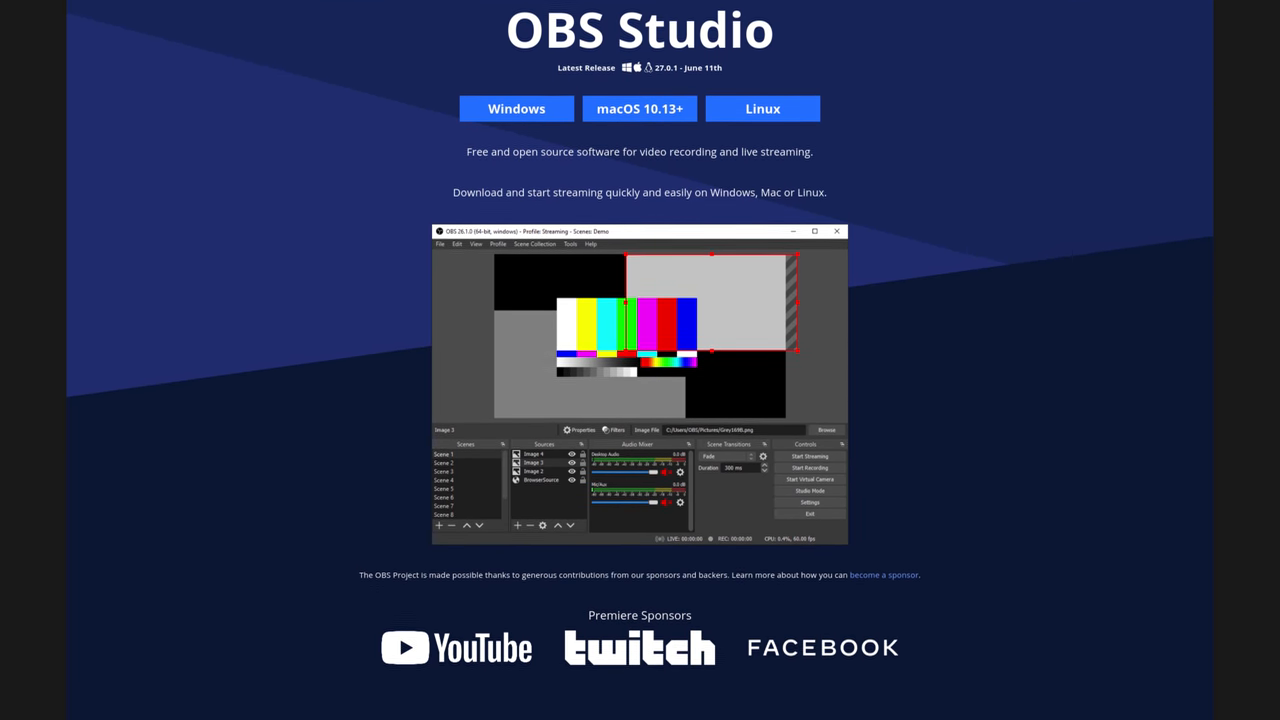
{"action": "scroll", "scroll_direction": "down", "scroll_amount": 3}
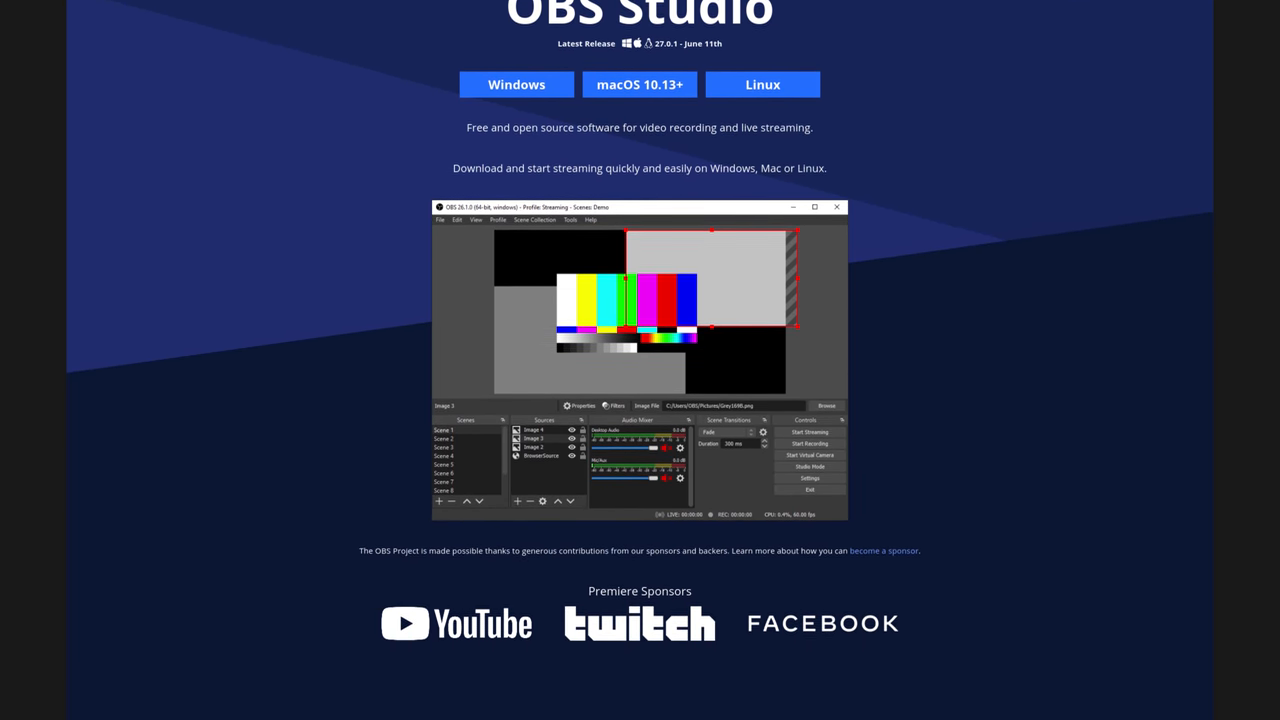
{"action": "scroll", "scroll_direction": "down", "scroll_amount": 3}
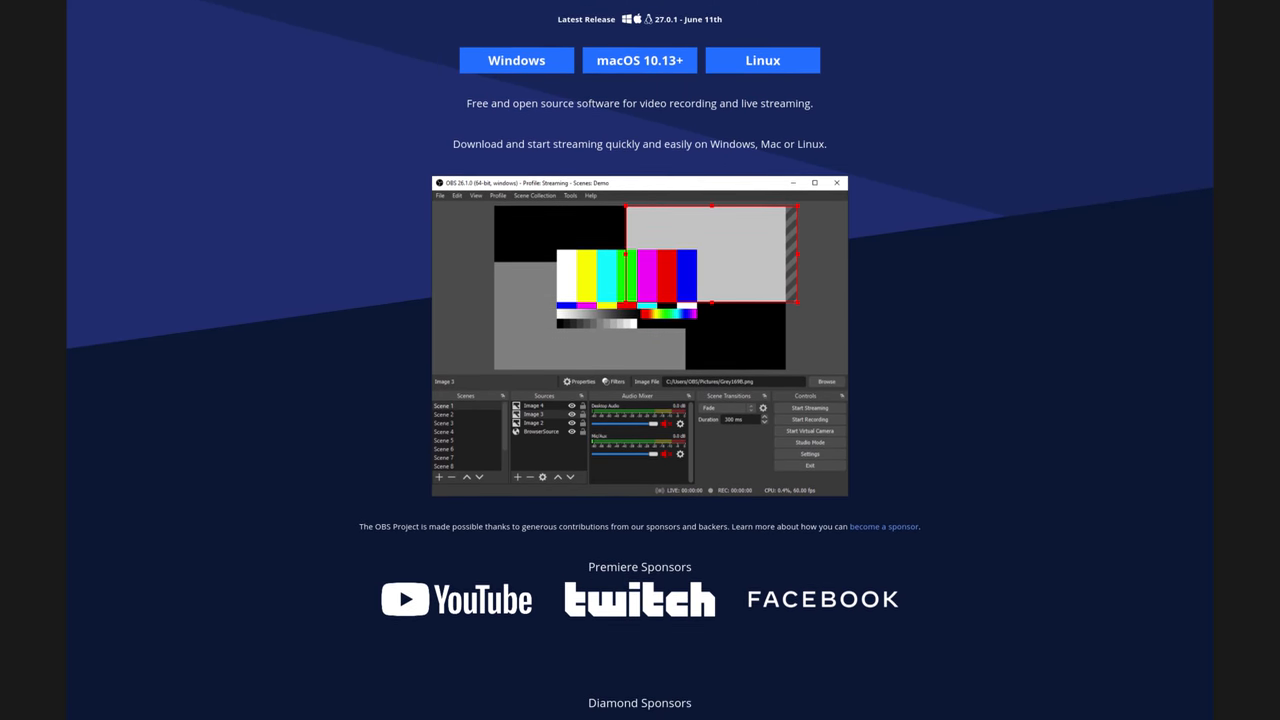
{"action": "scroll", "scroll_direction": "down", "scroll_amount": 3}
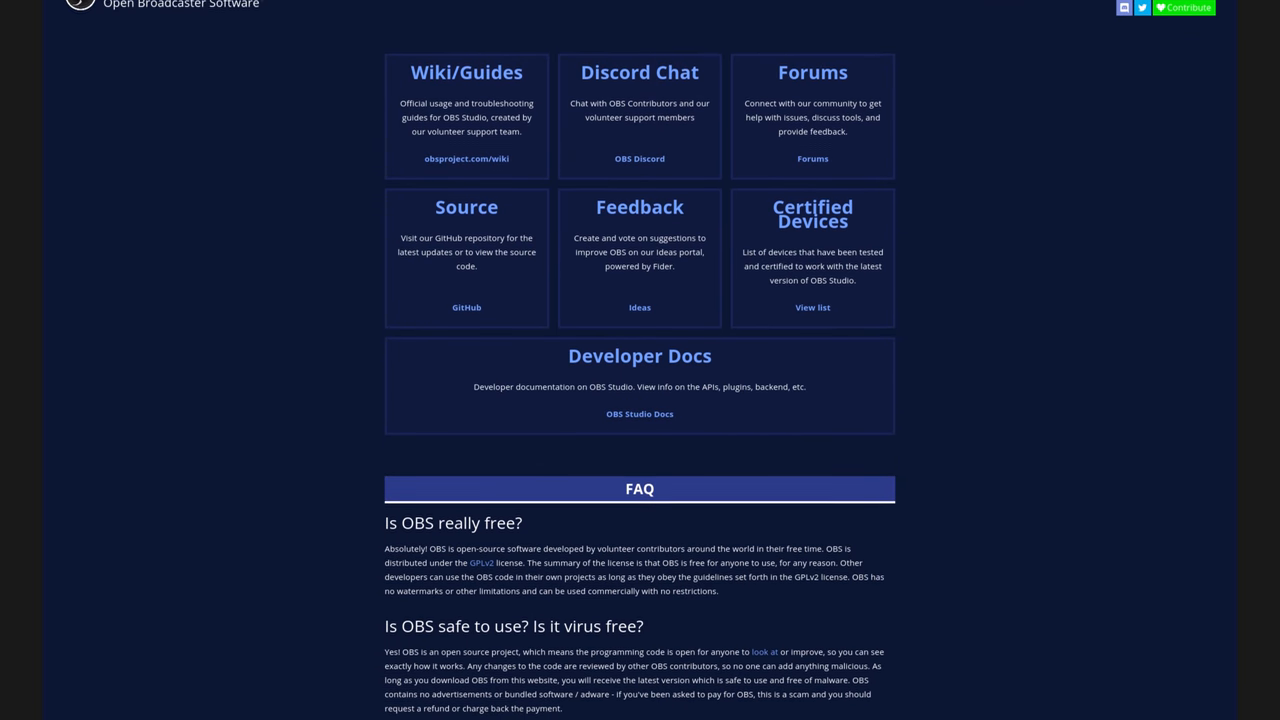
{"action": "scroll", "scroll_direction": "down", "scroll_amount": 3}
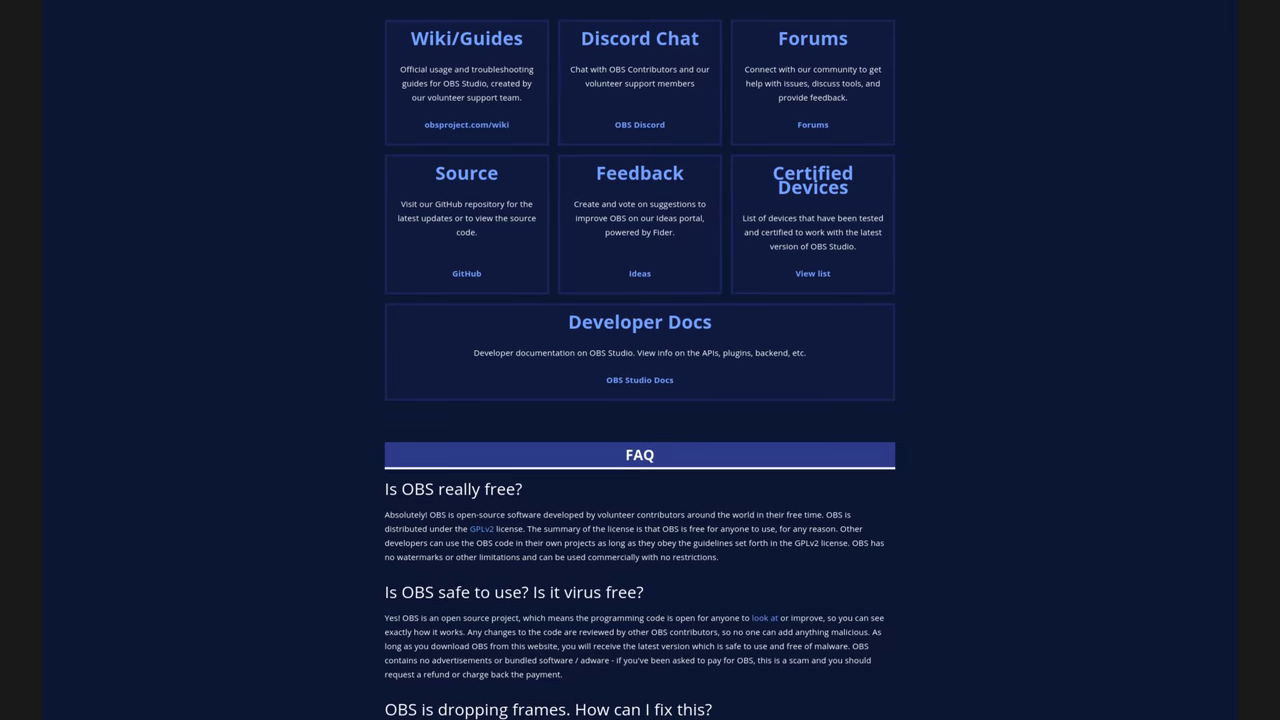
{"action": "scroll", "scroll_direction": "down", "scroll_amount": 3}
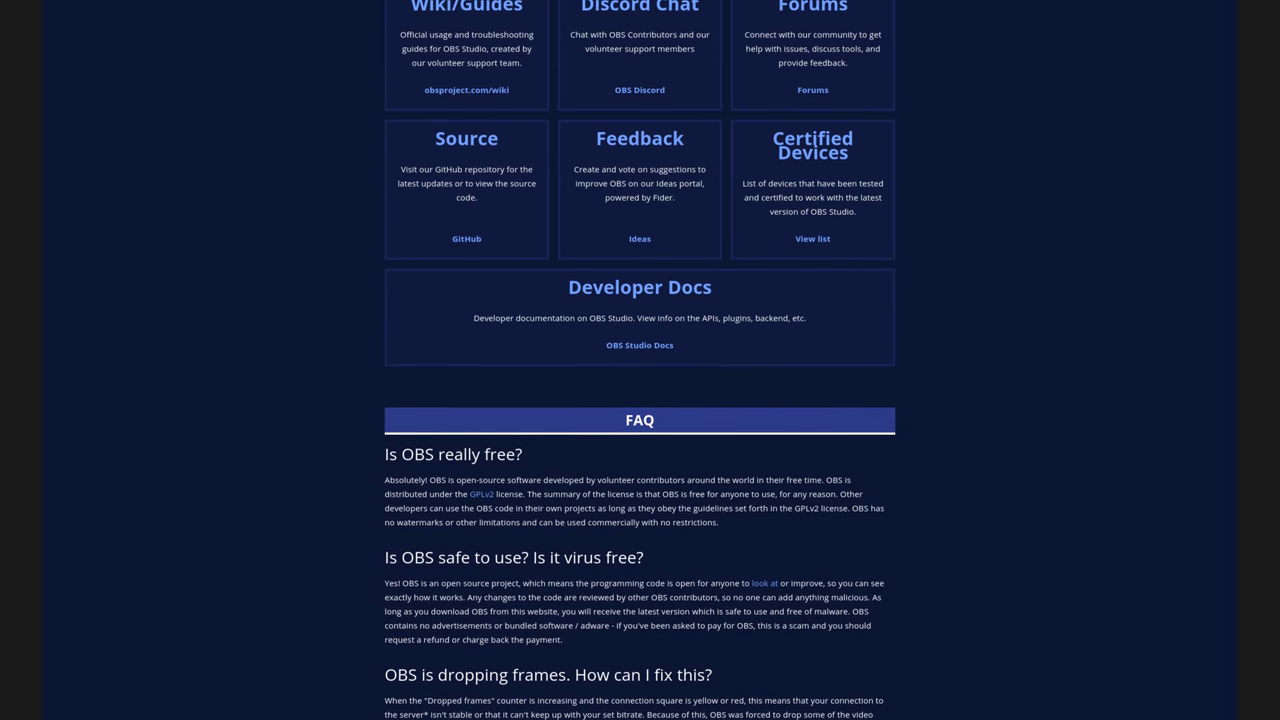
{"action": "scroll", "scroll_direction": "down", "scroll_amount": 3}
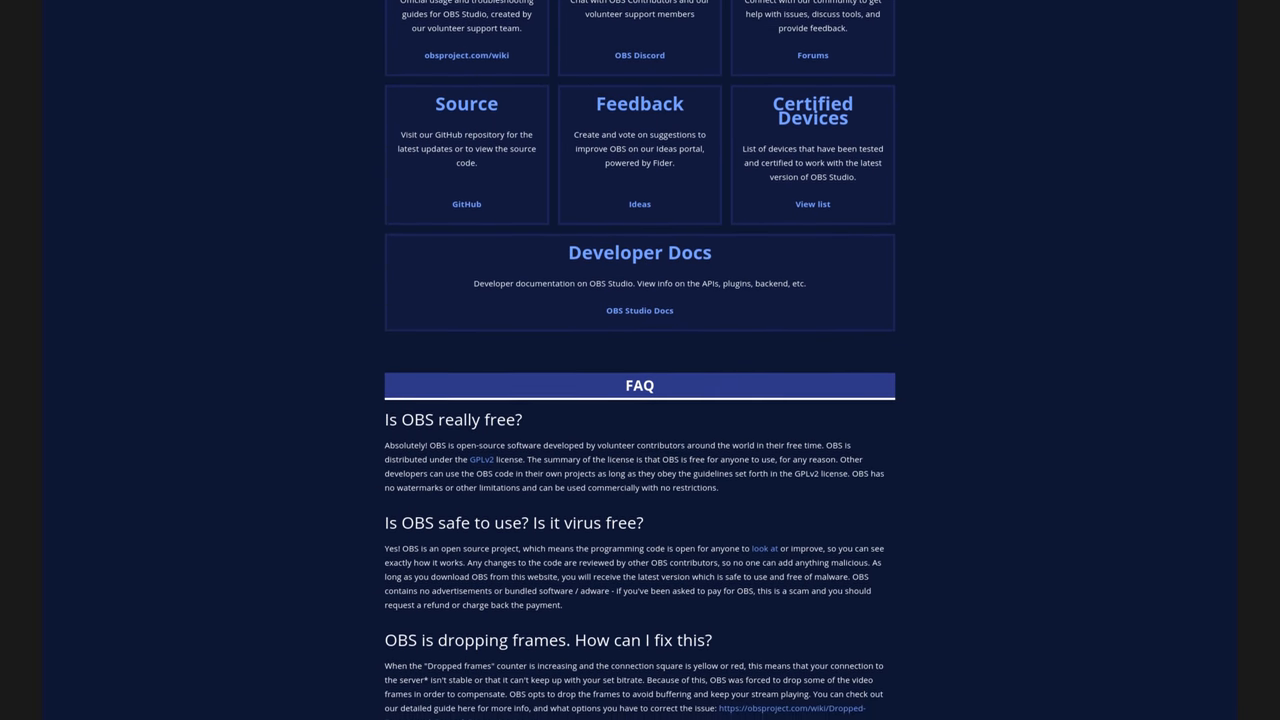
{"action": "scroll", "scroll_direction": "down", "scroll_amount": 3}
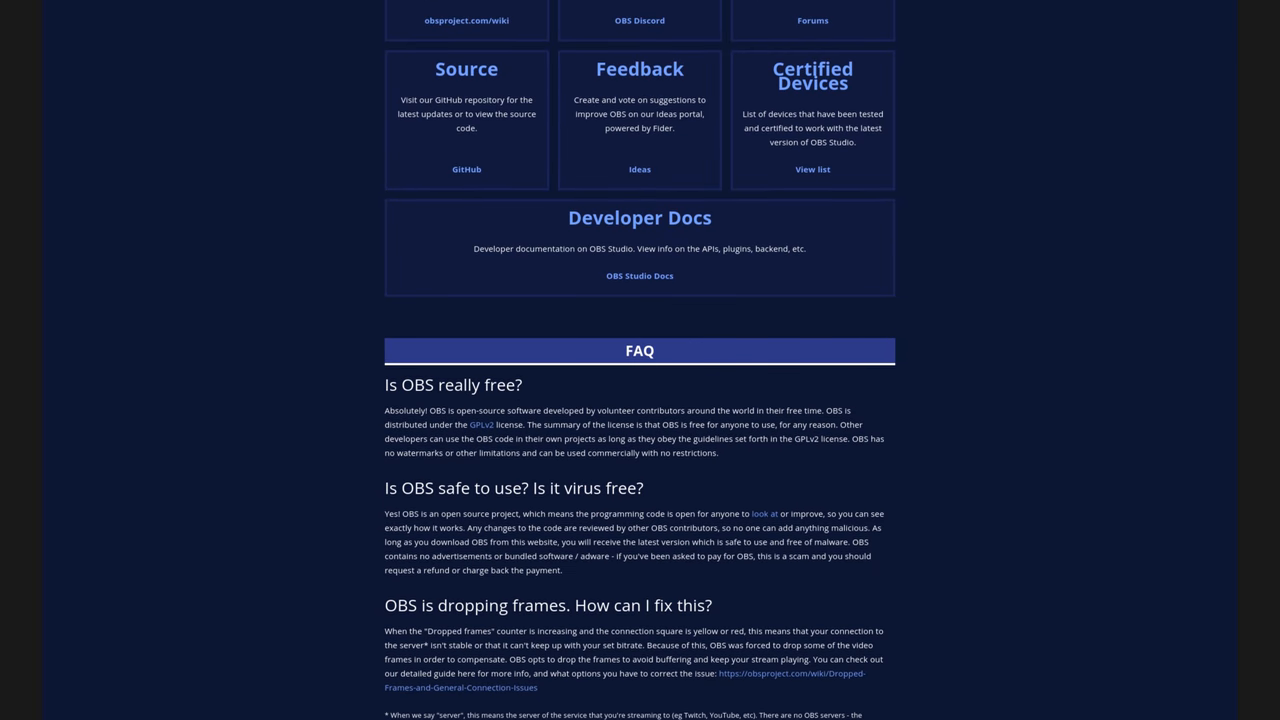
{"action": "scroll", "scroll_direction": "down", "scroll_amount": 3}
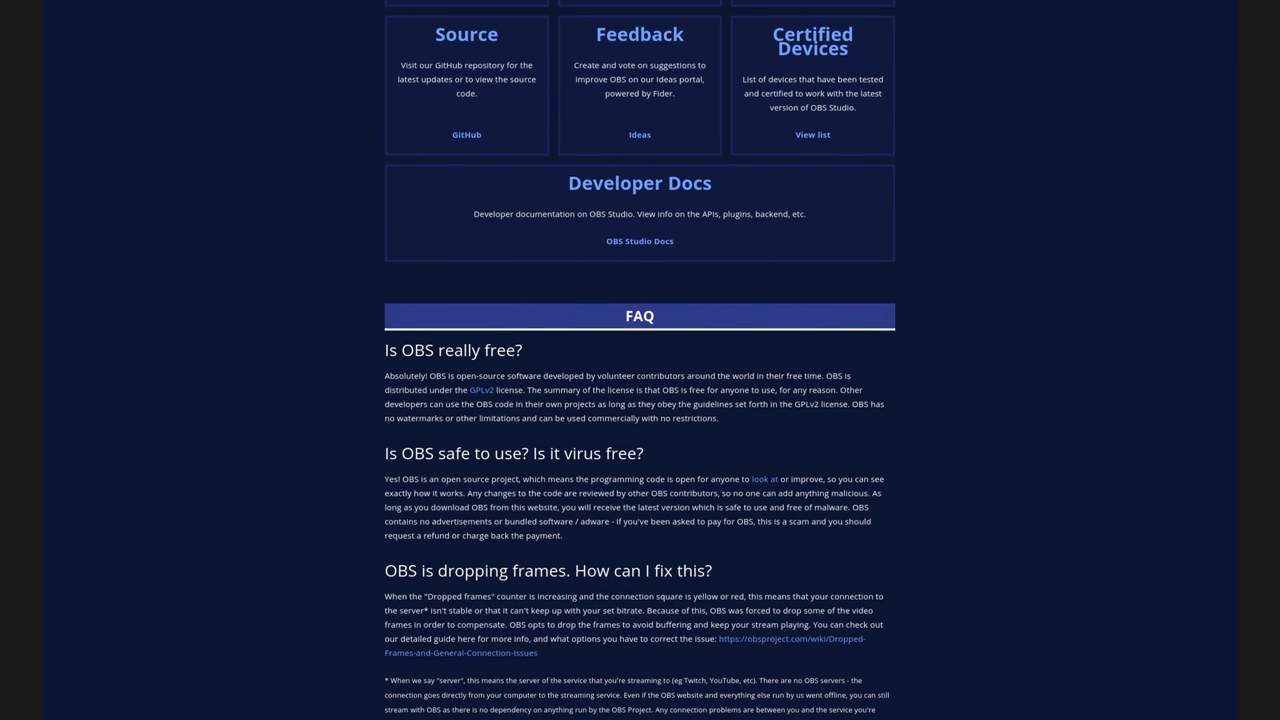
{"action": "scroll", "scroll_direction": "down", "scroll_amount": 3}
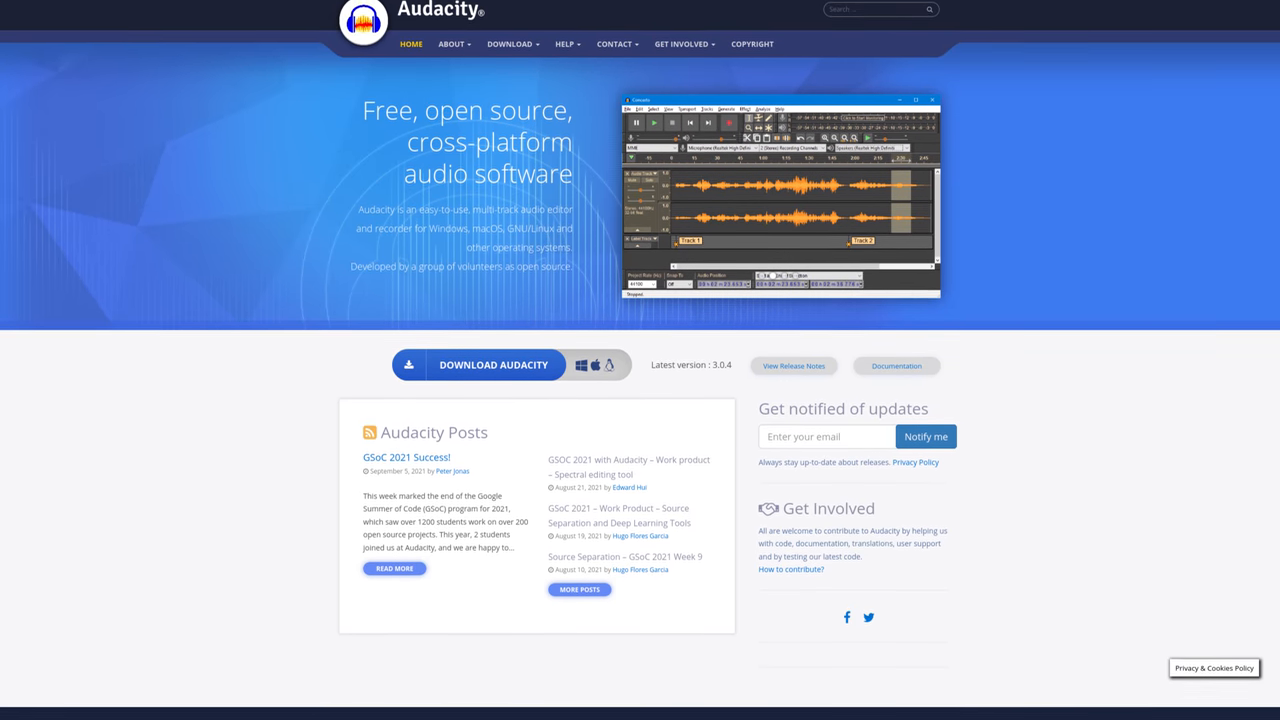
Step: Scroll Audacity's homepage past the banner to version 3.0.4 and the GSoC 2021 posts
{"action": "scroll", "scroll_direction": "down", "scroll_amount": 3}
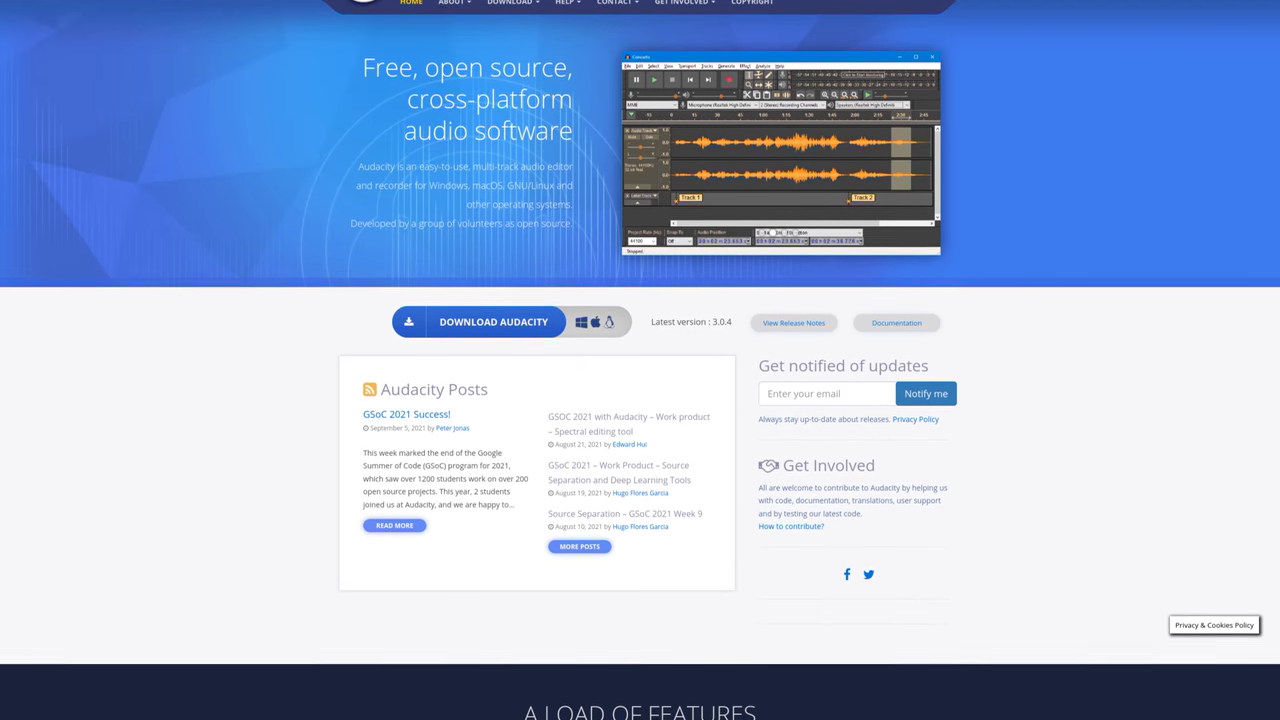
{"action": "scroll", "scroll_direction": "down", "scroll_amount": 3}
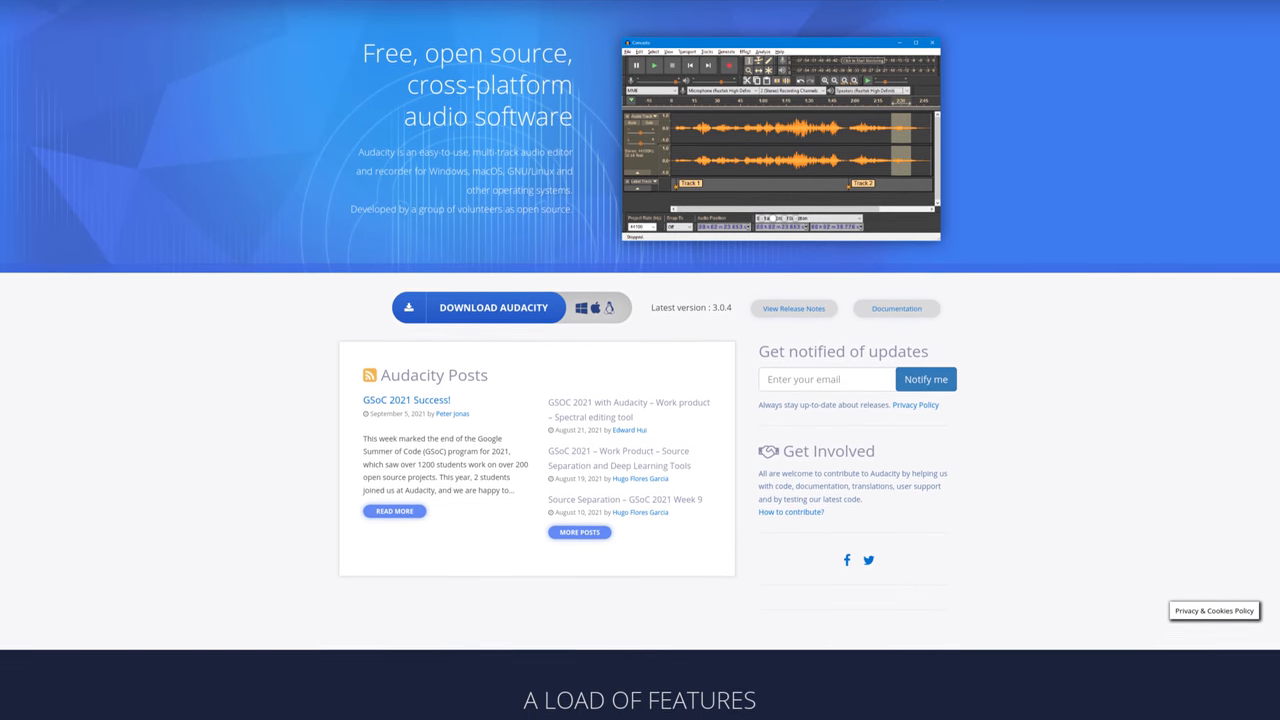
{"action": "scroll", "scroll_direction": "down", "scroll_amount": 3}
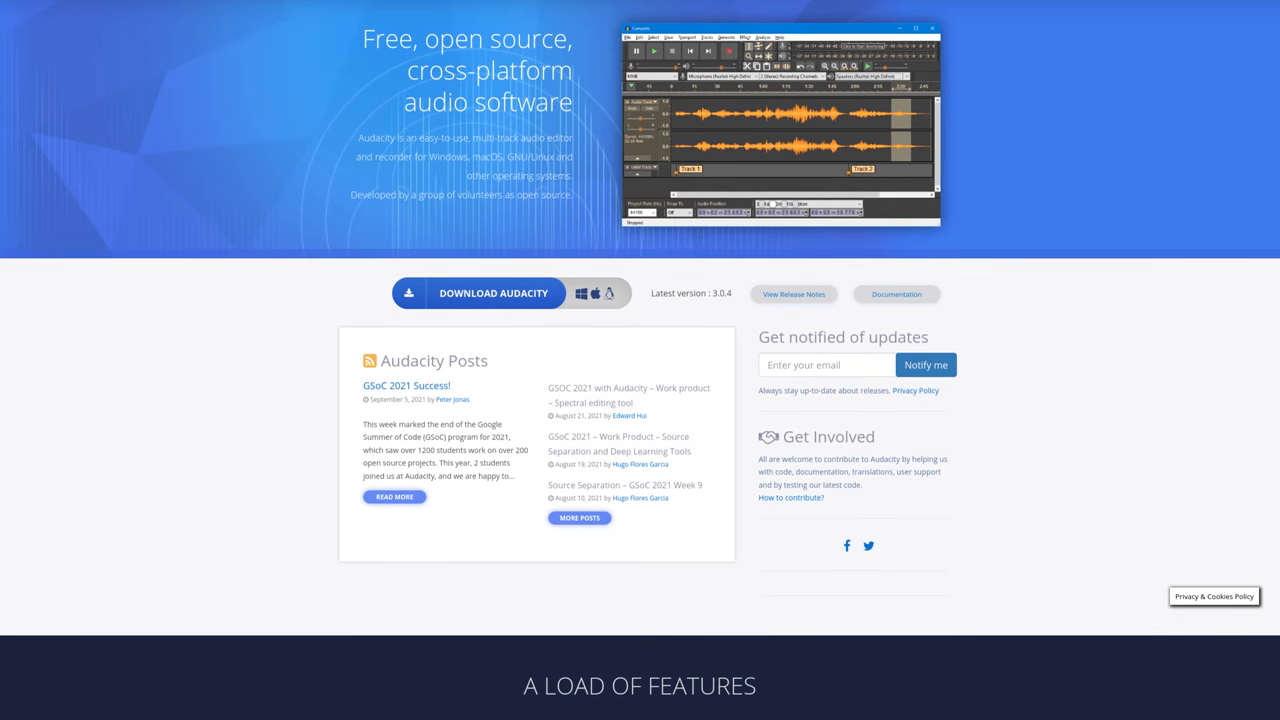
{"action": "scroll", "scroll_direction": "down", "scroll_amount": 3}
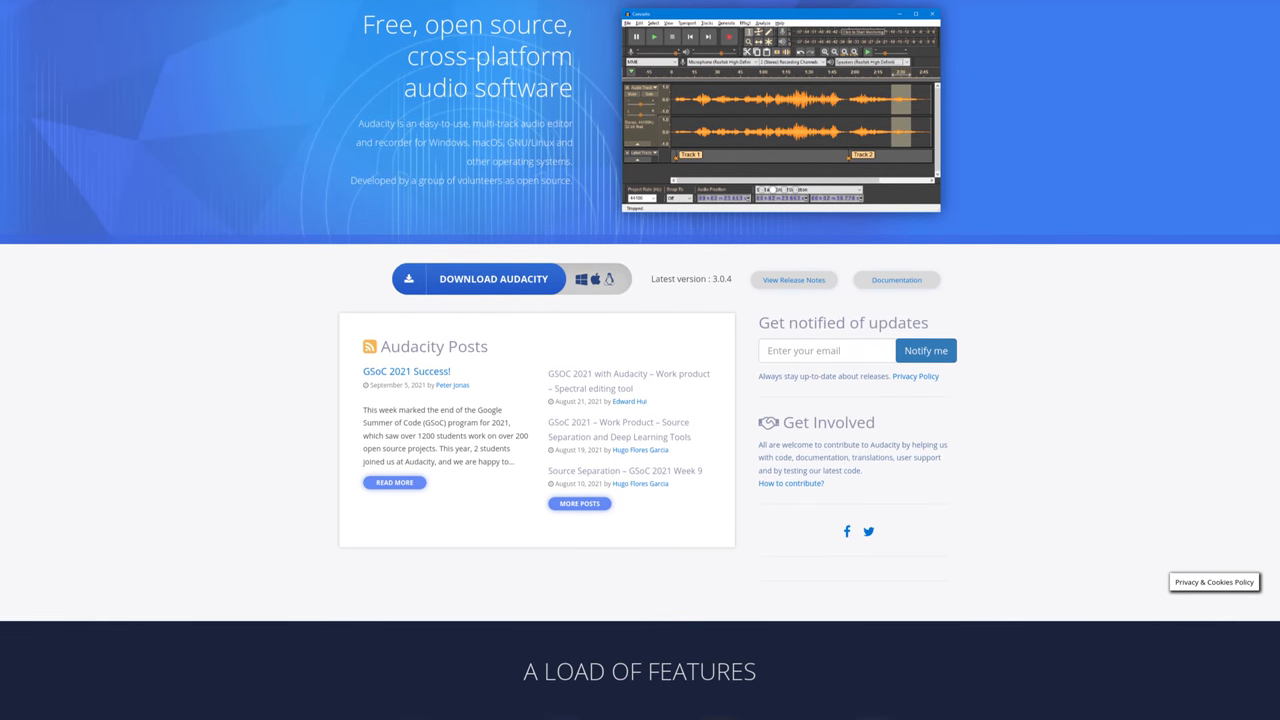
{"action": "scroll", "scroll_direction": "down", "scroll_amount": 3}
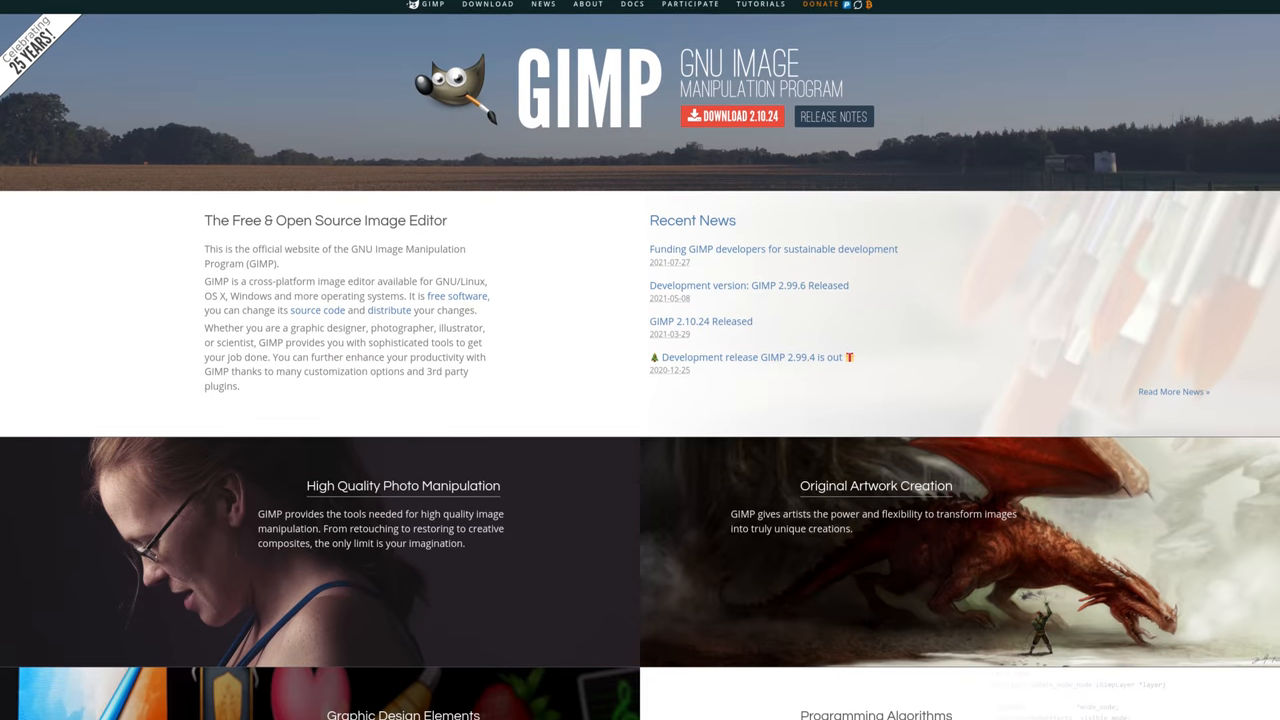
Step: Scroll down through the GIMP homepage
{"action": "scroll", "scroll_direction": "down", "scroll_amount": 3}
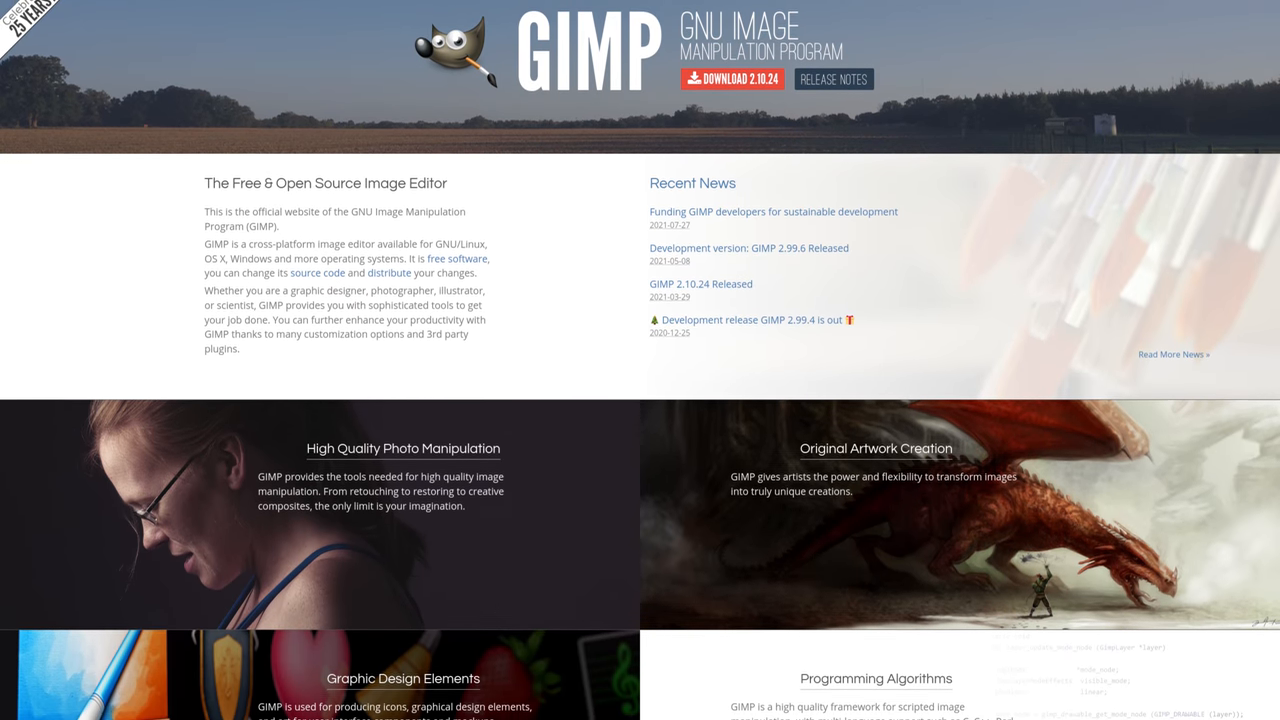
{"action": "scroll", "scroll_direction": "down", "scroll_amount": 3}
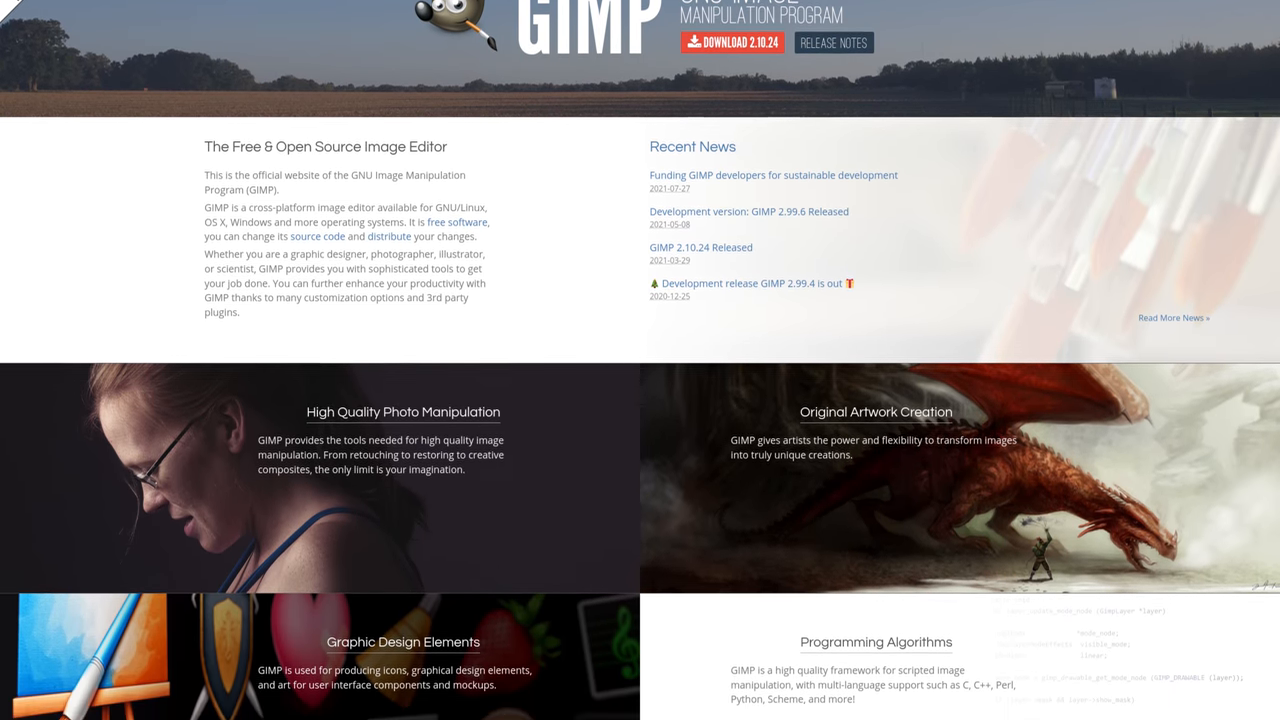
{"action": "scroll", "scroll_direction": "down", "scroll_amount": 3}
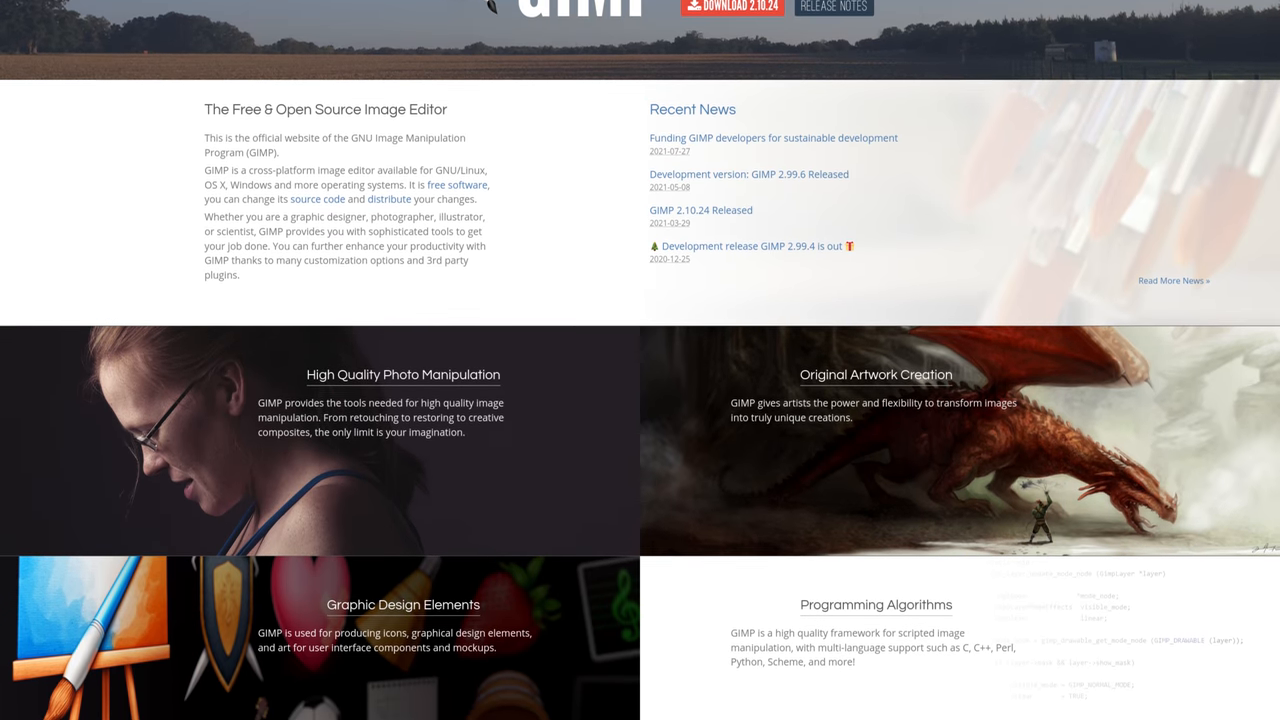
{"action": "scroll", "scroll_direction": "down", "scroll_amount": 3}
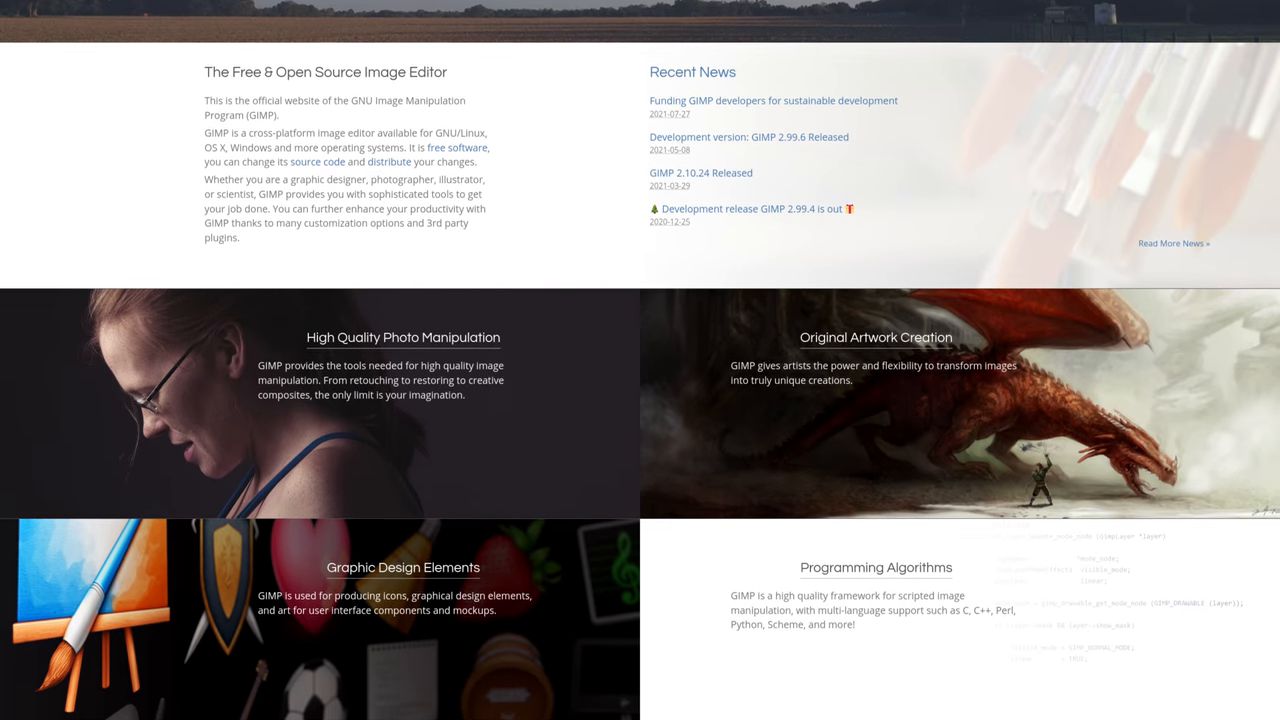
Step: Open GIMP's Downloads page and scroll to stable release 2.10.24 and the flatpak option
{"action": "left_click", "coordinate": [414, 13]}
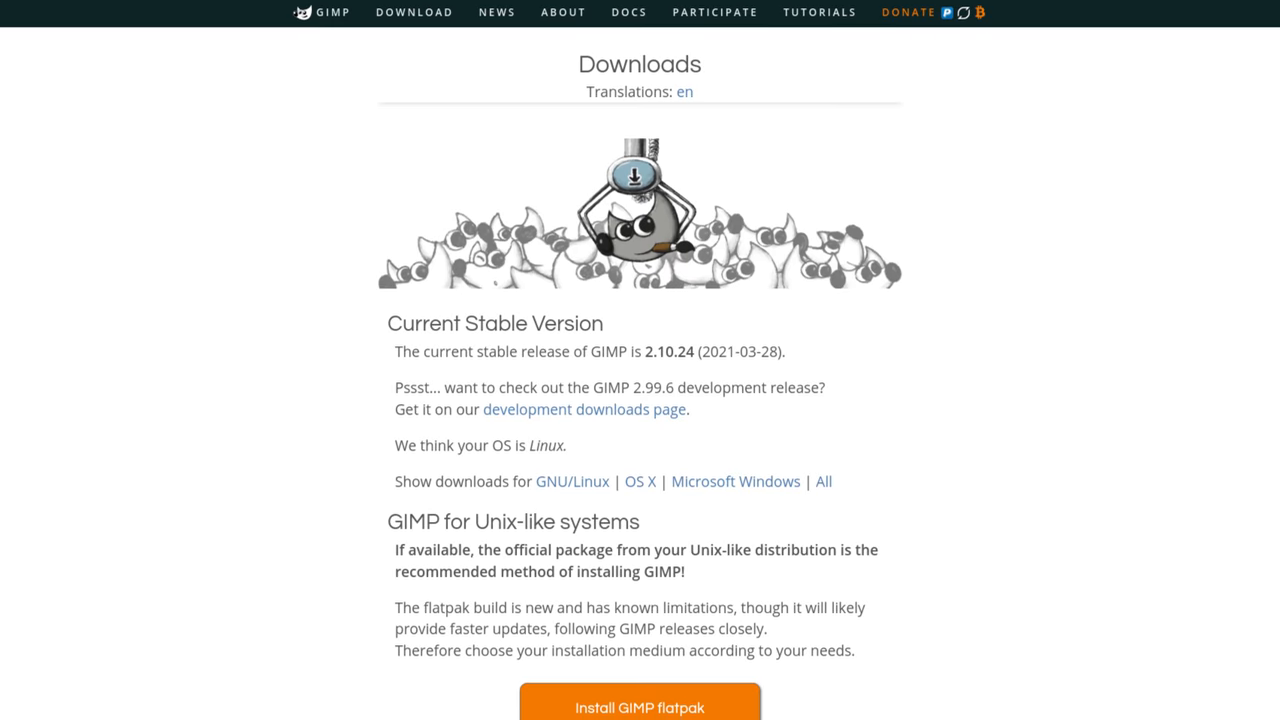
{"action": "scroll", "scroll_direction": "down", "scroll_amount": 3}
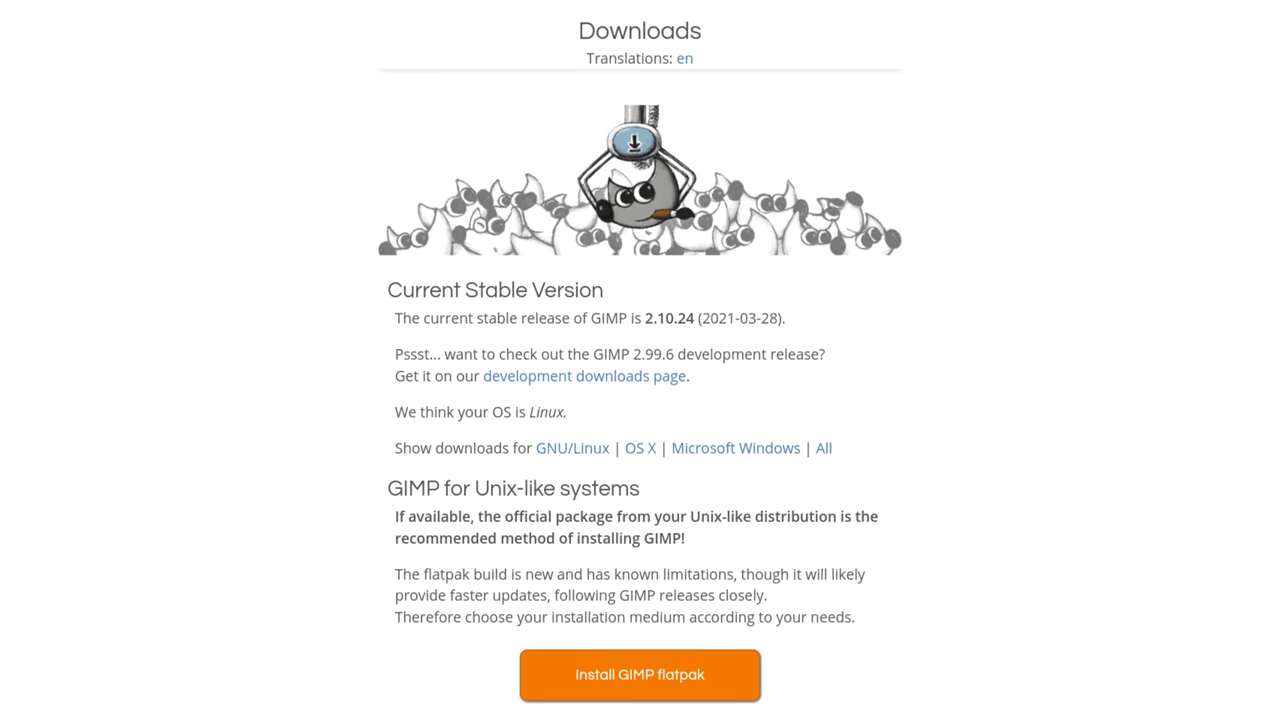
{"action": "scroll", "scroll_direction": "down", "scroll_amount": 3}
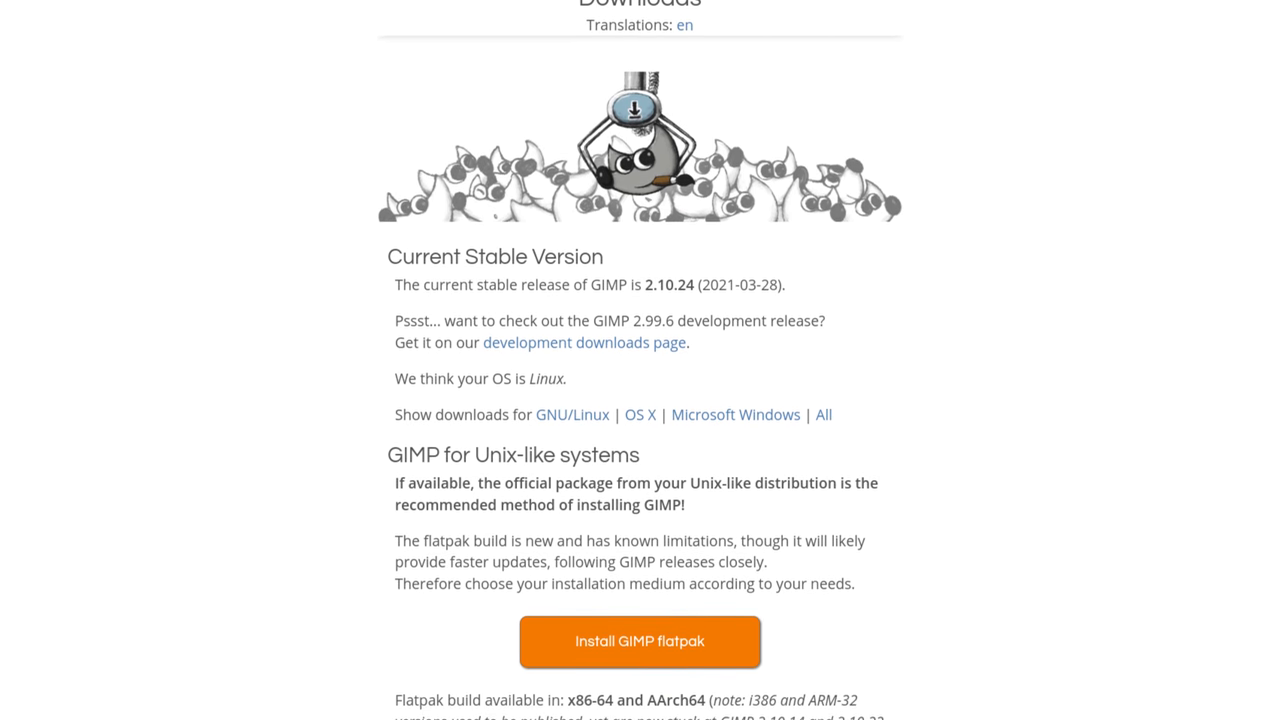
{"action": "scroll", "scroll_direction": "down", "scroll_amount": 3}
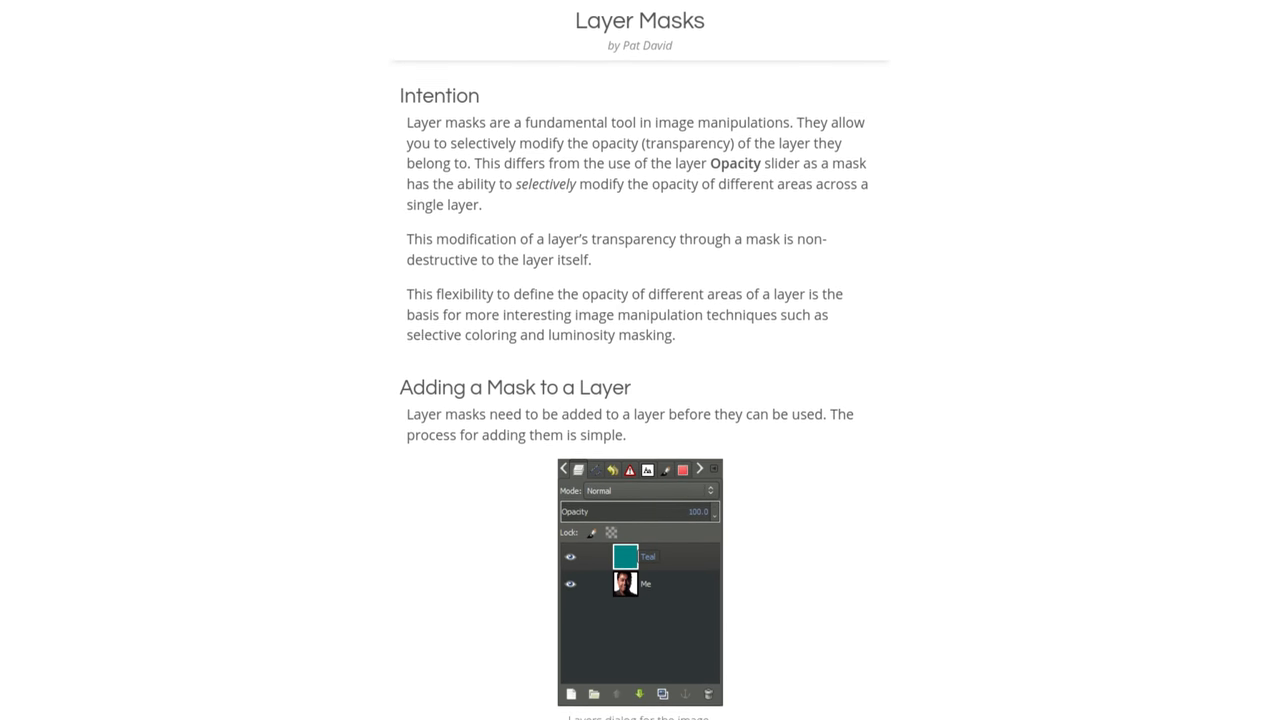
Step: Scroll the Layer Masks tutorial from Intention to Adding a Mask to a Layer
{"action": "scroll", "scroll_direction": "down", "scroll_amount": 3}
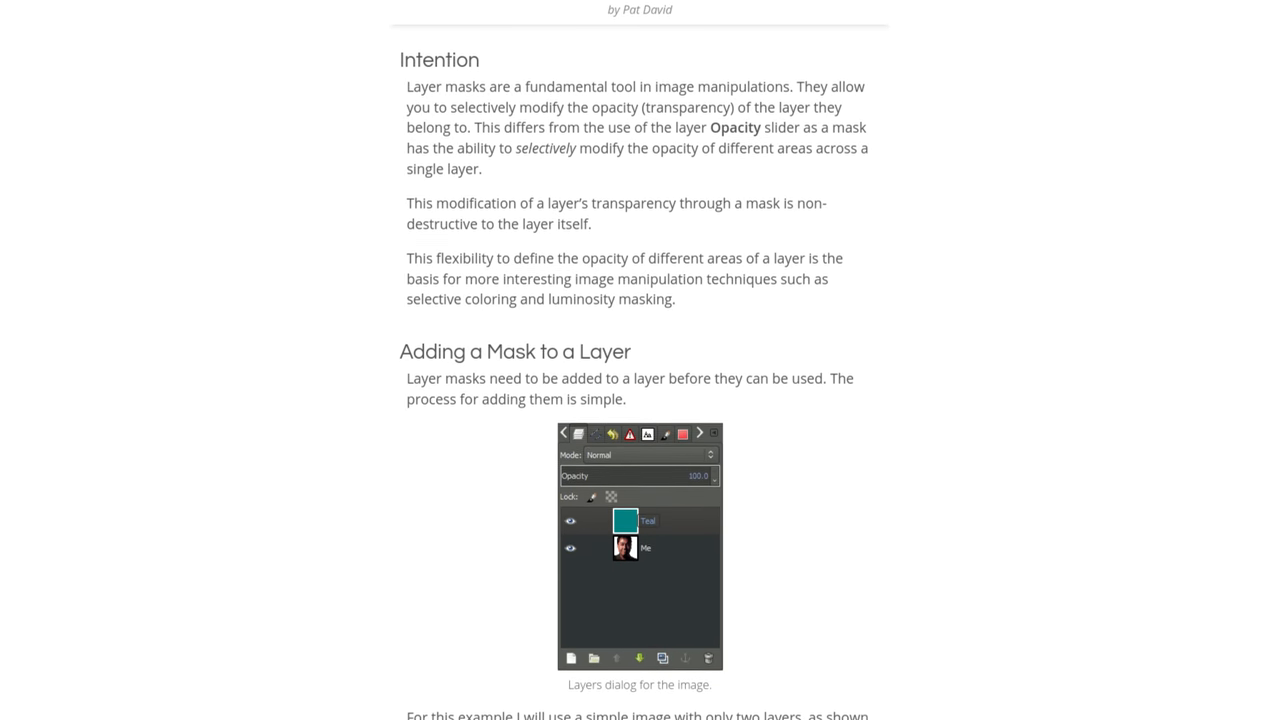
{"action": "scroll", "scroll_direction": "down", "scroll_amount": 3}
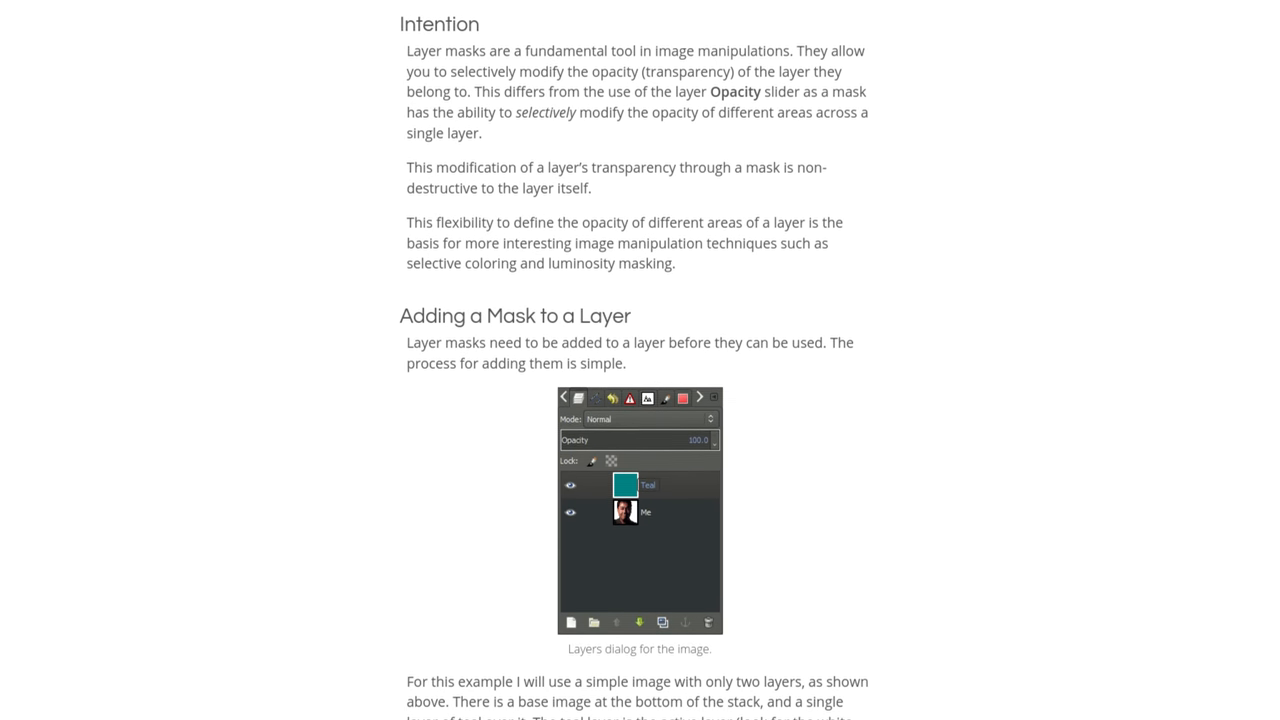
{"action": "scroll", "scroll_direction": "down", "scroll_amount": 3}
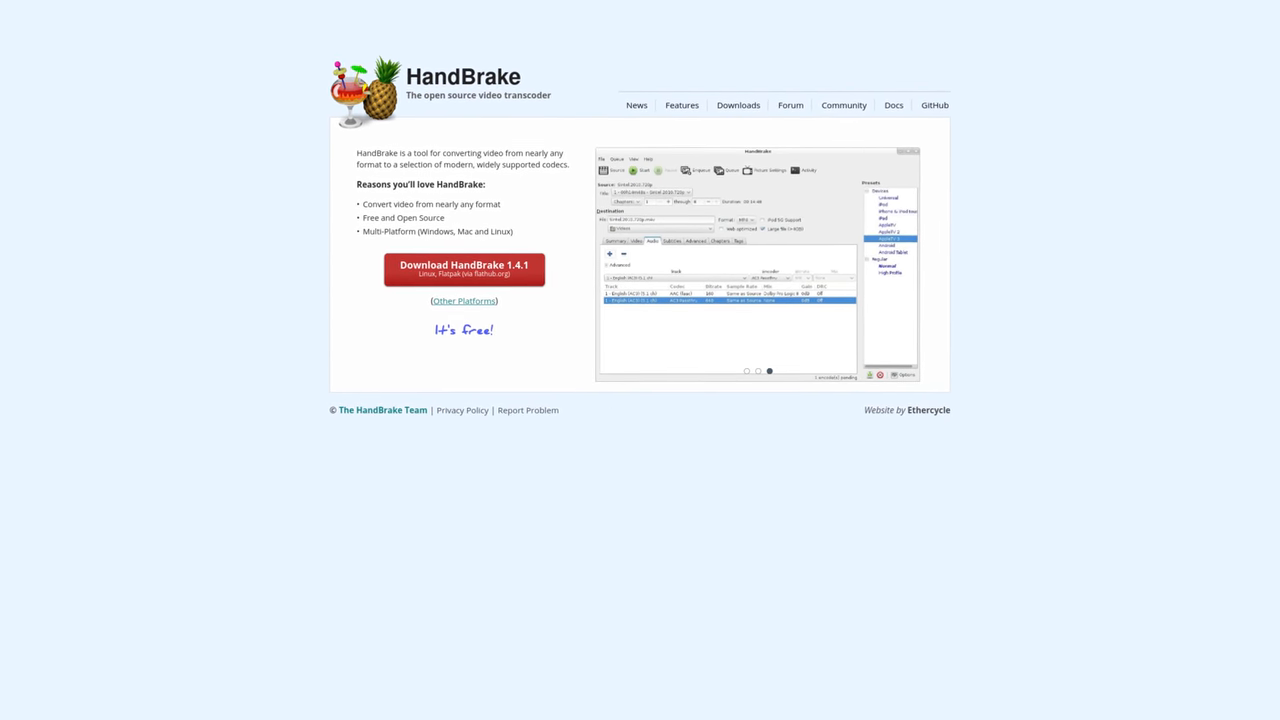
Step: Open HandBrake's Features page and scroll through device presets and formats down to License and Credits
{"action": "left_click", "coordinate": [681, 105]}
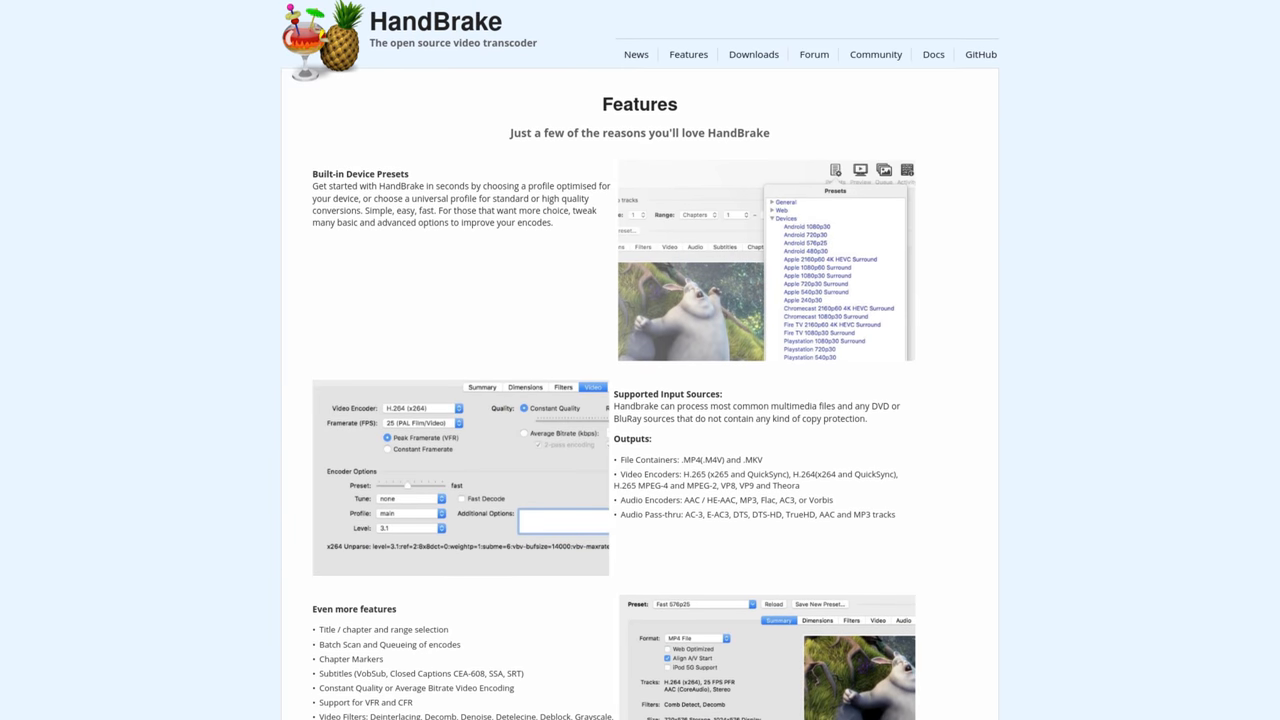
{"action": "scroll", "scroll_direction": "down", "scroll_amount": 3}
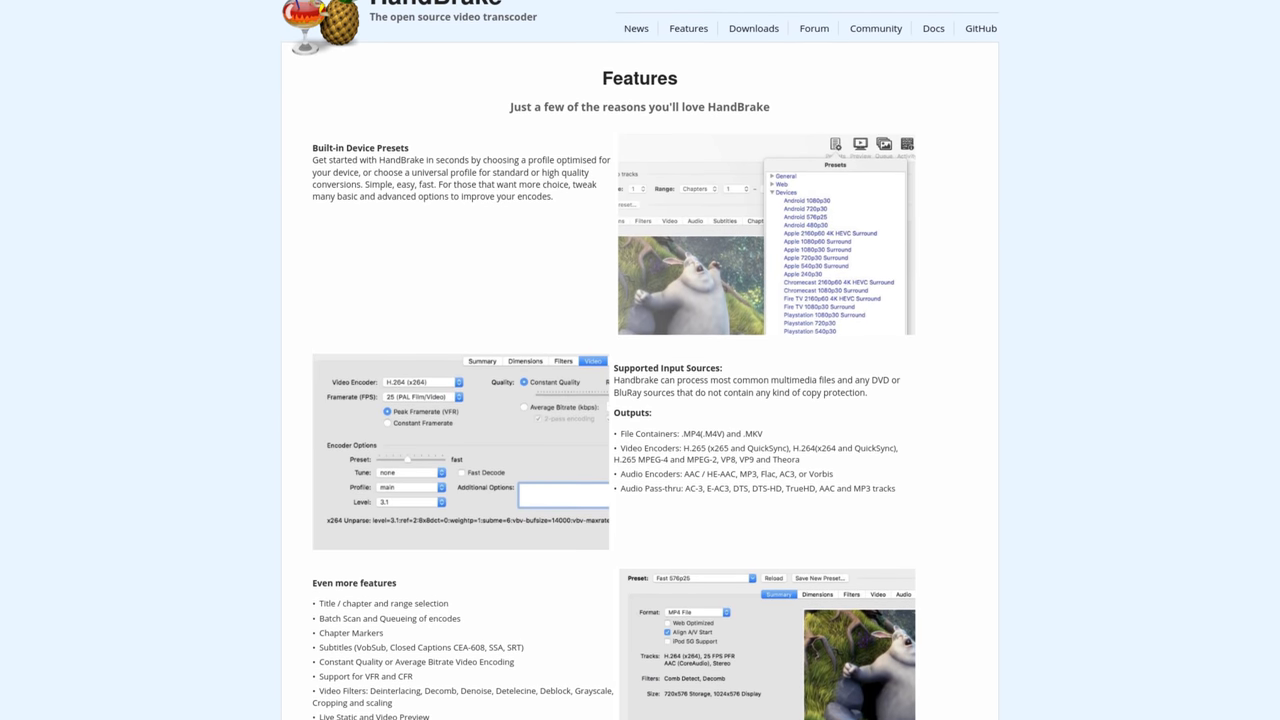
{"action": "scroll", "scroll_direction": "down", "scroll_amount": 3}
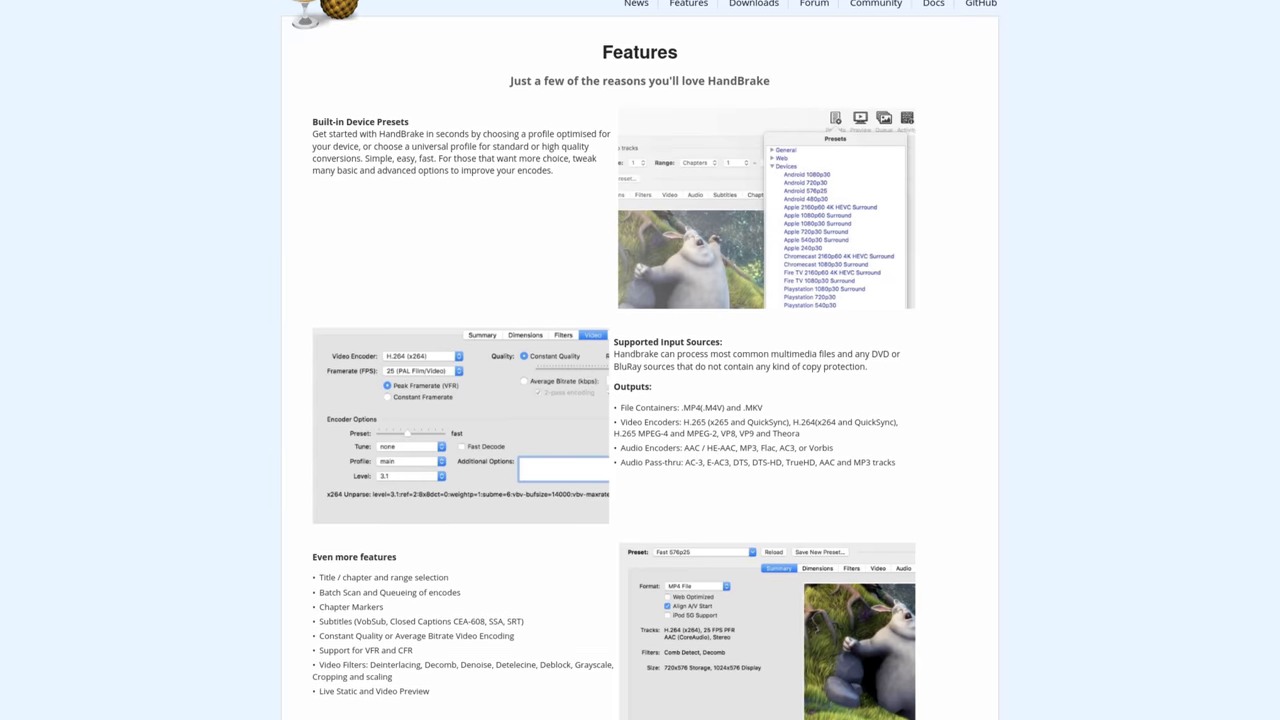
{"action": "scroll", "scroll_direction": "down", "scroll_amount": 3}
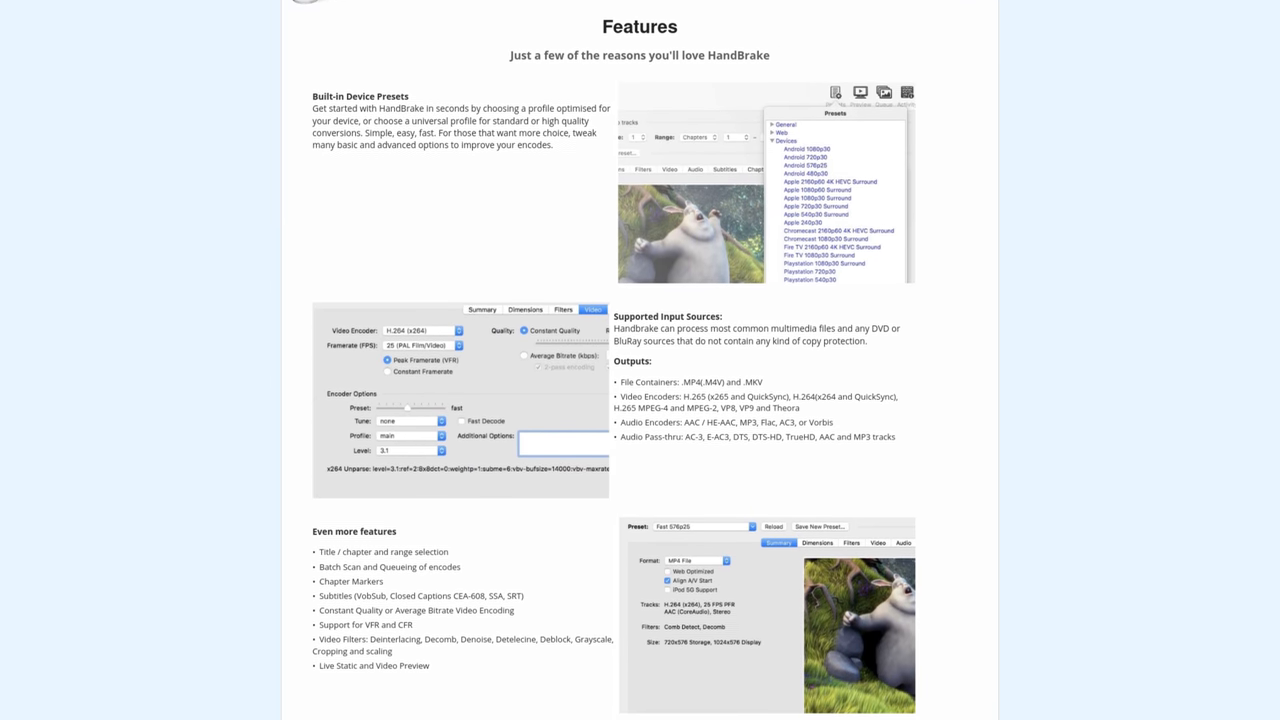
{"action": "scroll", "scroll_direction": "down", "scroll_amount": 3}
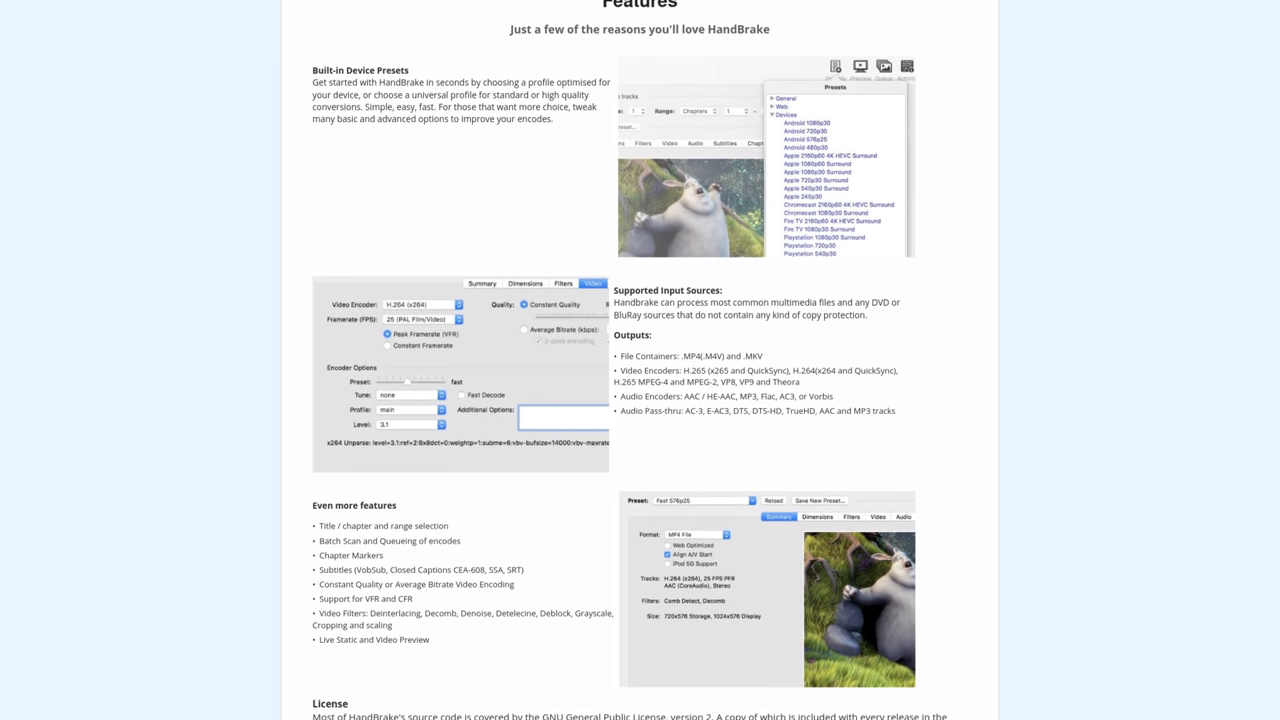
{"action": "scroll", "scroll_direction": "down", "scroll_amount": 3}
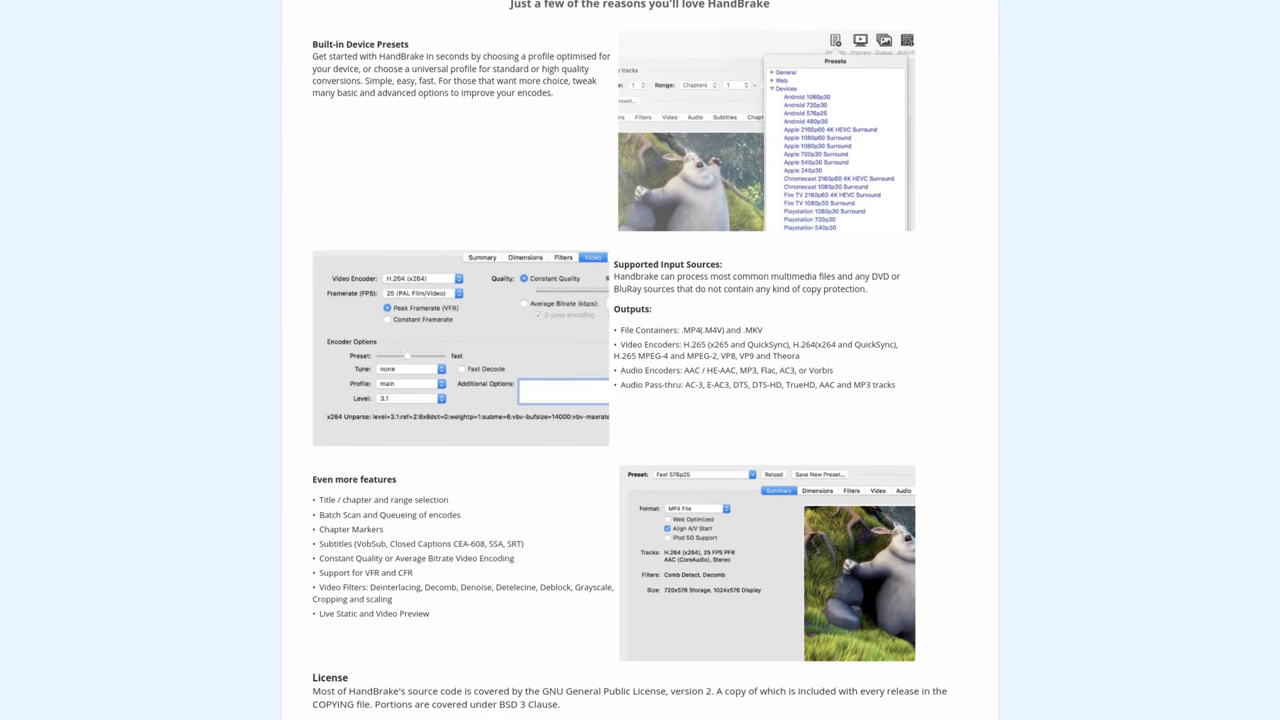
{"action": "scroll", "scroll_direction": "down", "scroll_amount": 3}
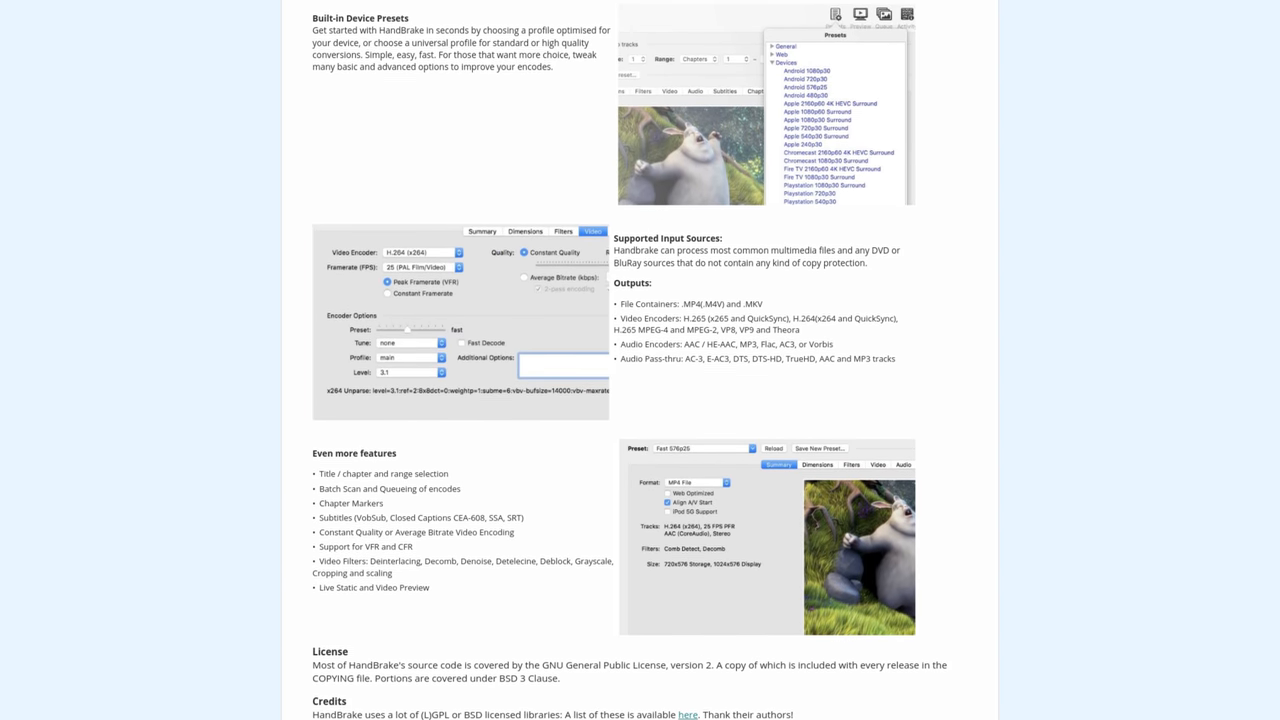
{"action": "scroll", "scroll_direction": "down", "scroll_amount": 3}
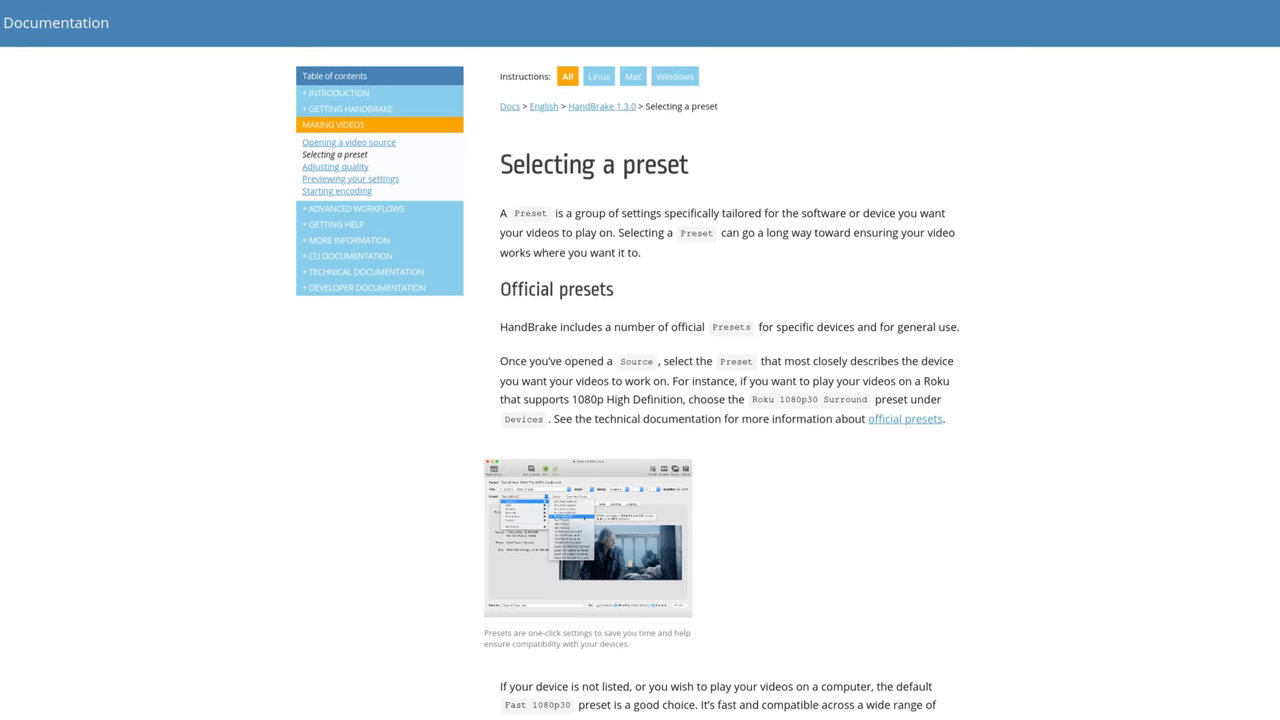
Step: Scroll the Selecting a preset article from official presets down to the Custom presets section
{"action": "scroll", "scroll_direction": "down", "scroll_amount": 3}
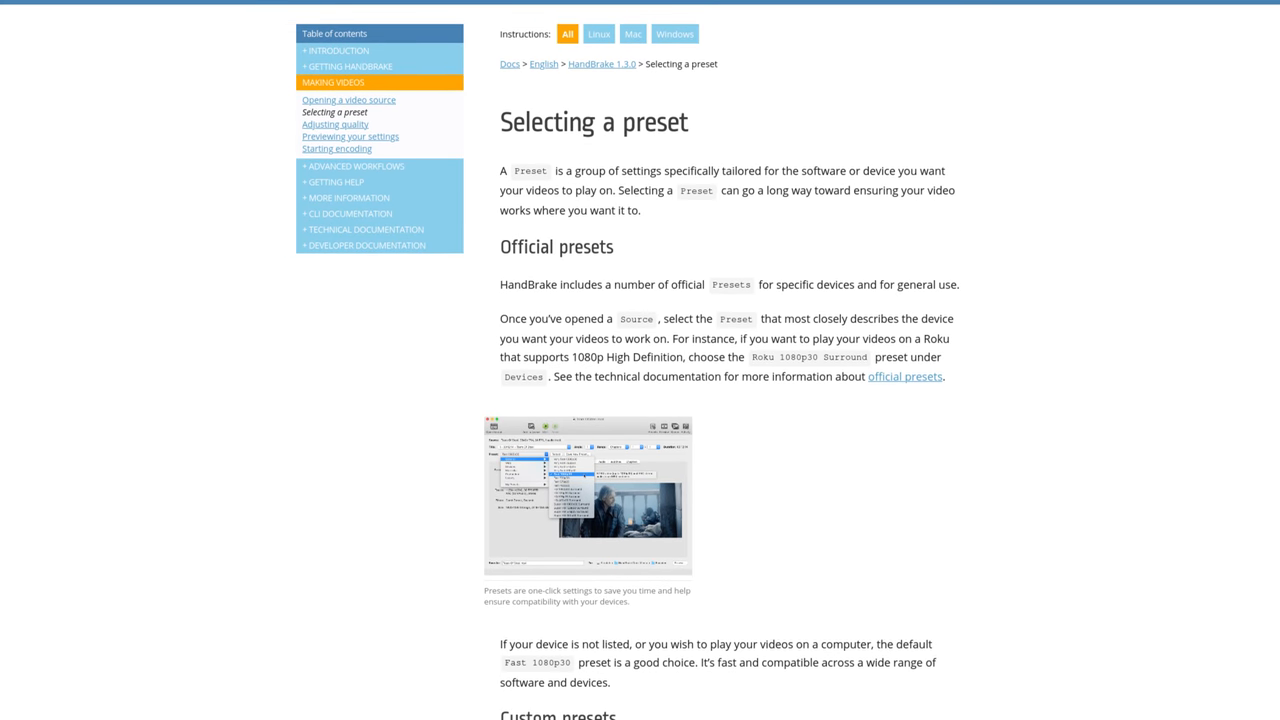
{"action": "scroll", "scroll_direction": "down", "scroll_amount": 3}
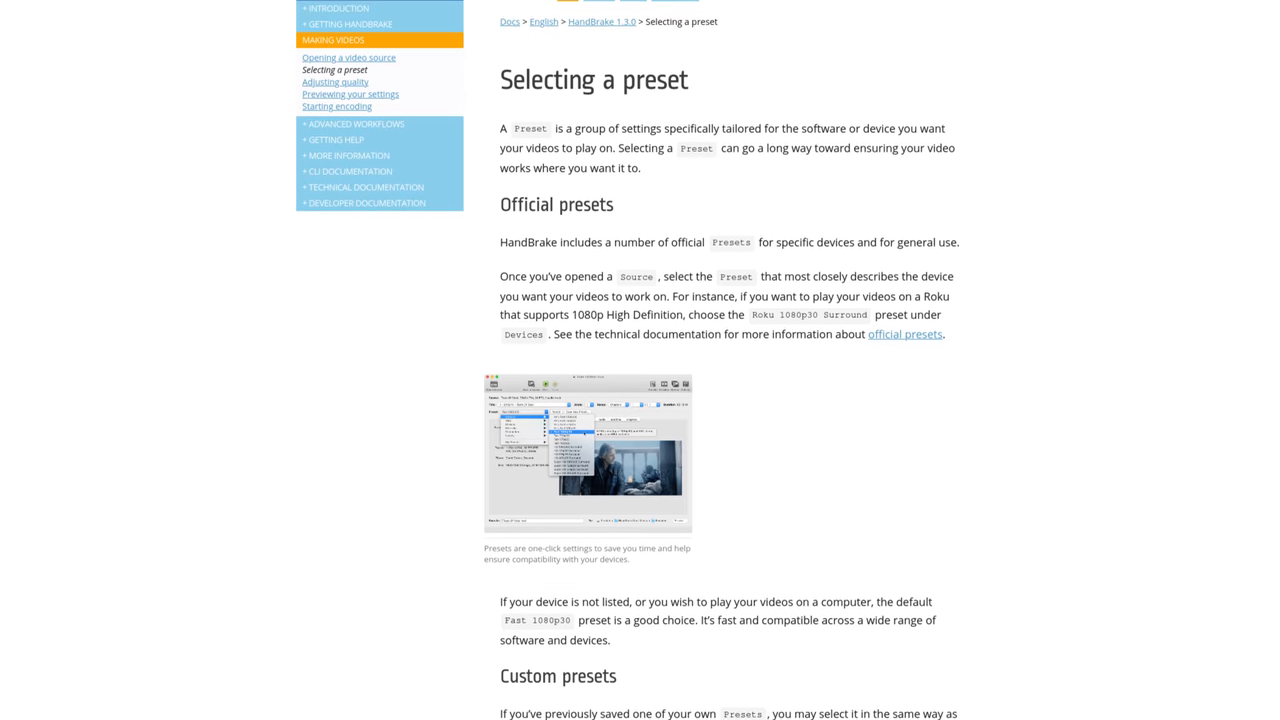
{"action": "scroll", "scroll_direction": "down", "scroll_amount": 3}
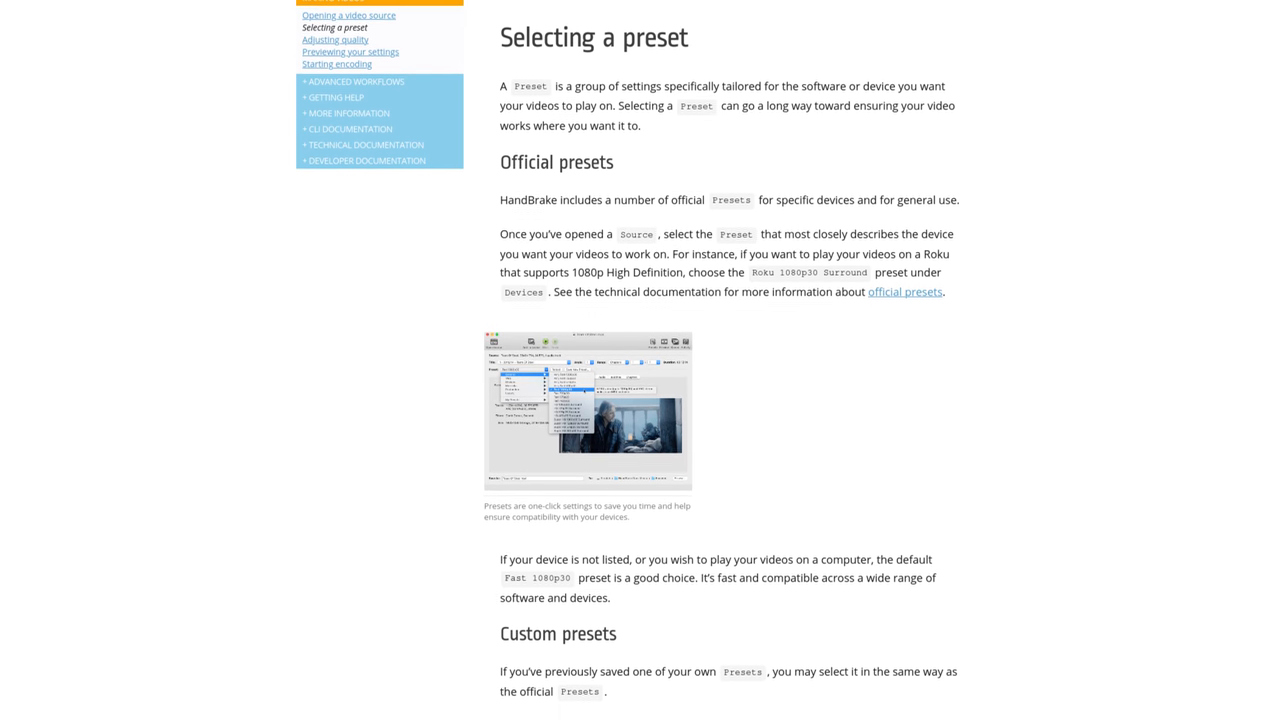
{"action": "scroll", "scroll_direction": "down", "scroll_amount": 3}
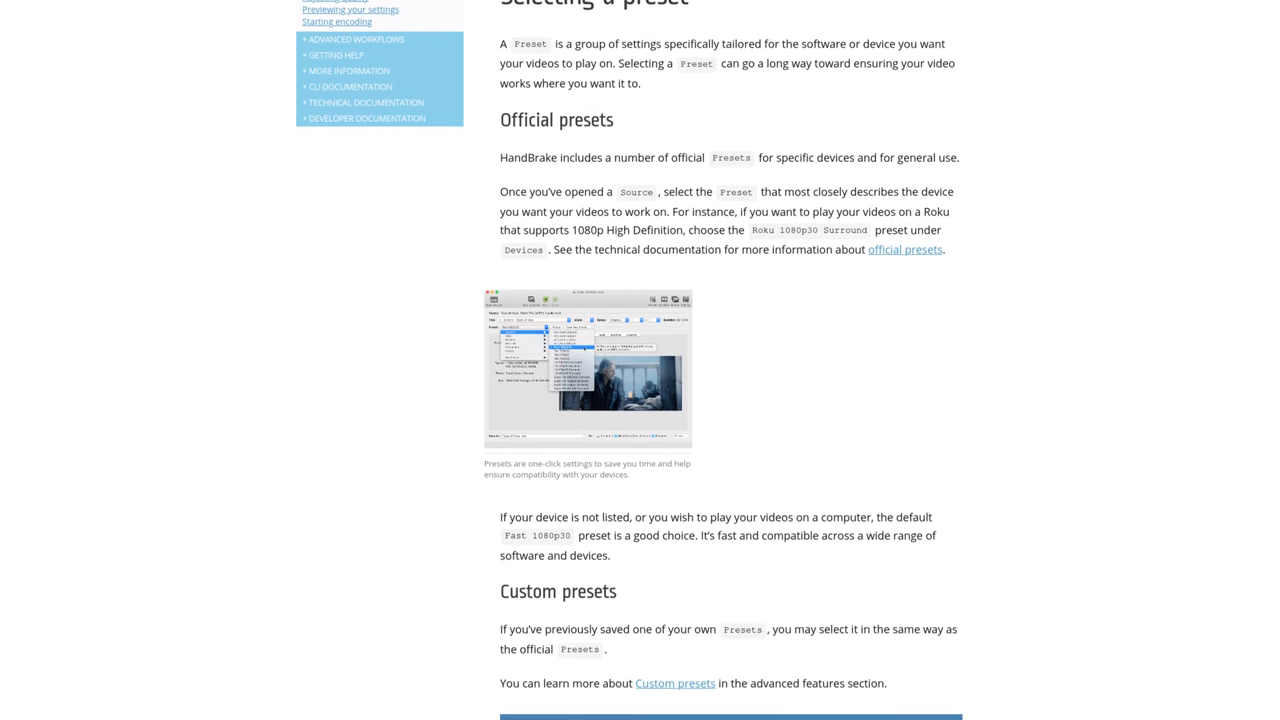